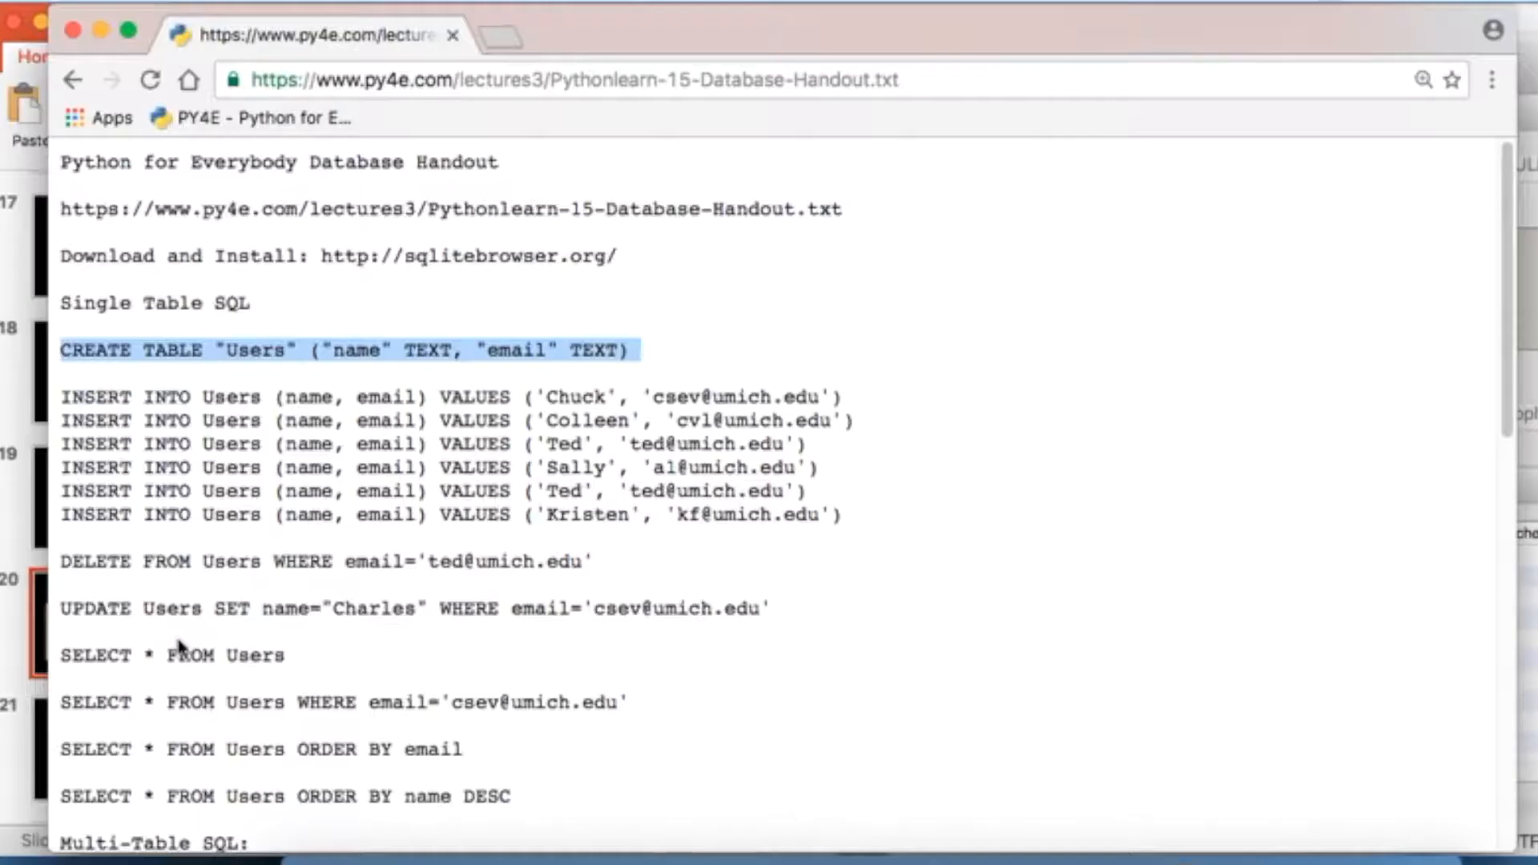
Step: Switch from the Chrome handout to the empty DB Browser for SQLite window
{"action": "key", "text": "cmd+tab"}
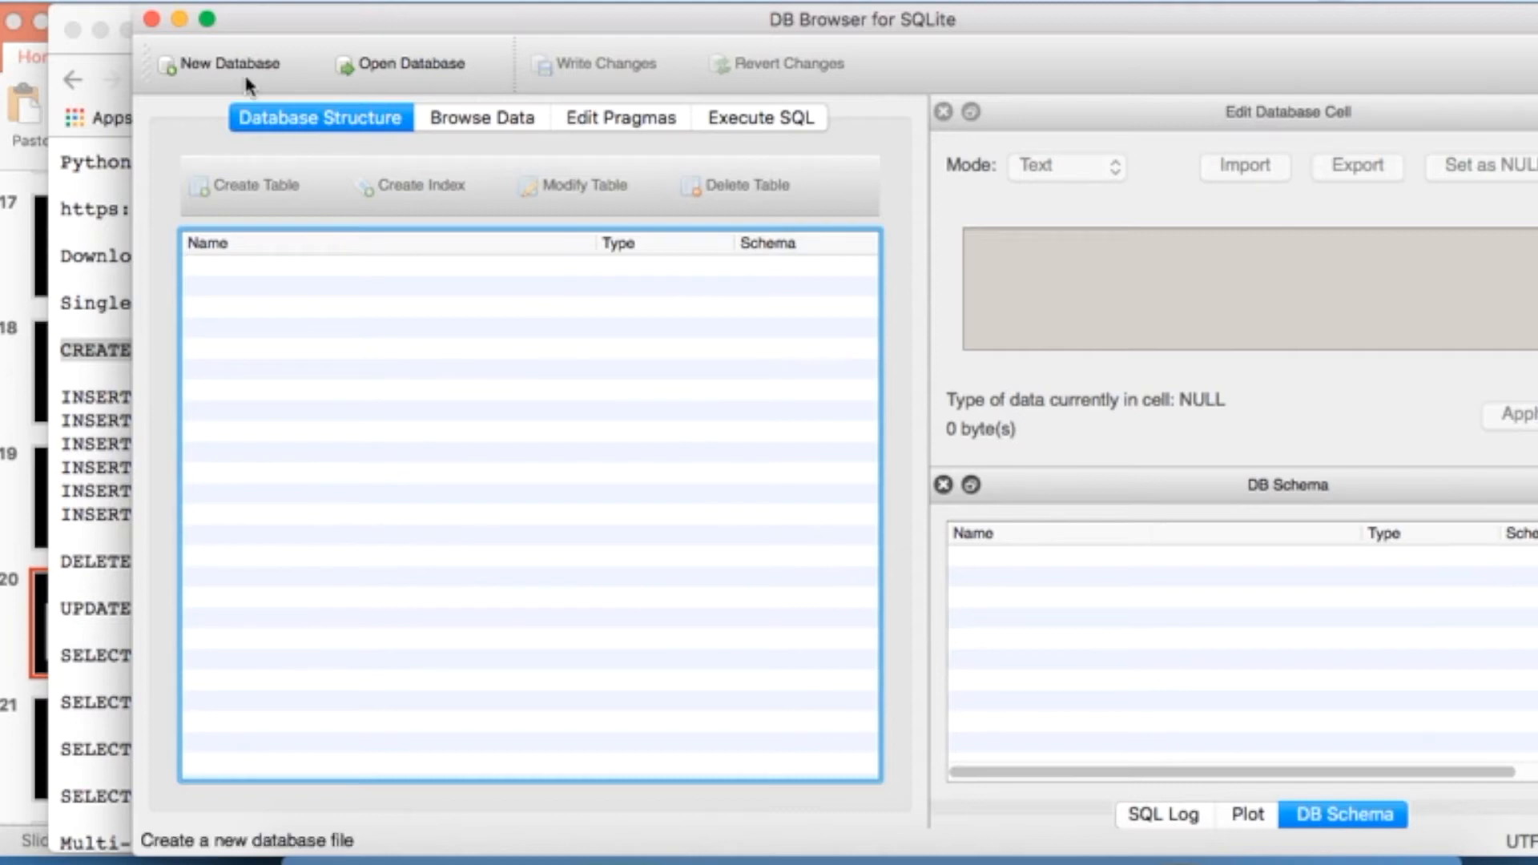
Step: Save a new database file named py4efun on the Desktop
{"action": "left_click", "coordinate": [228, 63]}
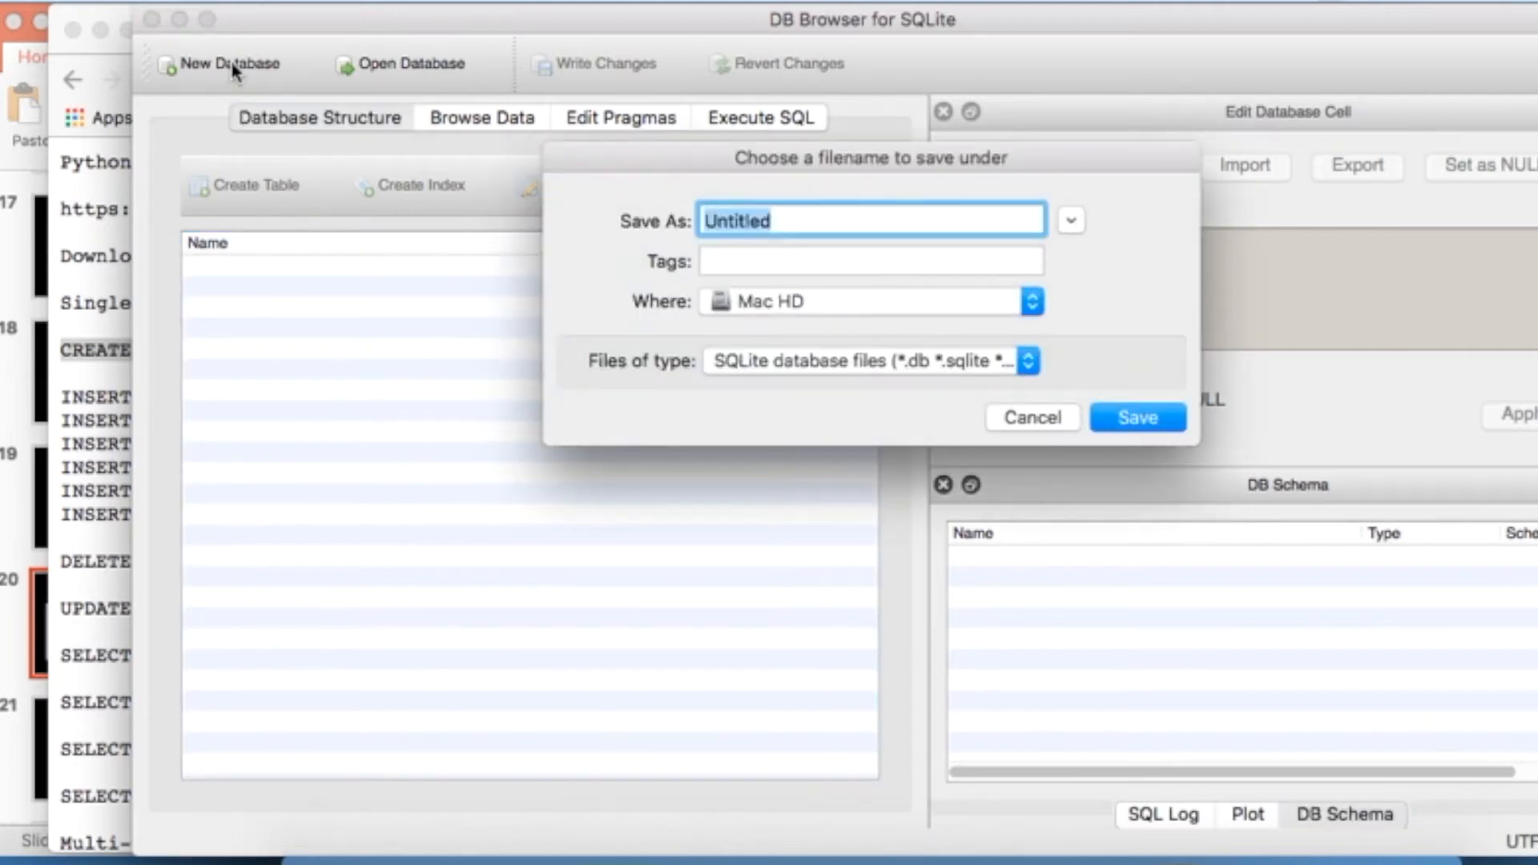
{"action": "left_click", "coordinate": [1030, 301]}
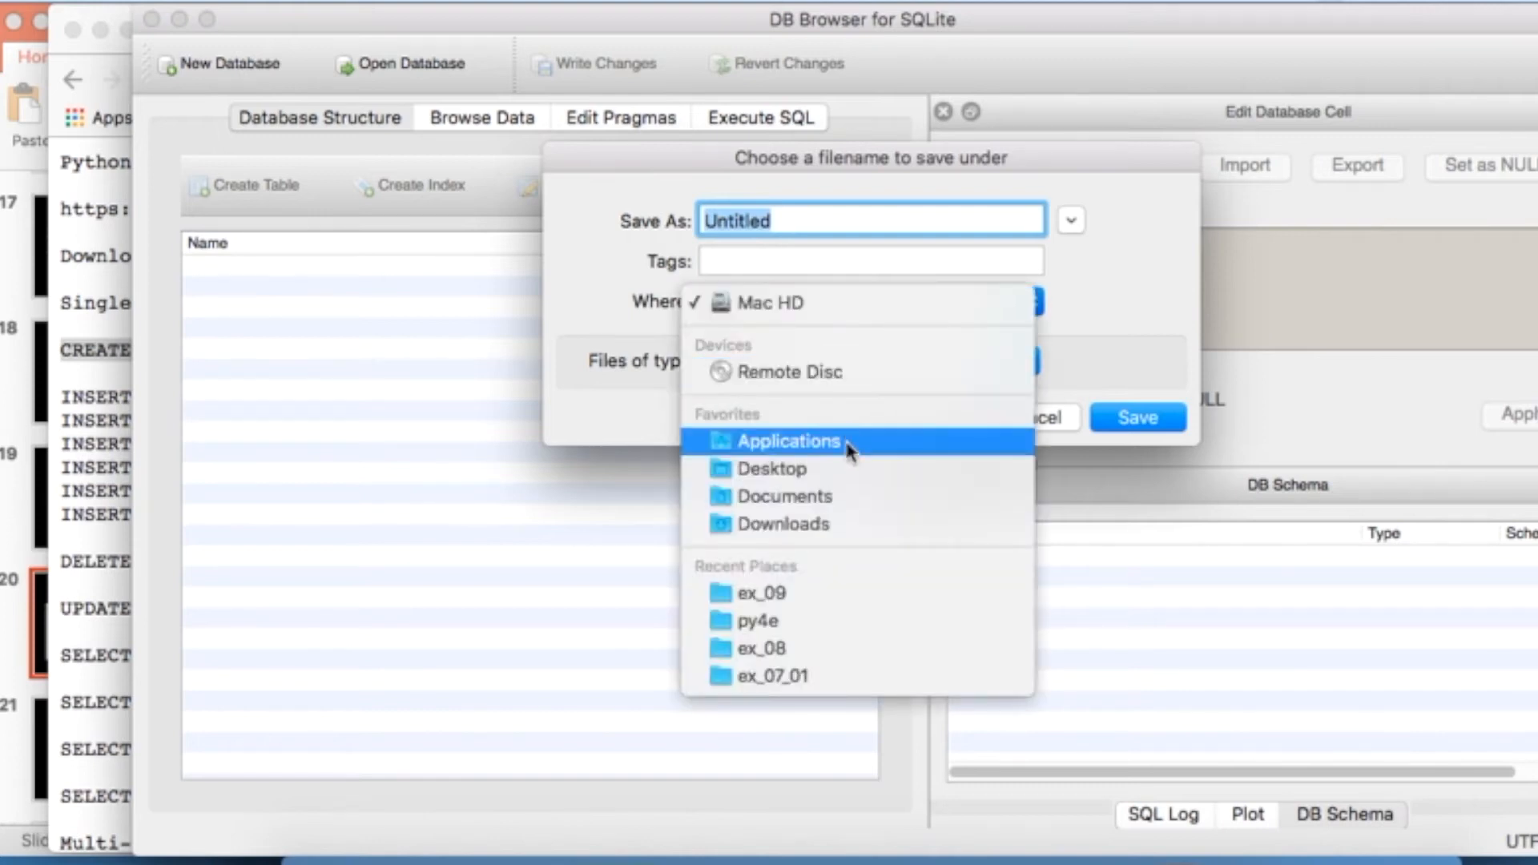
{"action": "left_click", "coordinate": [774, 468]}
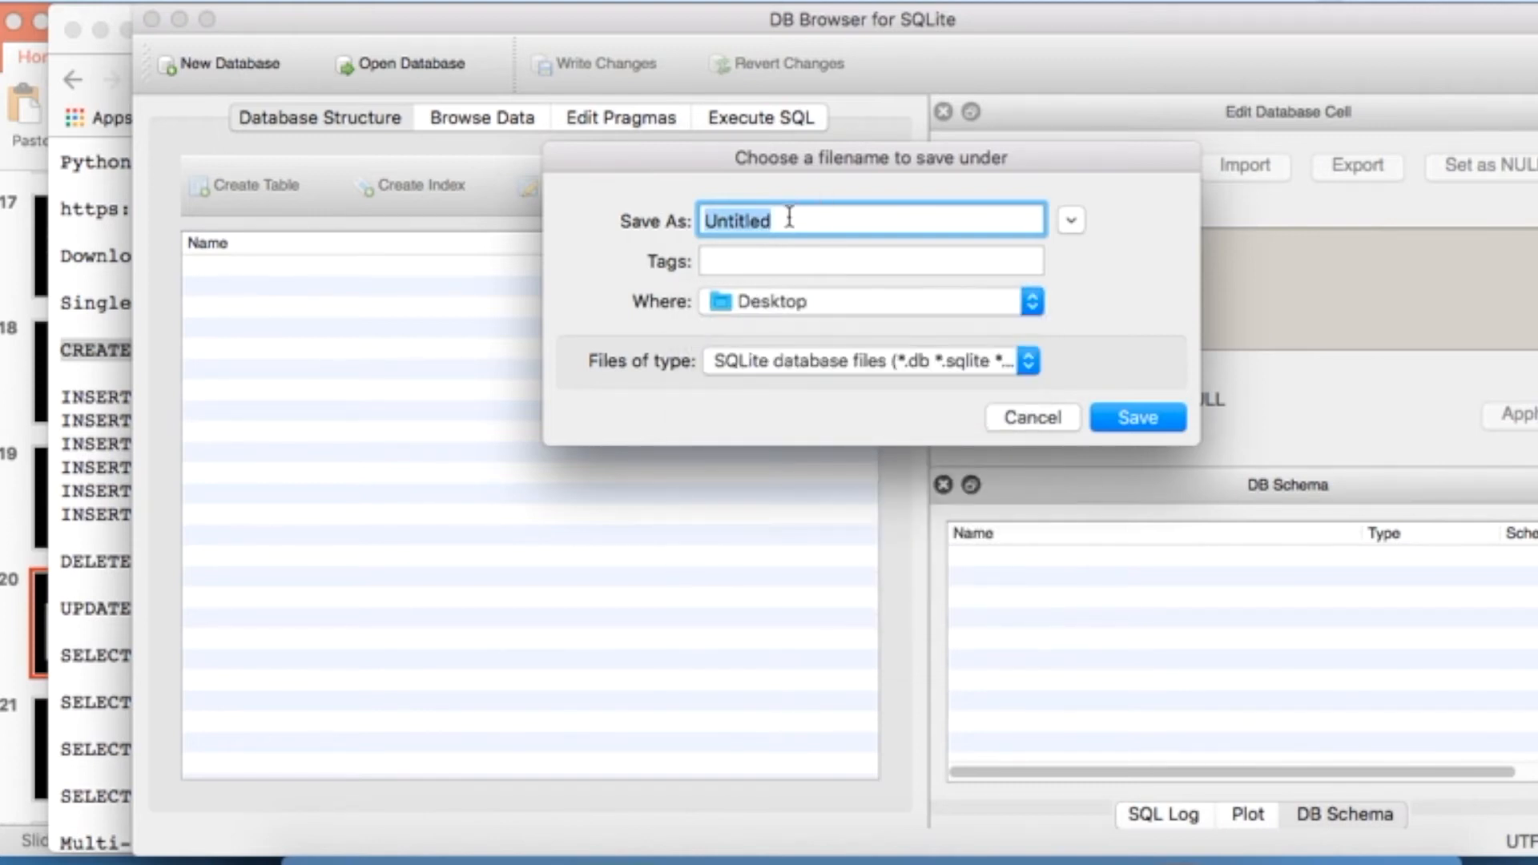
{"action": "type", "text": "py4"}
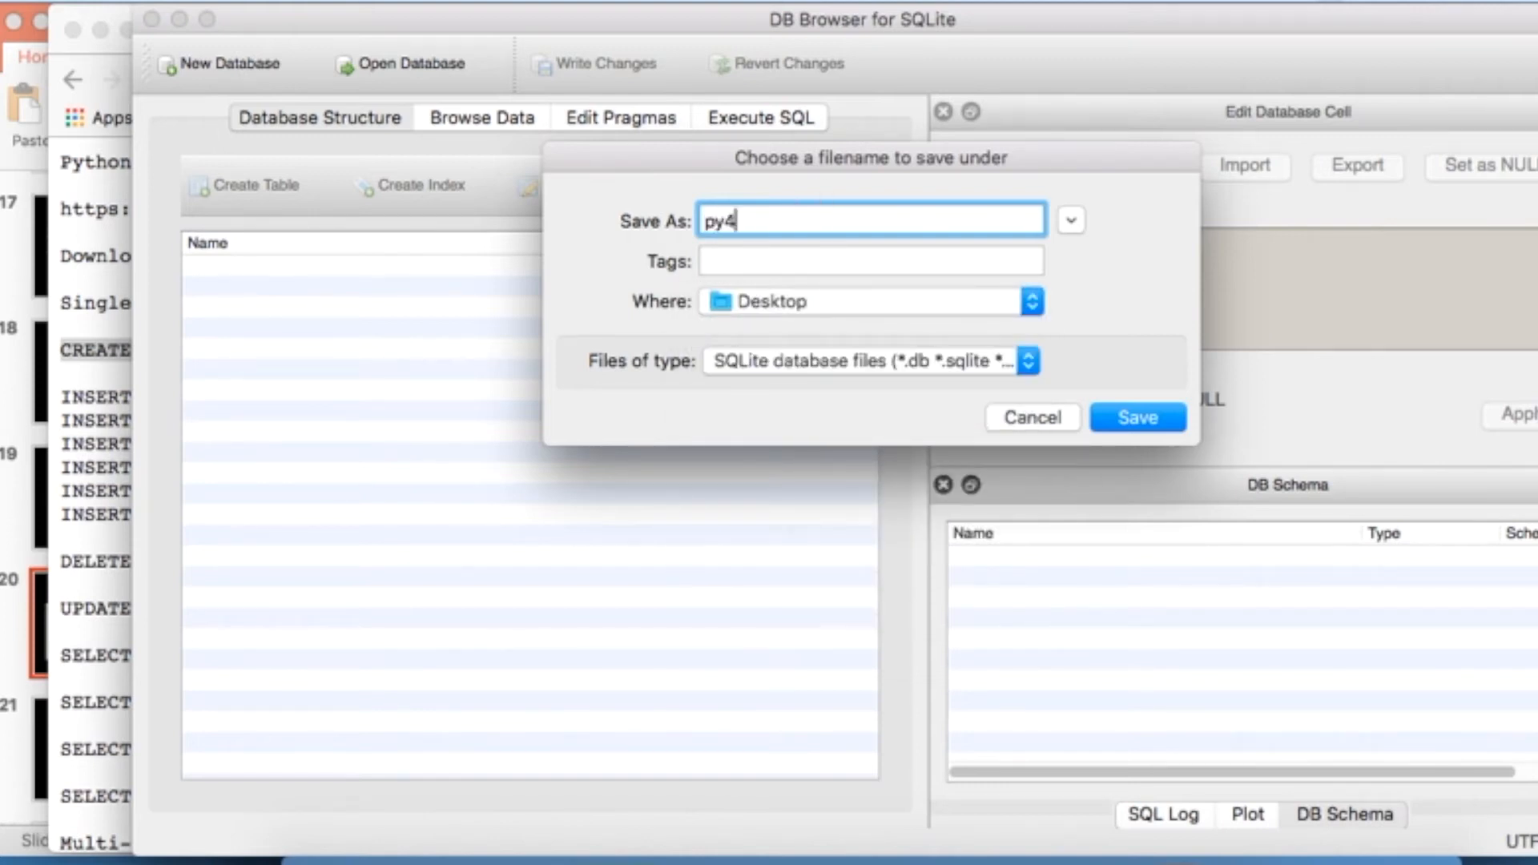
{"action": "type", "text": "efun"}
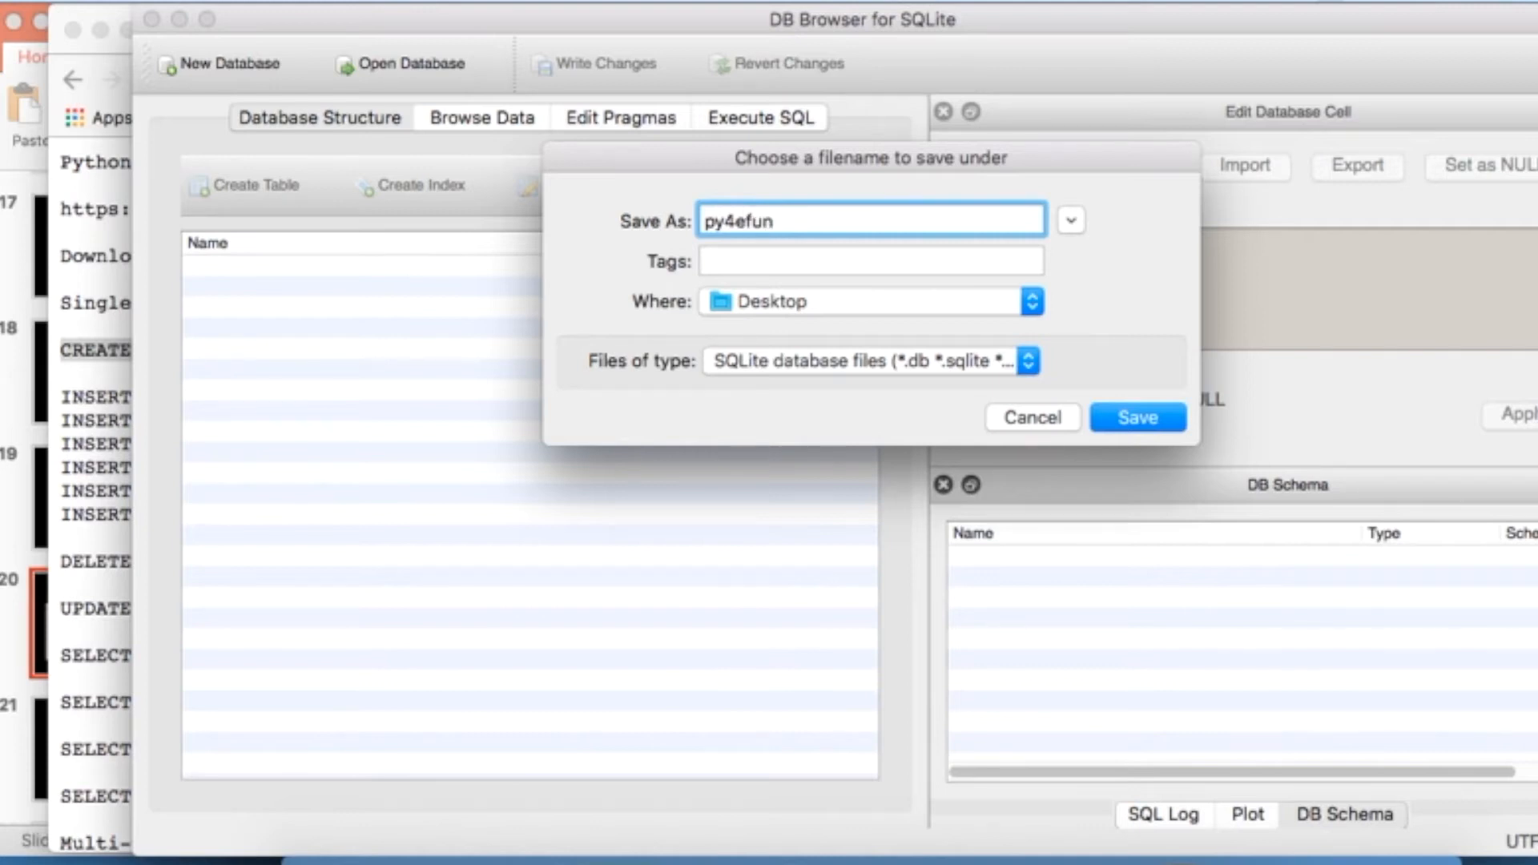
{"action": "left_click", "coordinate": [1136, 417]}
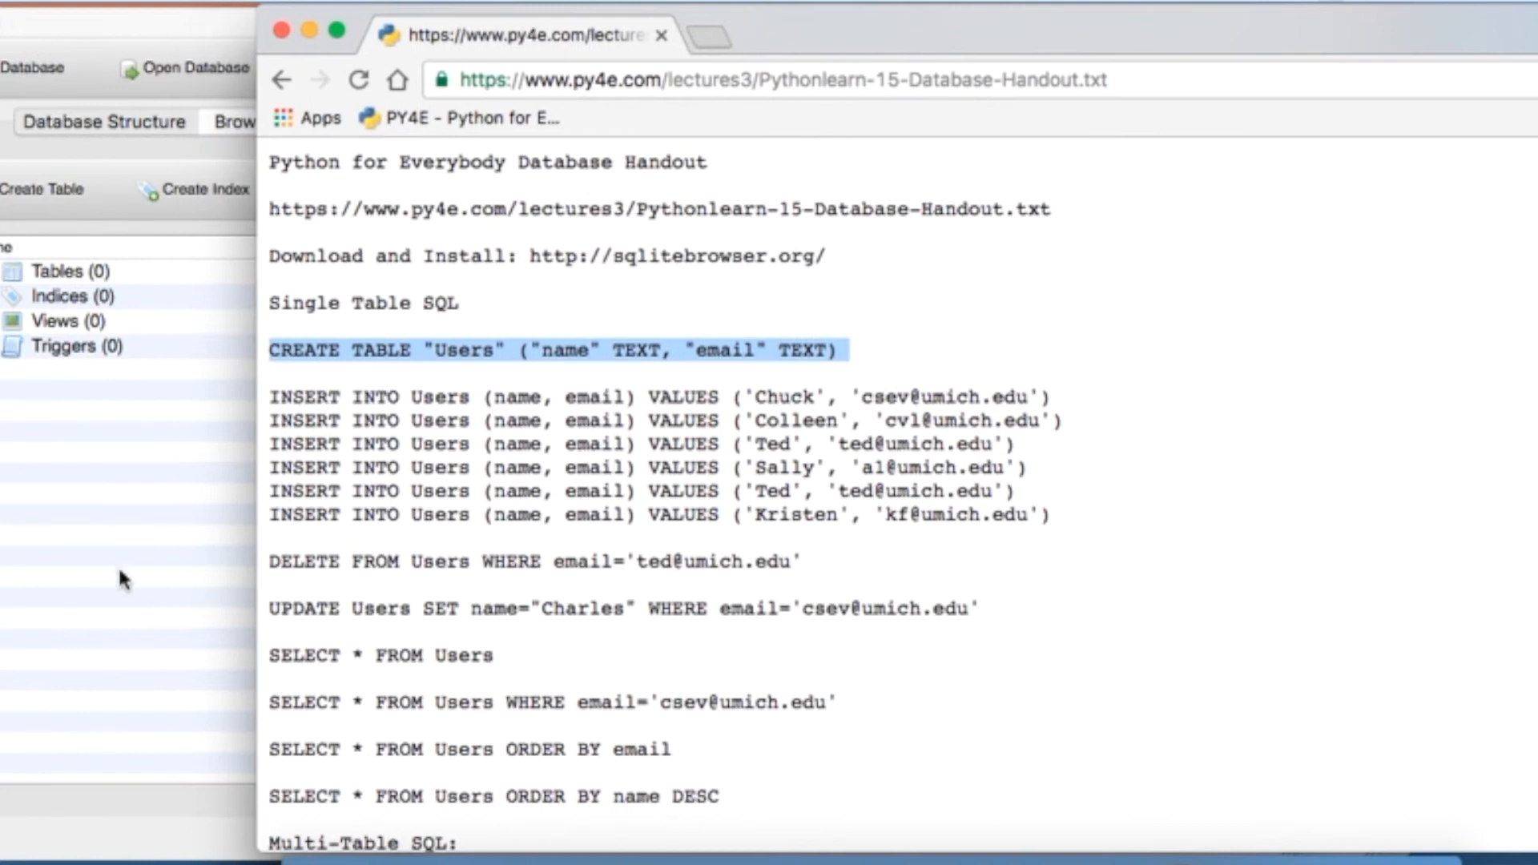
Step: Name the new table Users and add the fields name and email
{"action": "left_click", "coordinate": [42, 189]}
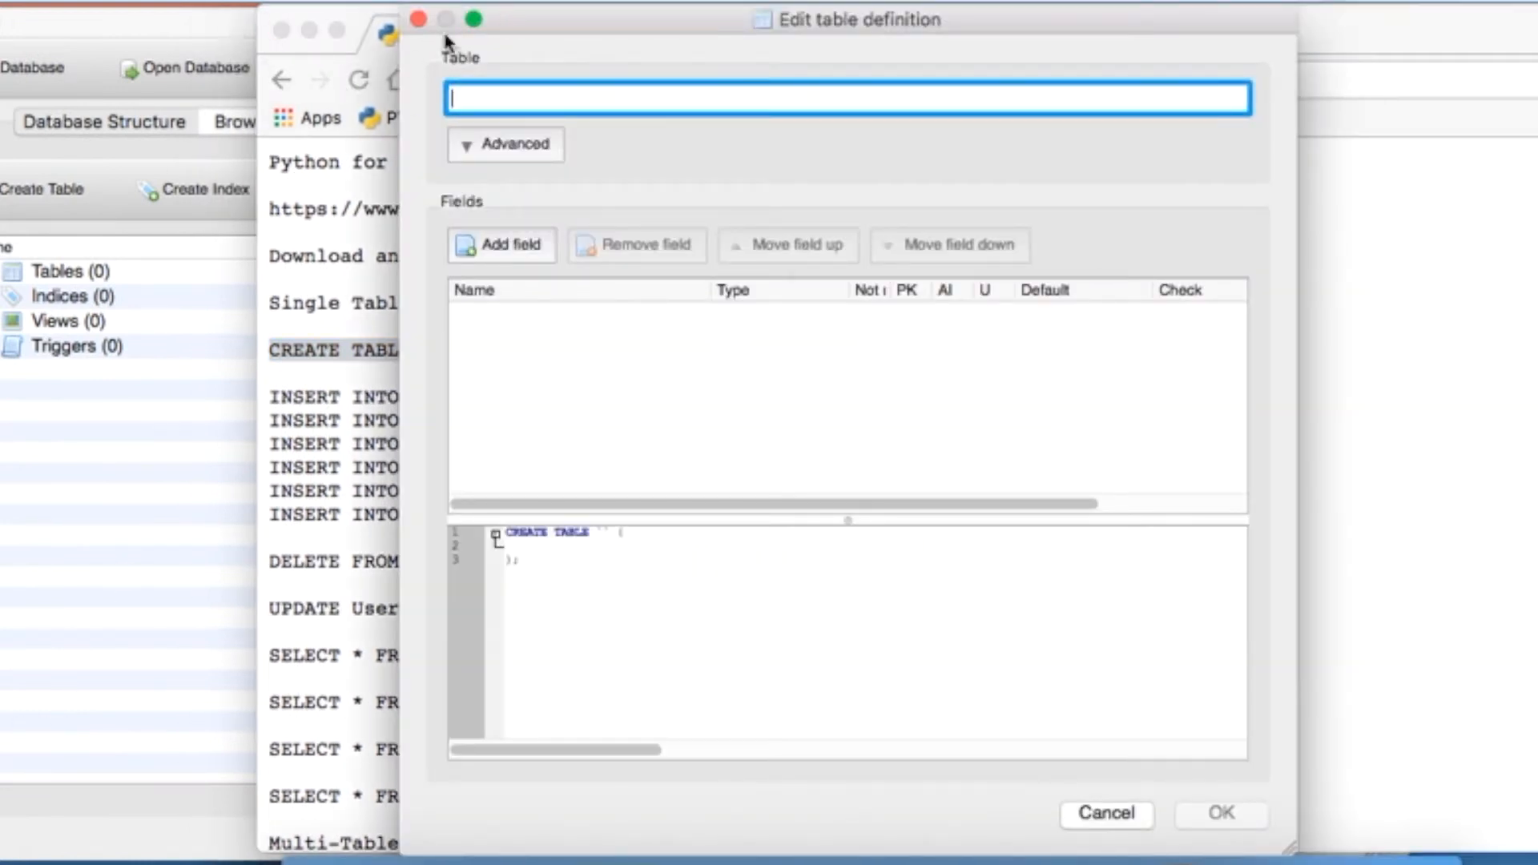
{"action": "mouse_move", "coordinate": [1028, 47]}
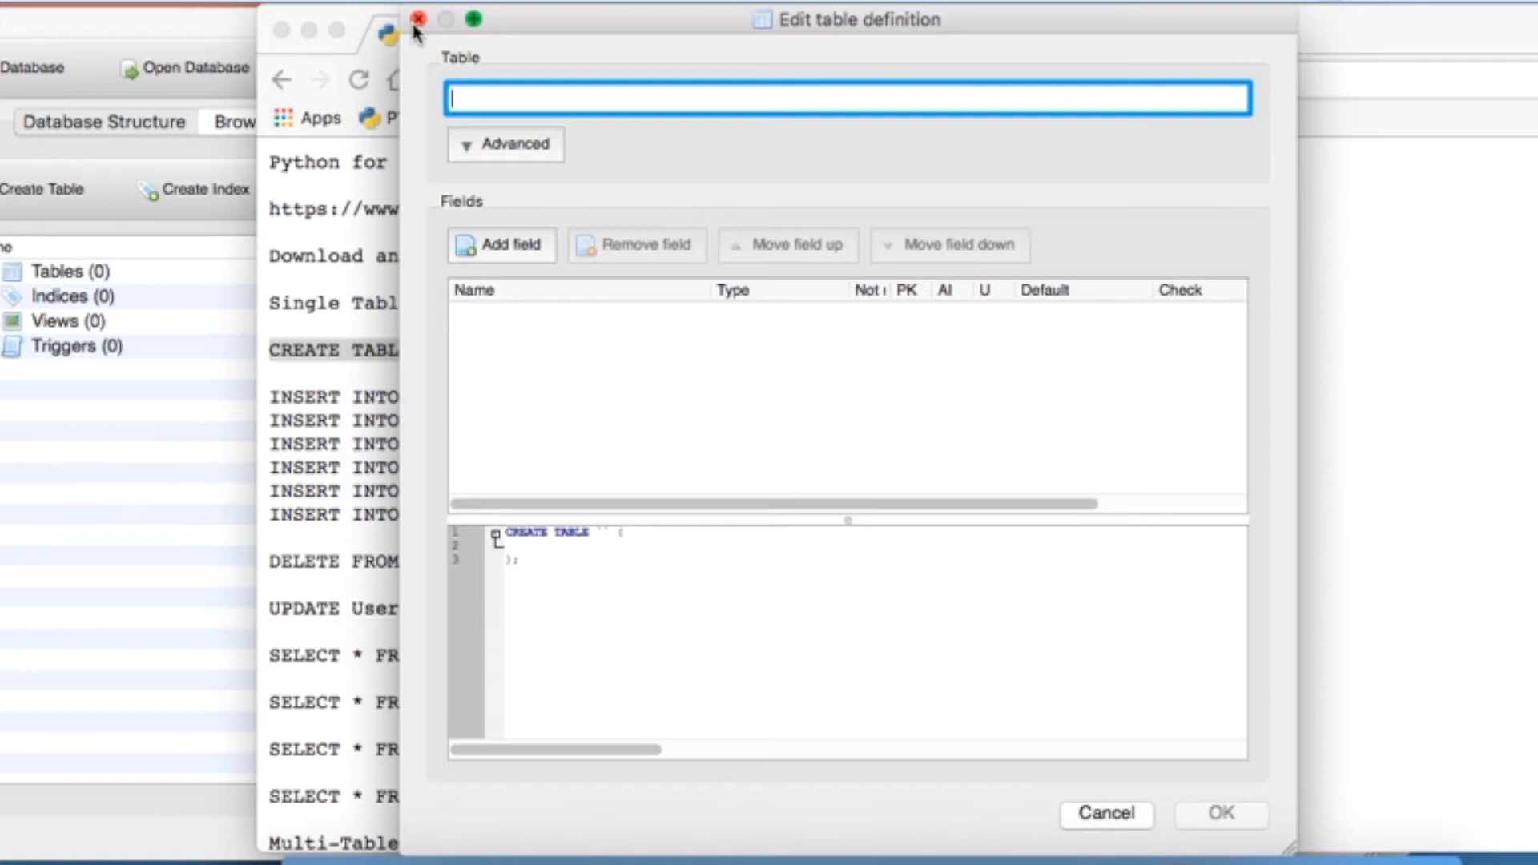
{"action": "mouse_move", "coordinate": [362, 311]}
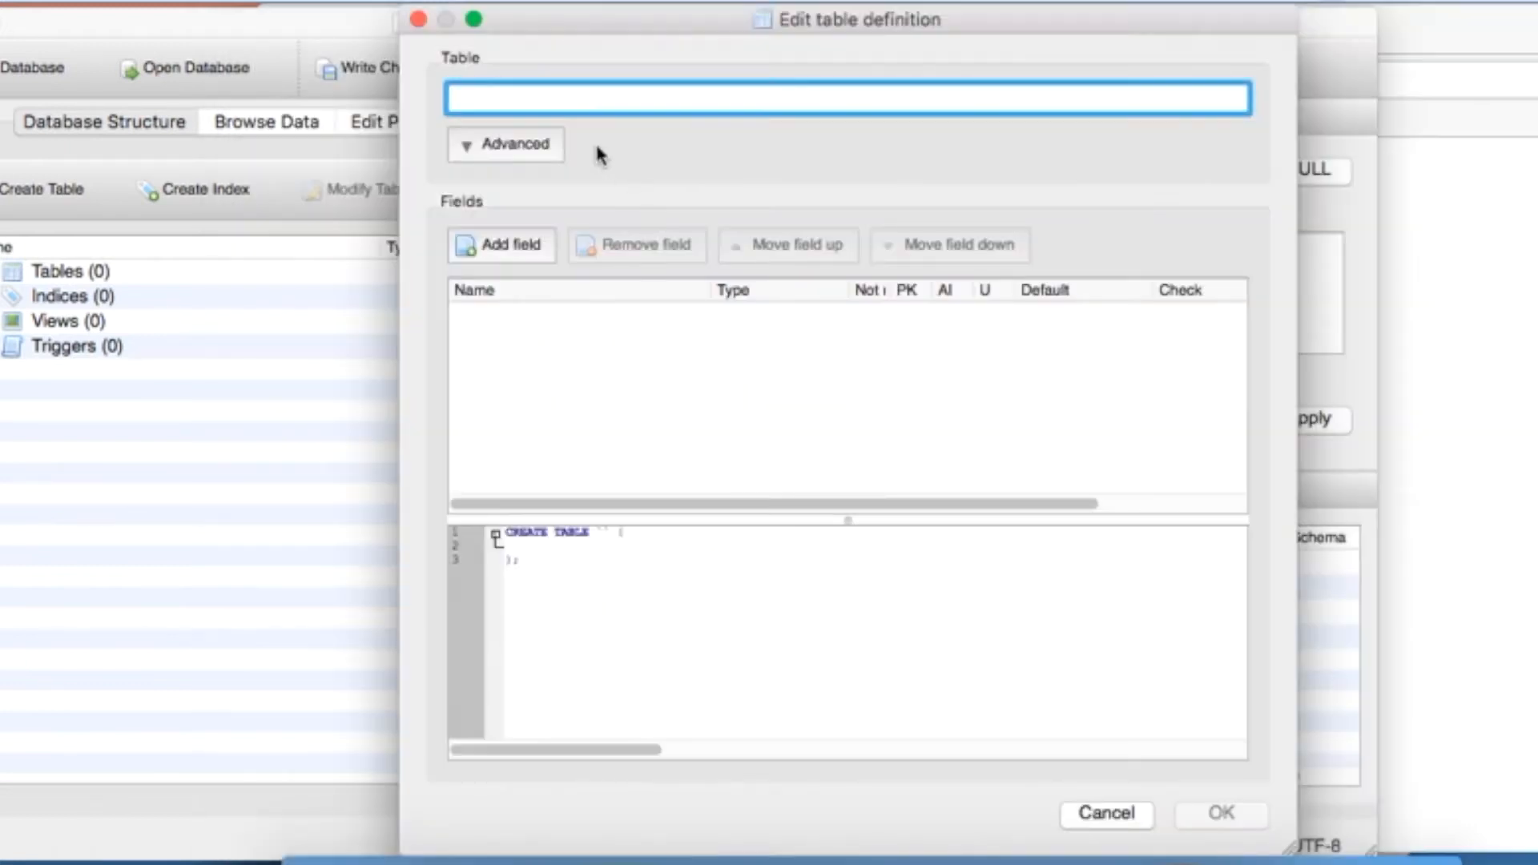
{"action": "left_click", "coordinate": [848, 97]}
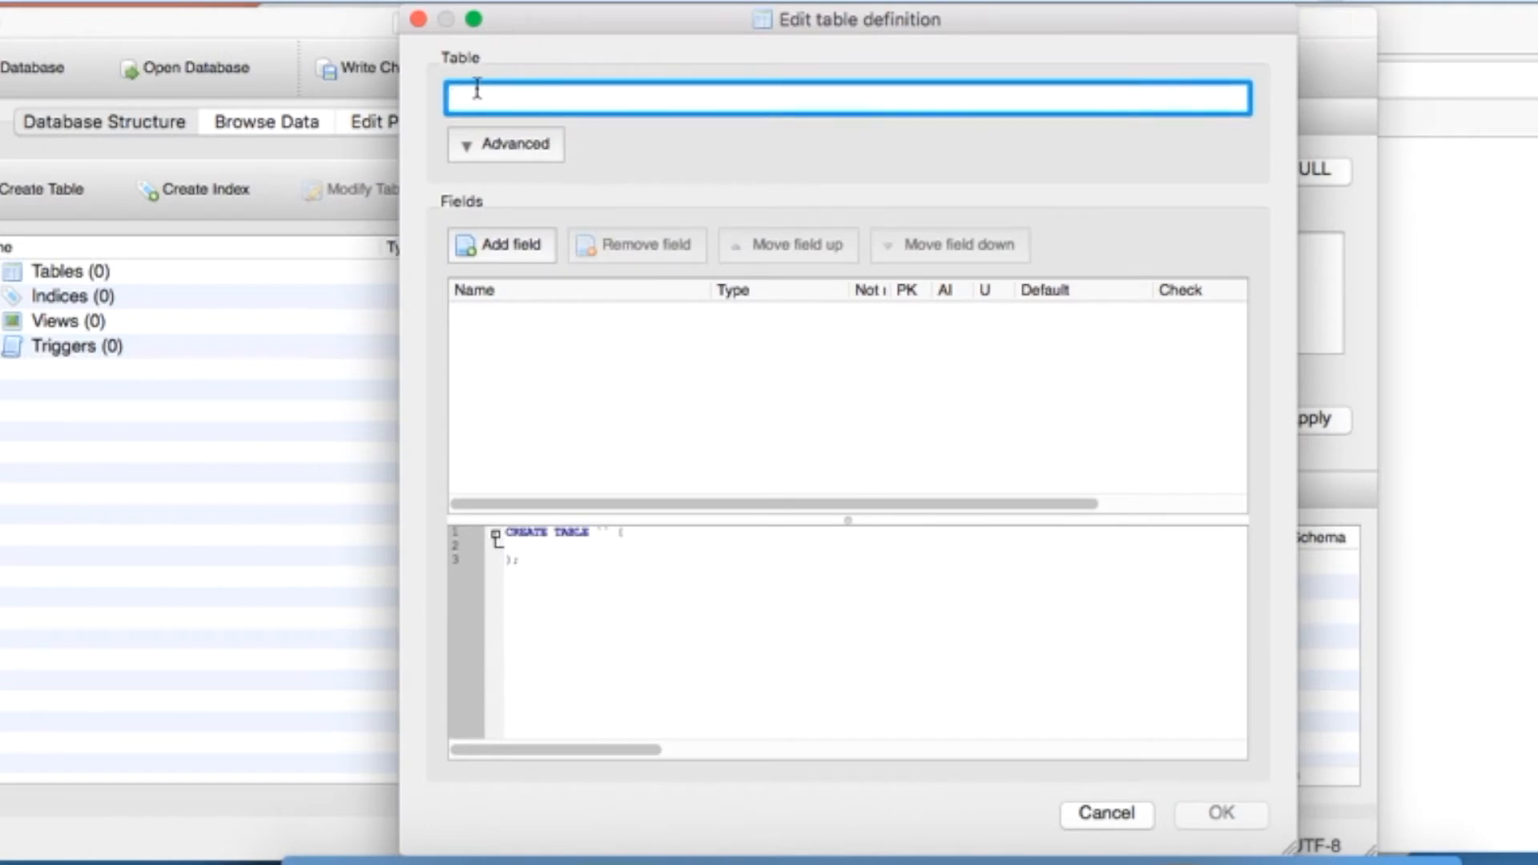
{"action": "type", "text": "Users"}
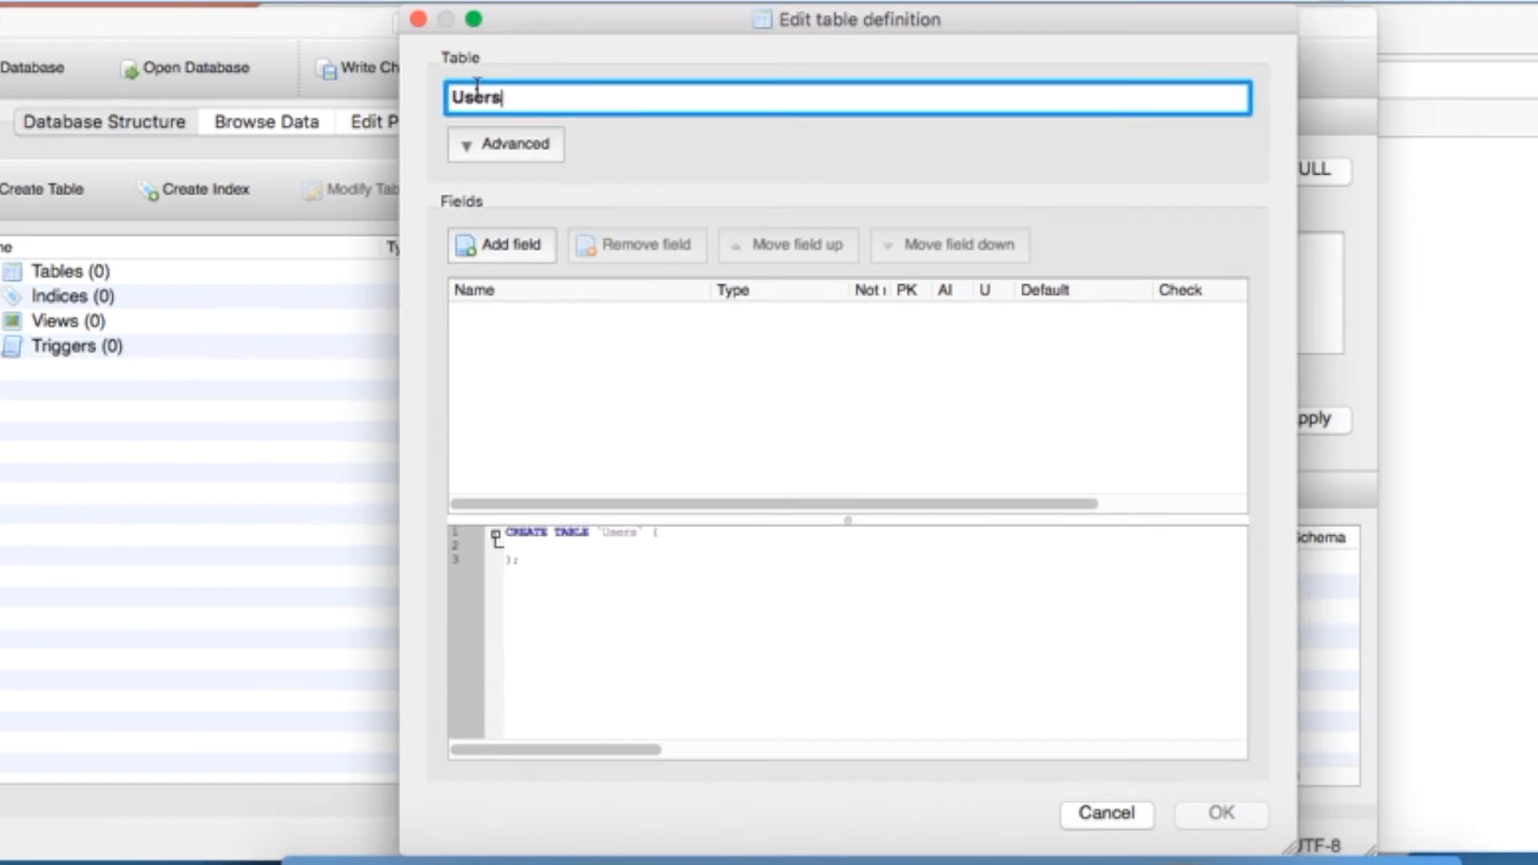
{"action": "left_click", "coordinate": [500, 244]}
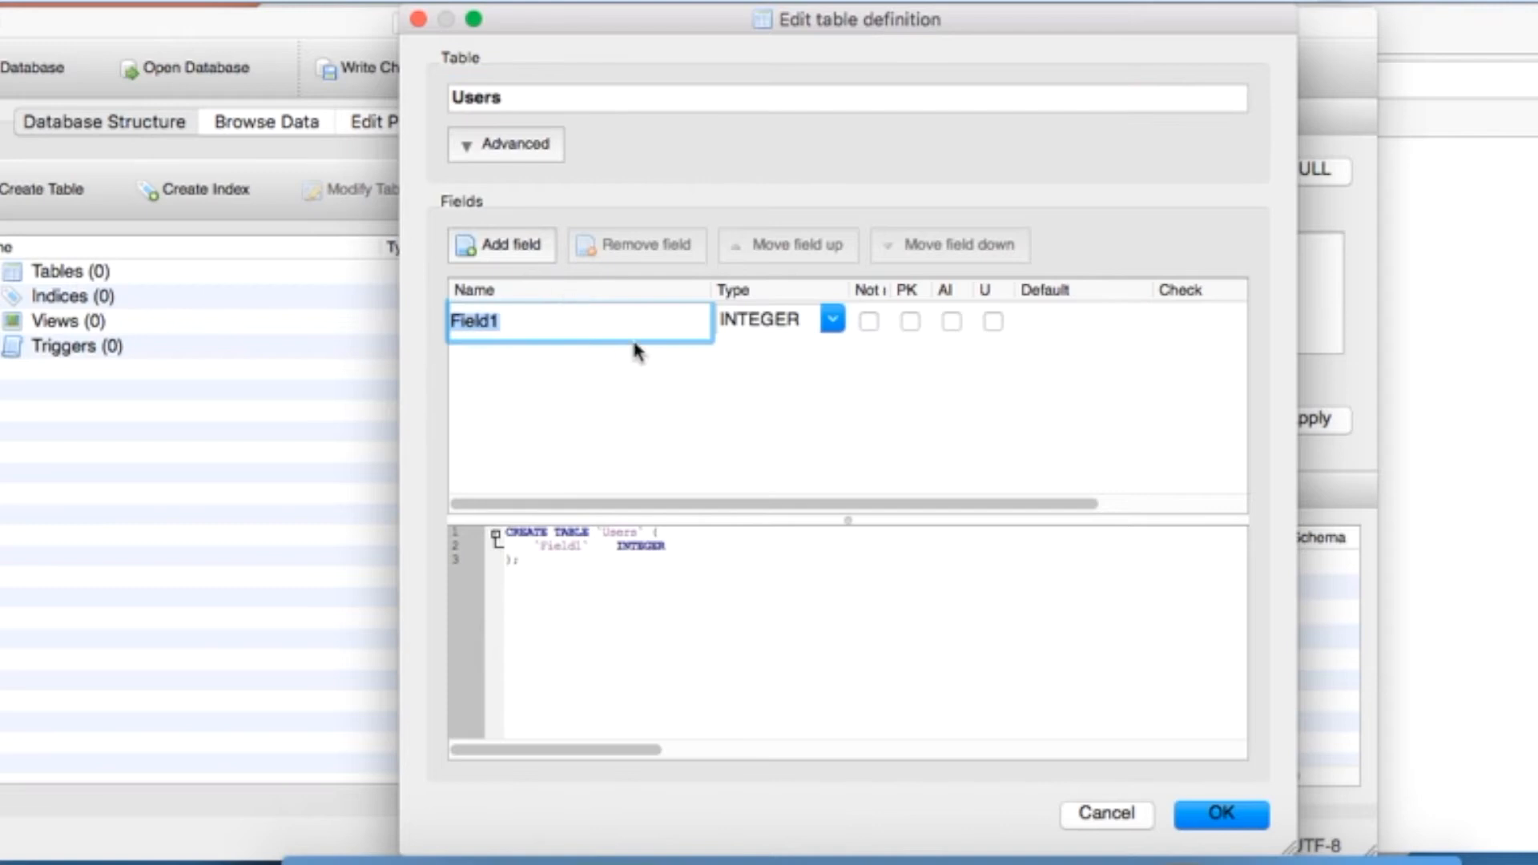
{"action": "type", "text": "name"}
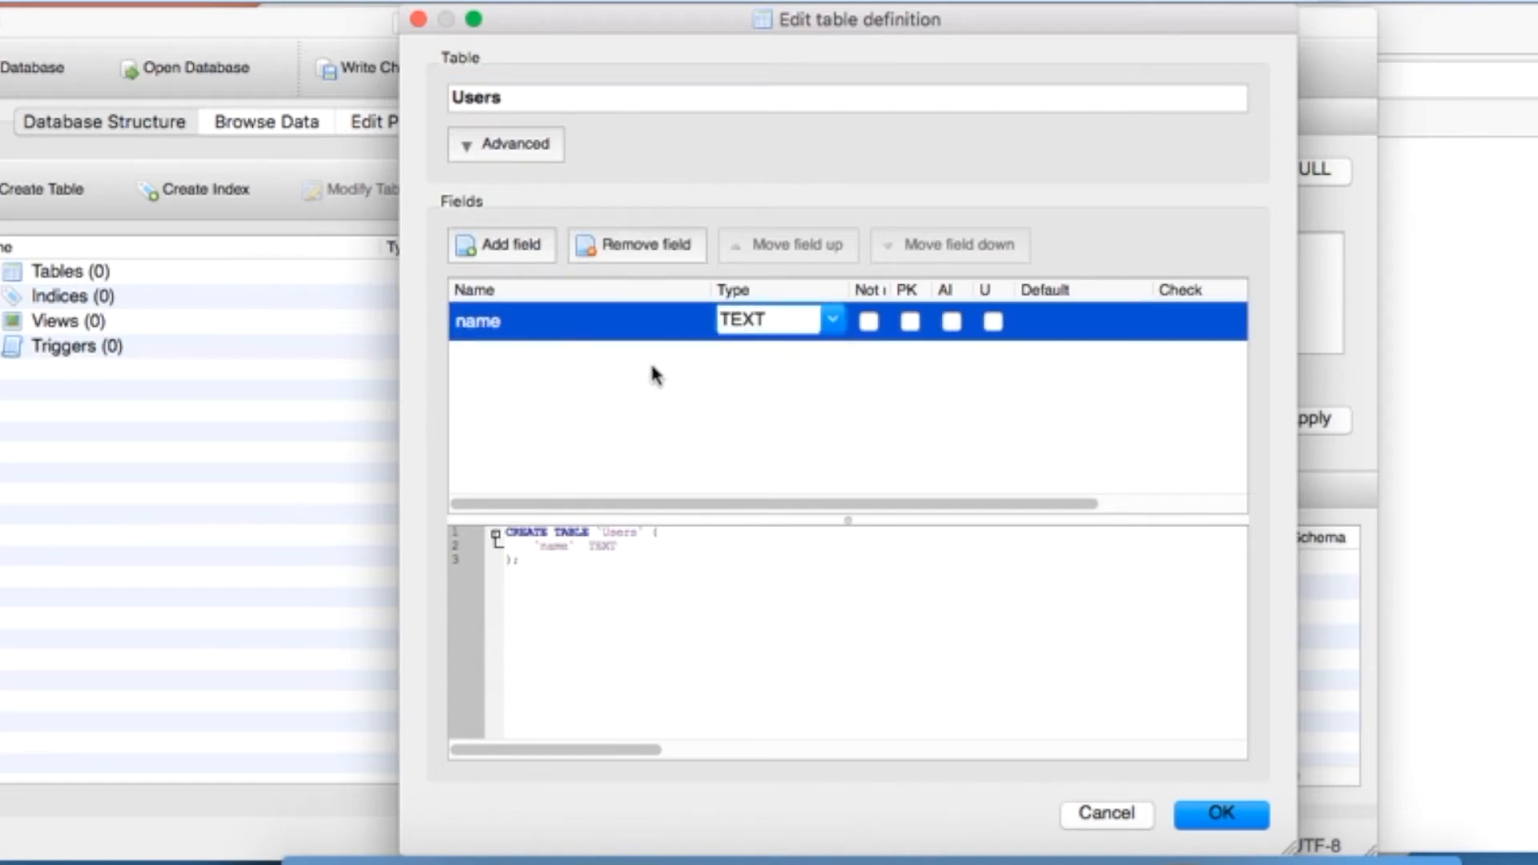
{"action": "left_click", "coordinate": [500, 244]}
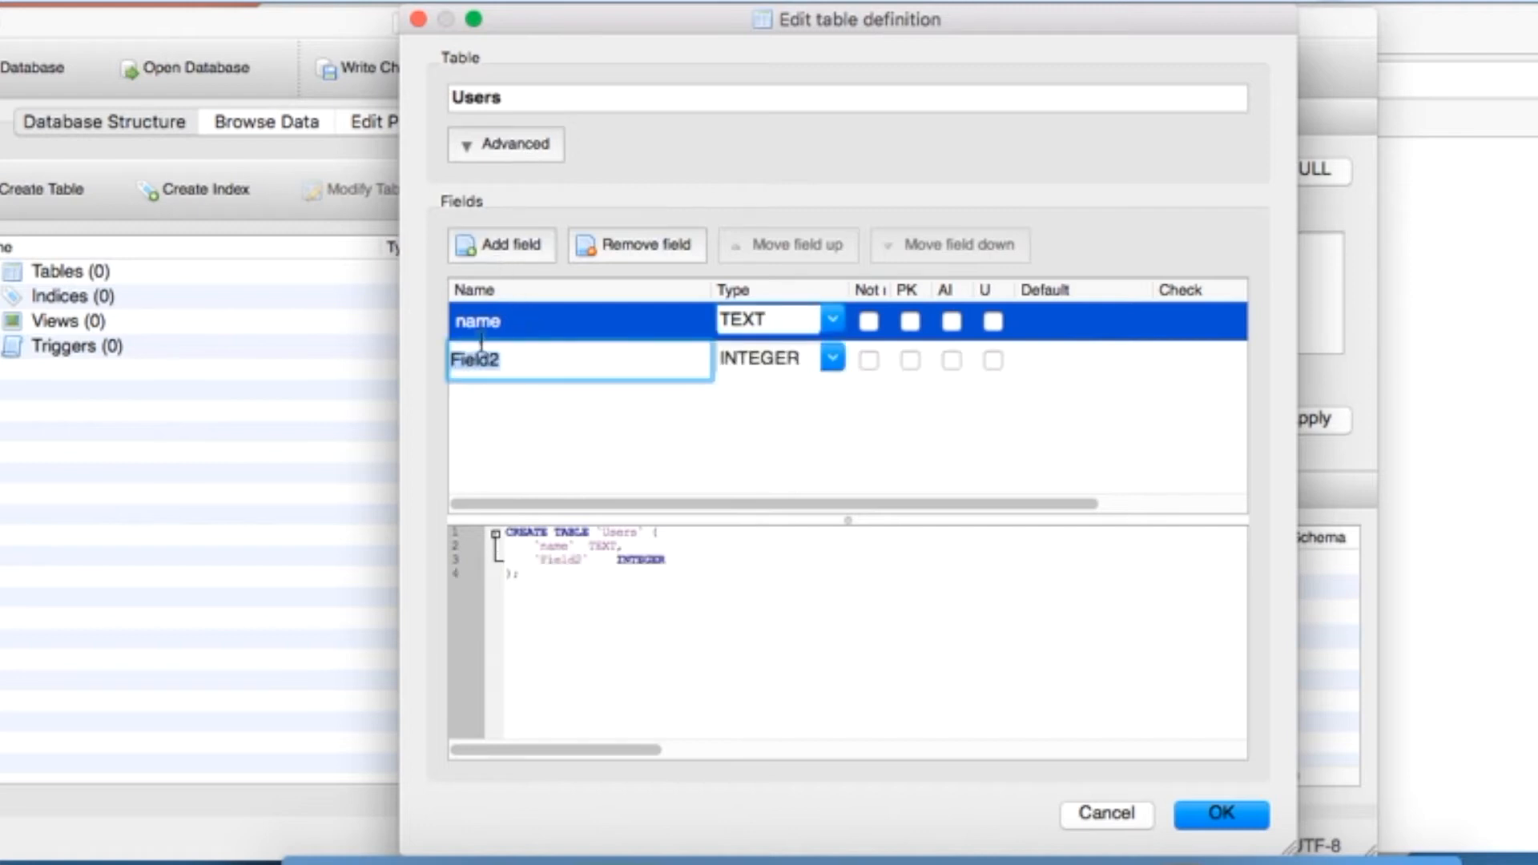
{"action": "type", "text": "email"}
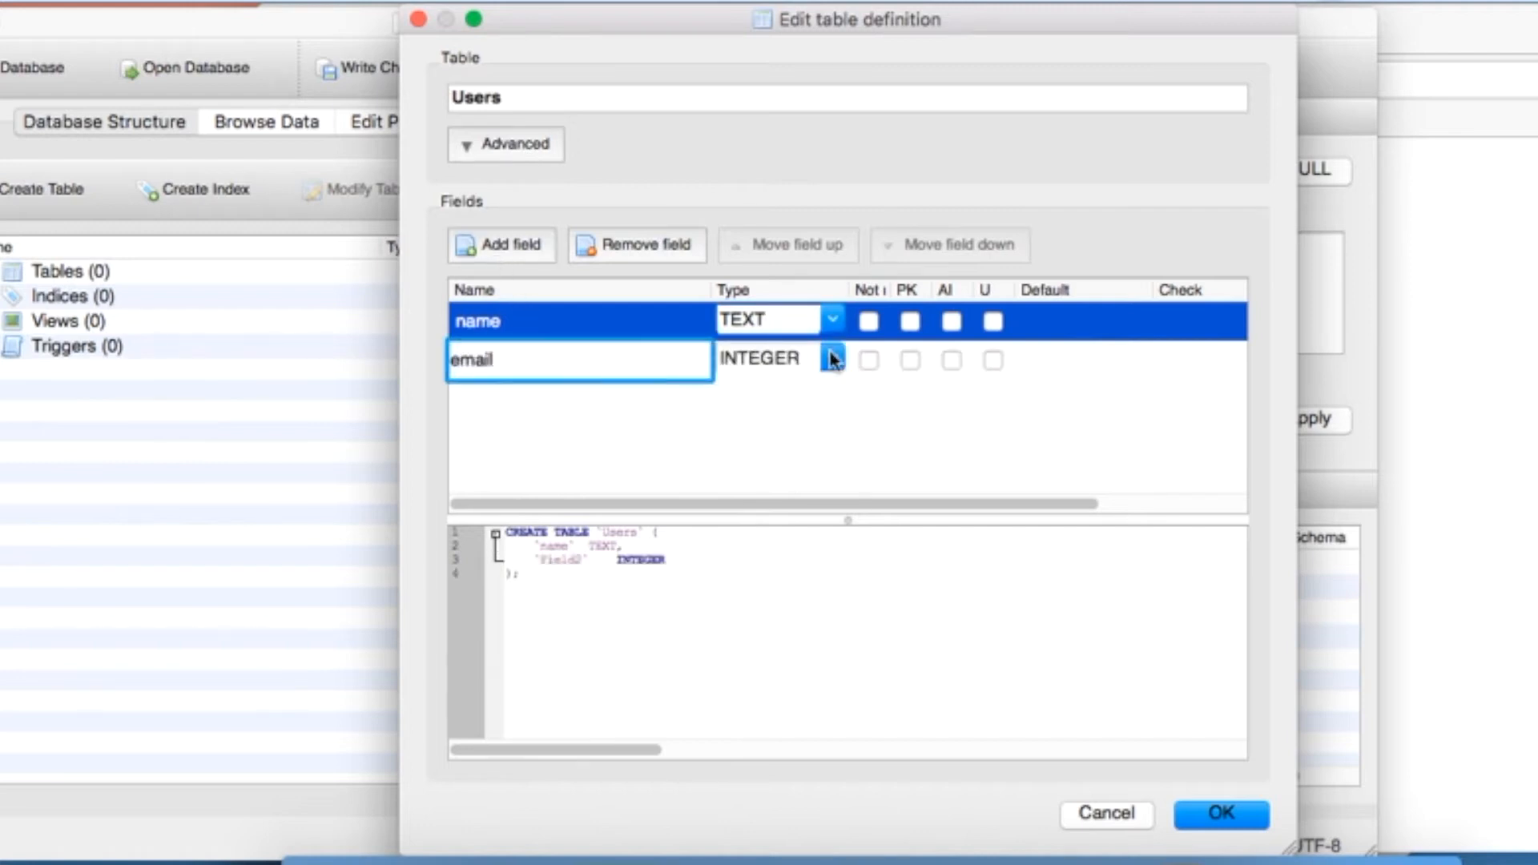
Step: Set the email field's data type to TEXT
{"action": "left_click", "coordinate": [829, 359]}
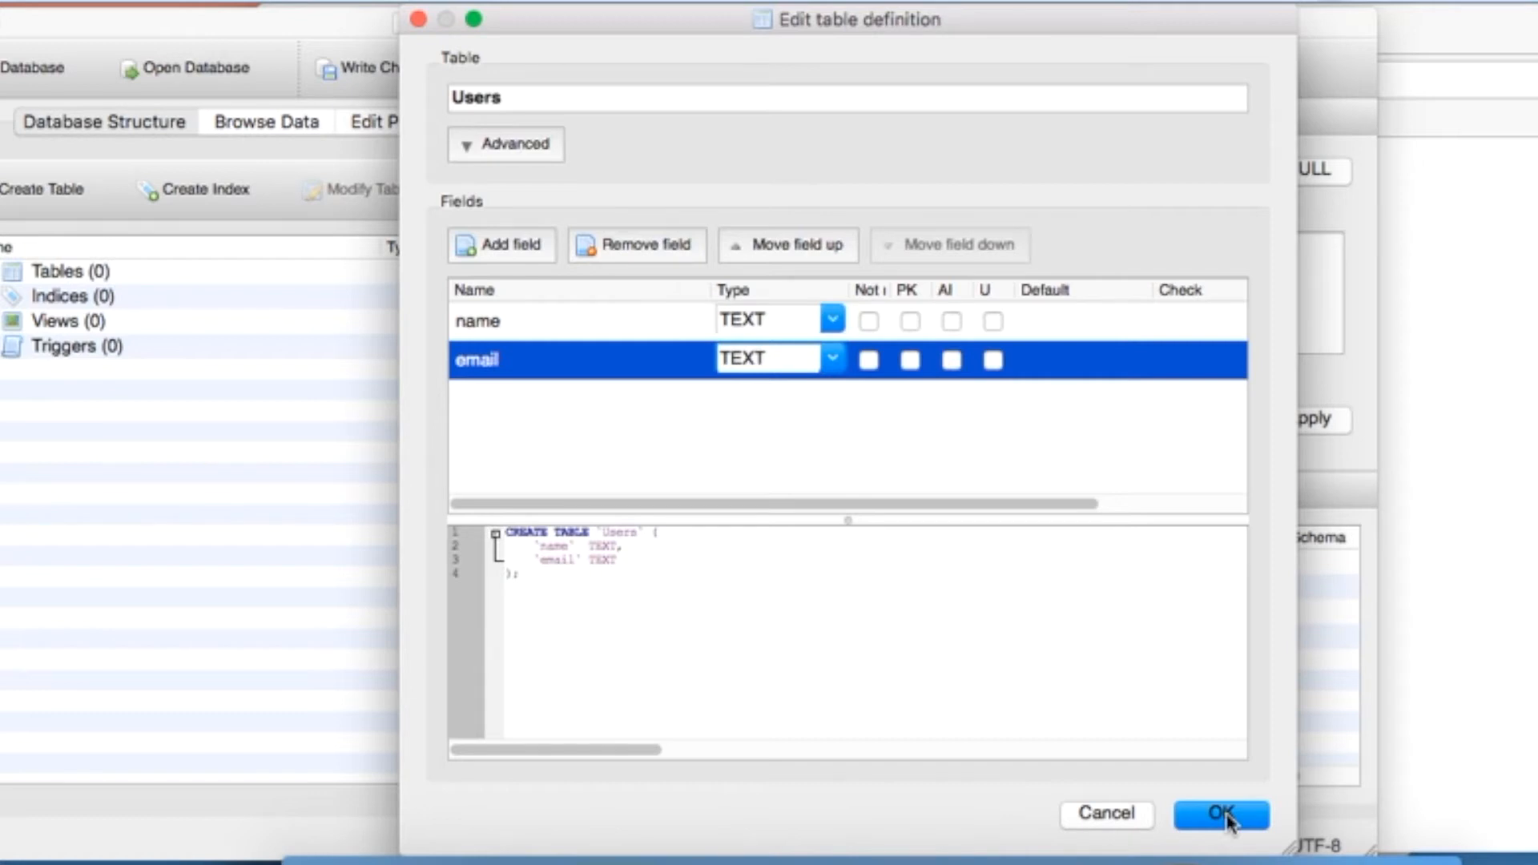
{"action": "left_click", "coordinate": [769, 357]}
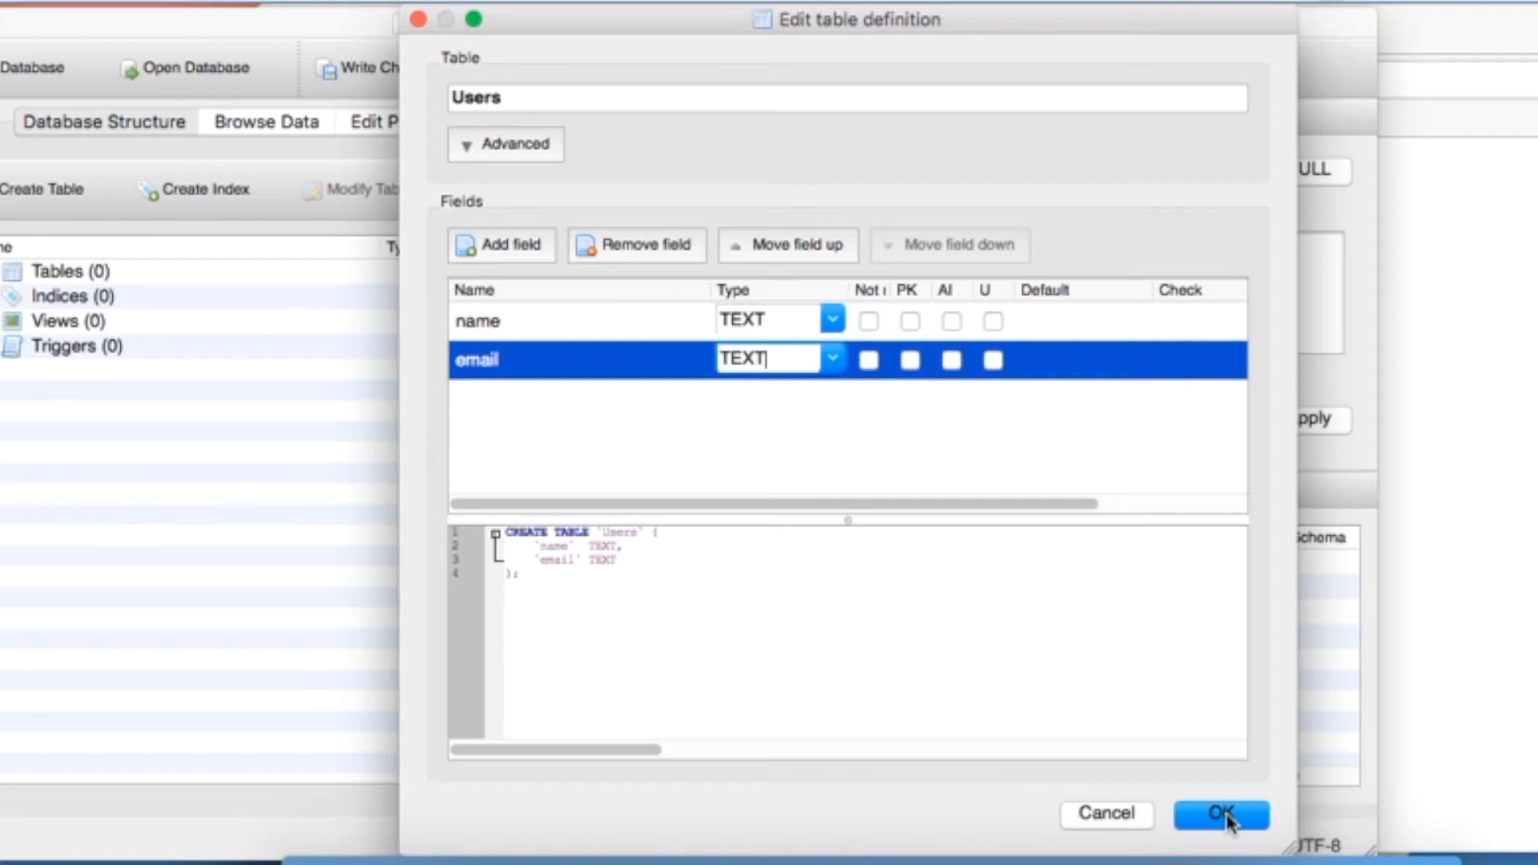
{"action": "left_click", "coordinate": [832, 359]}
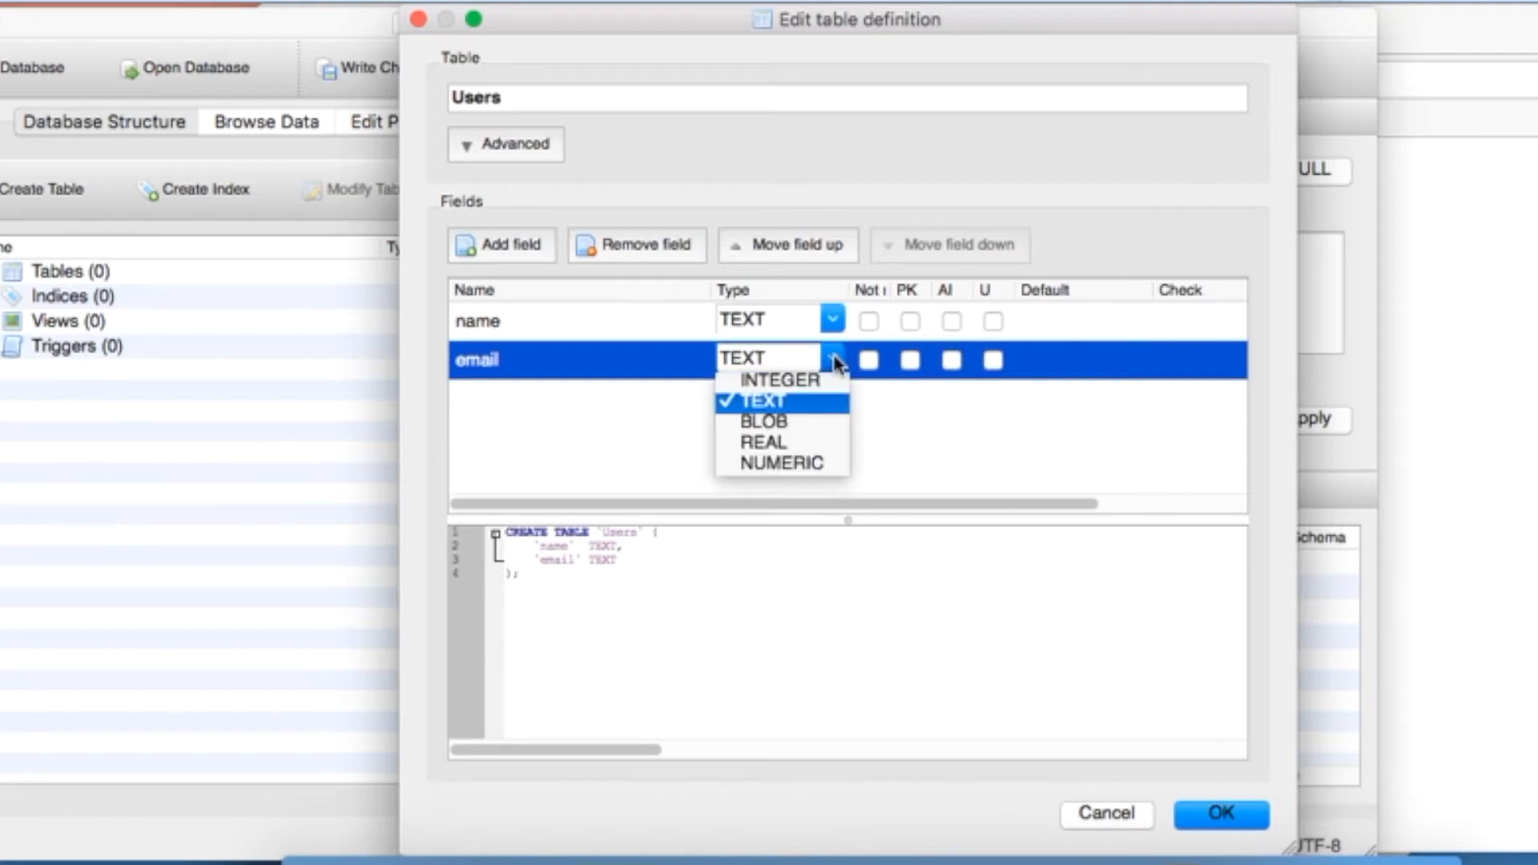
{"action": "left_click", "coordinate": [764, 401]}
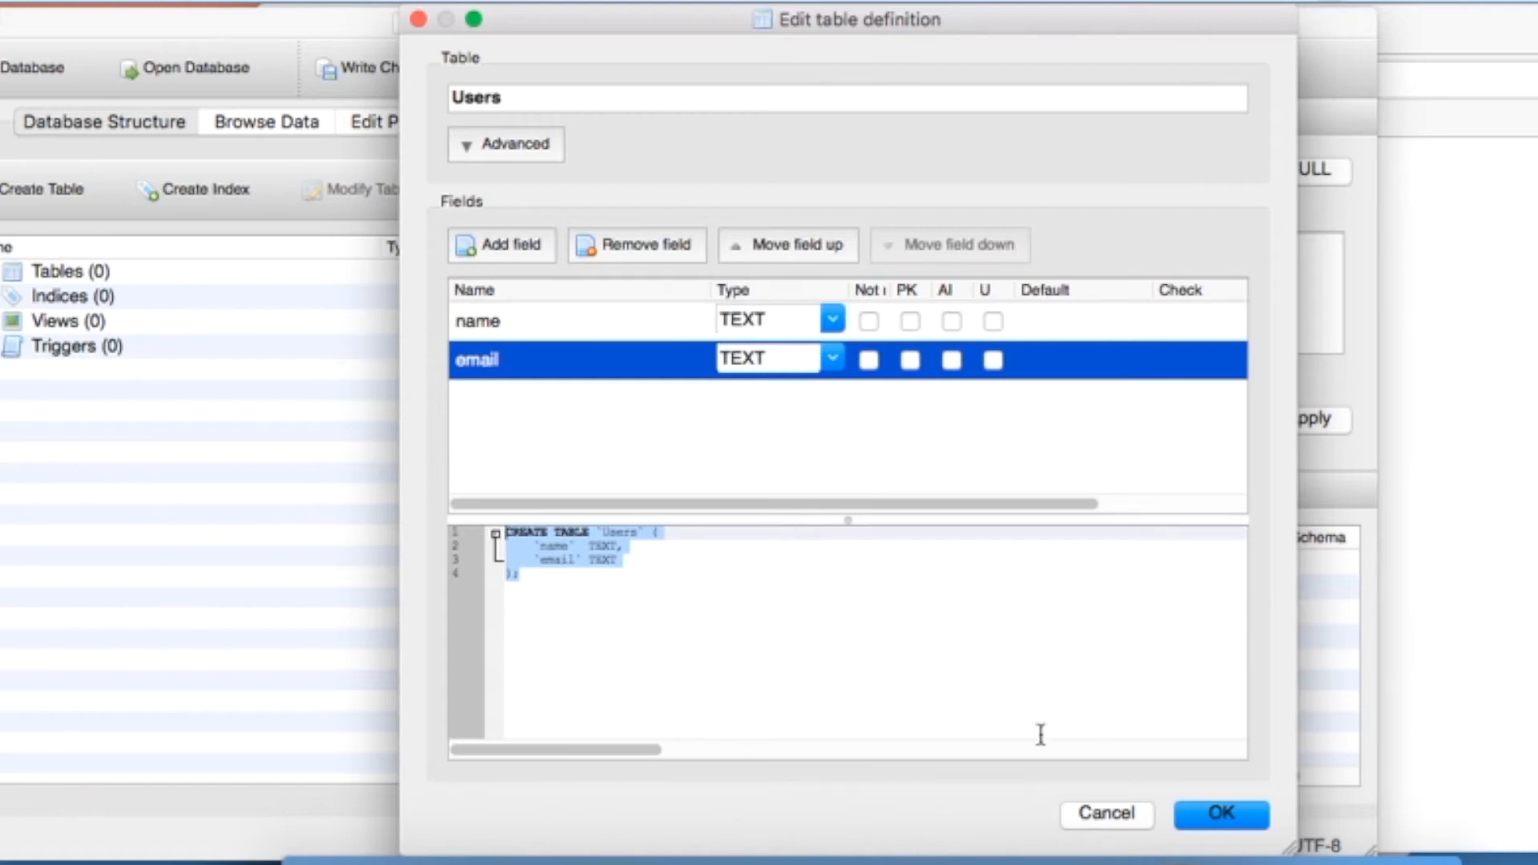
{"action": "mouse_move", "coordinate": [1220, 814]}
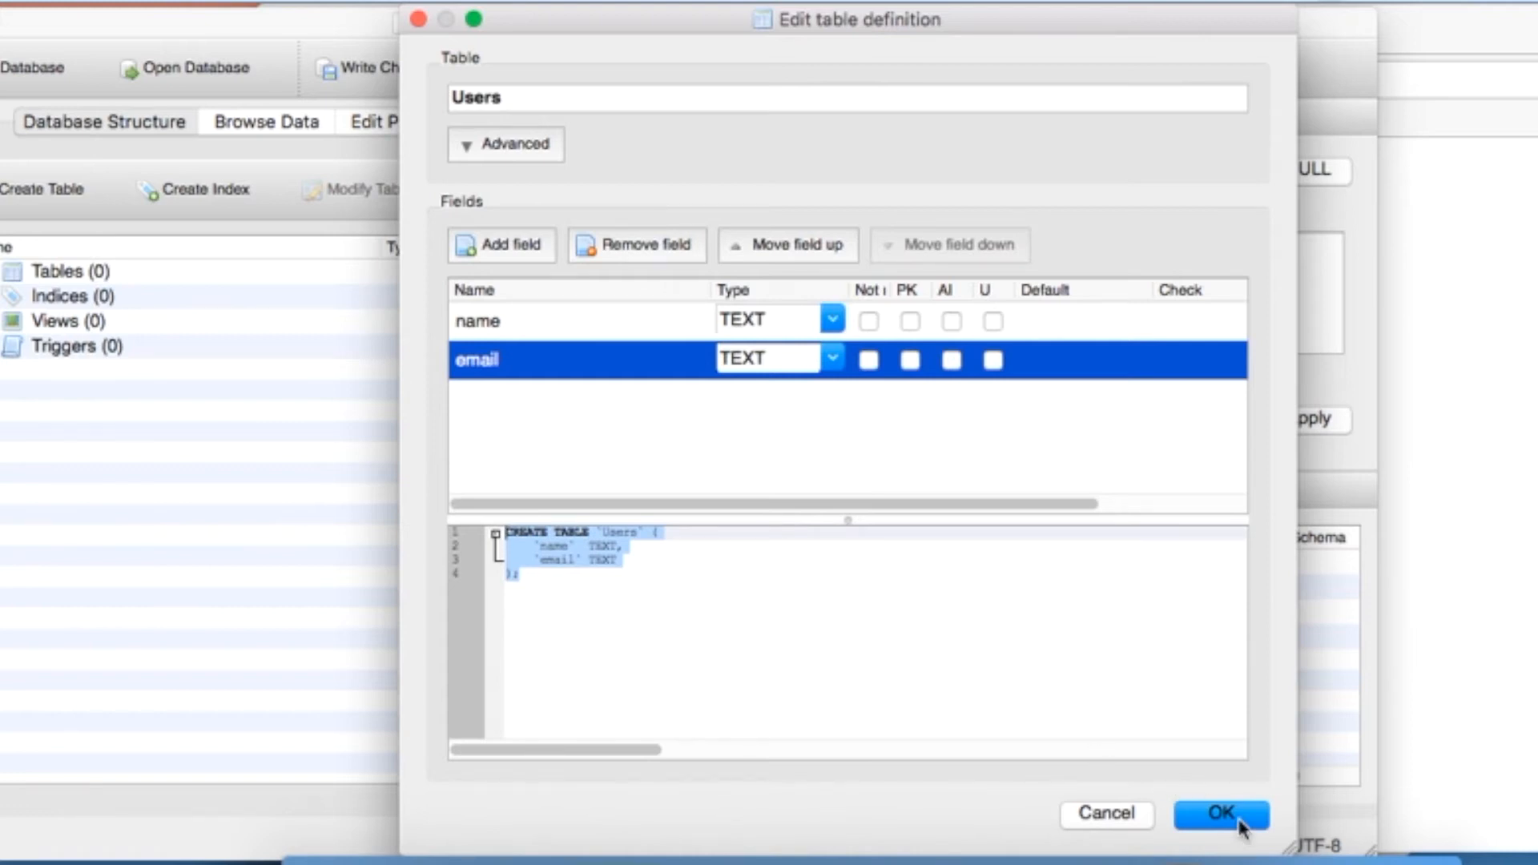
{"action": "mouse_move", "coordinate": [620, 380]}
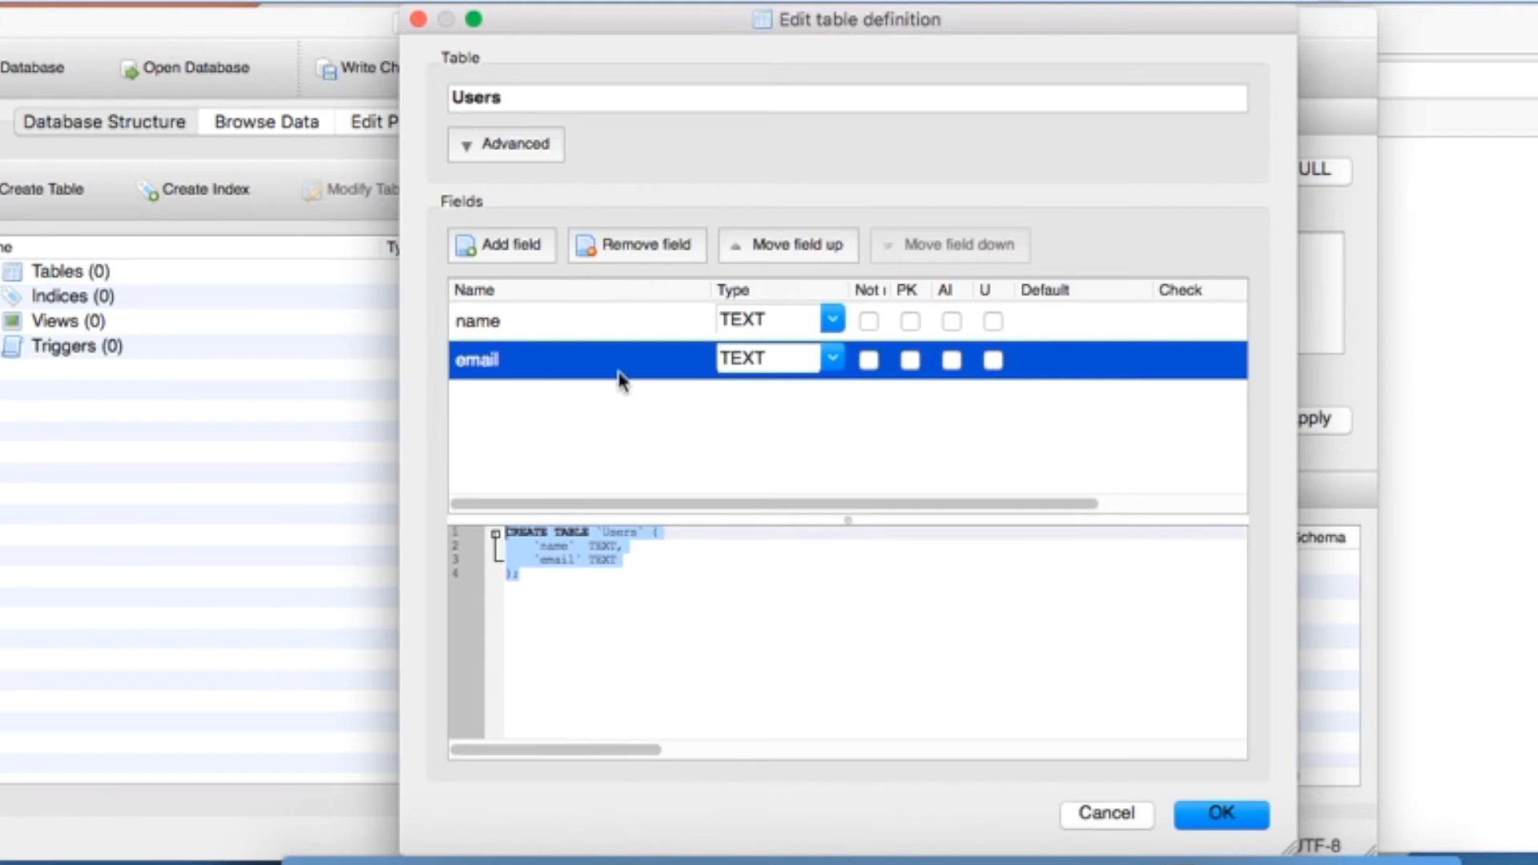
{"action": "mouse_move", "coordinate": [1246, 756]}
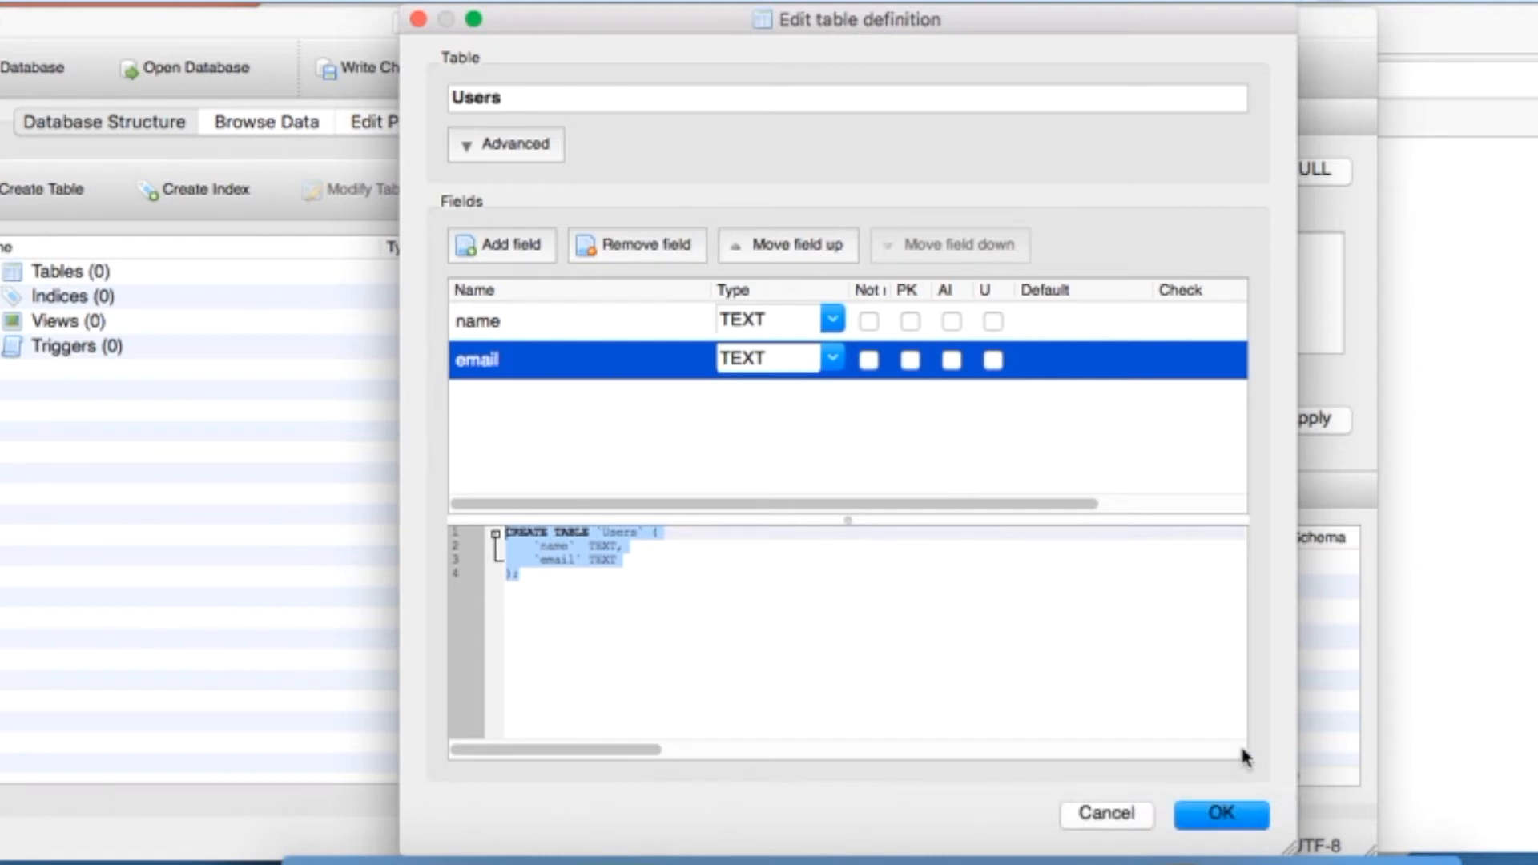
Step: Create the Users table, confirm it has no rows, and select it in Database Structure
{"action": "left_click", "coordinate": [1219, 813]}
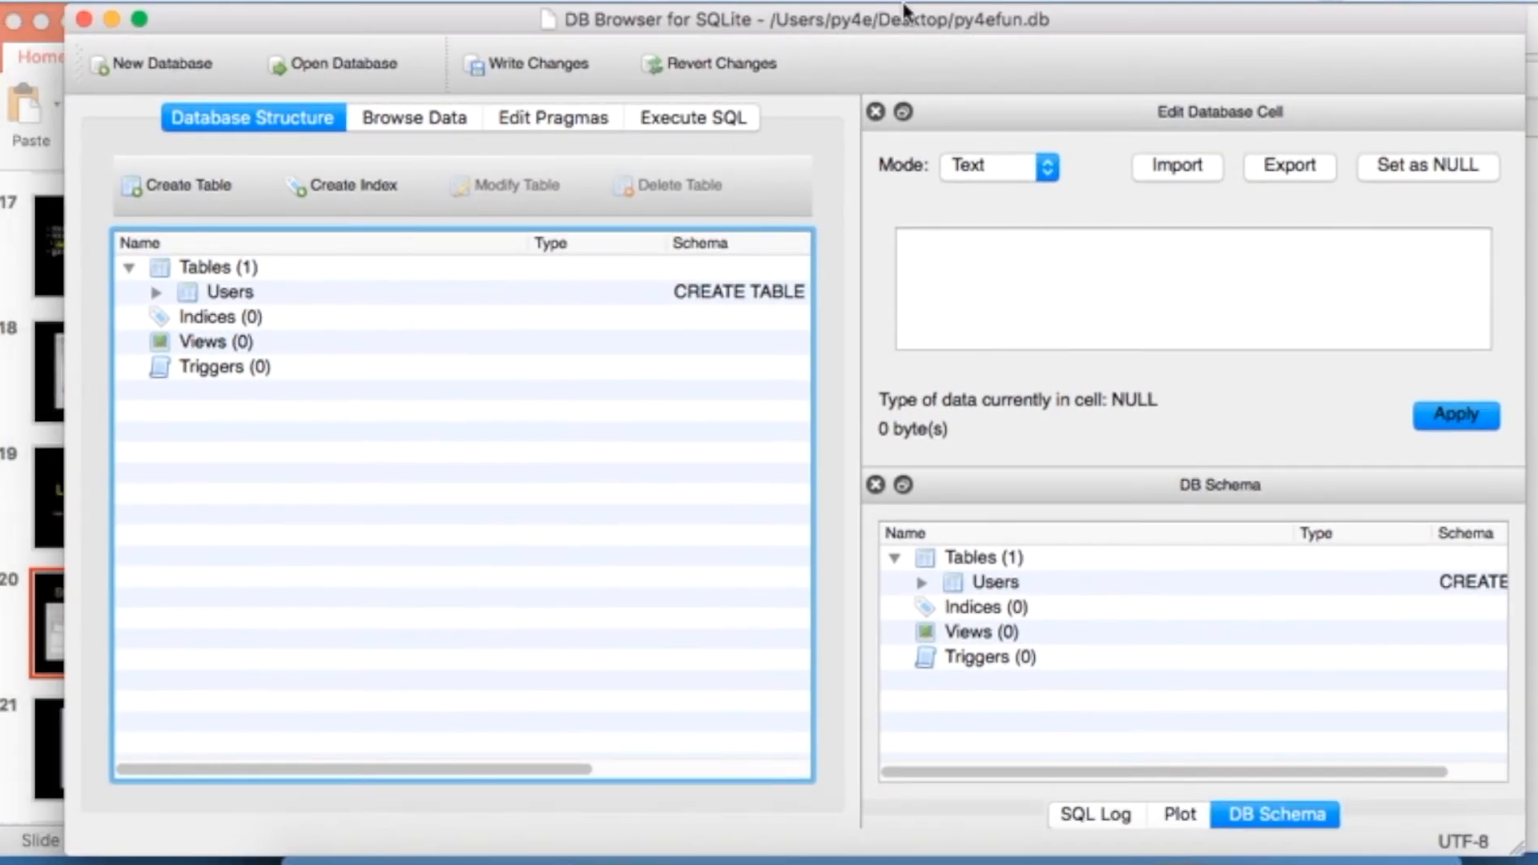
{"action": "left_click", "coordinate": [414, 118]}
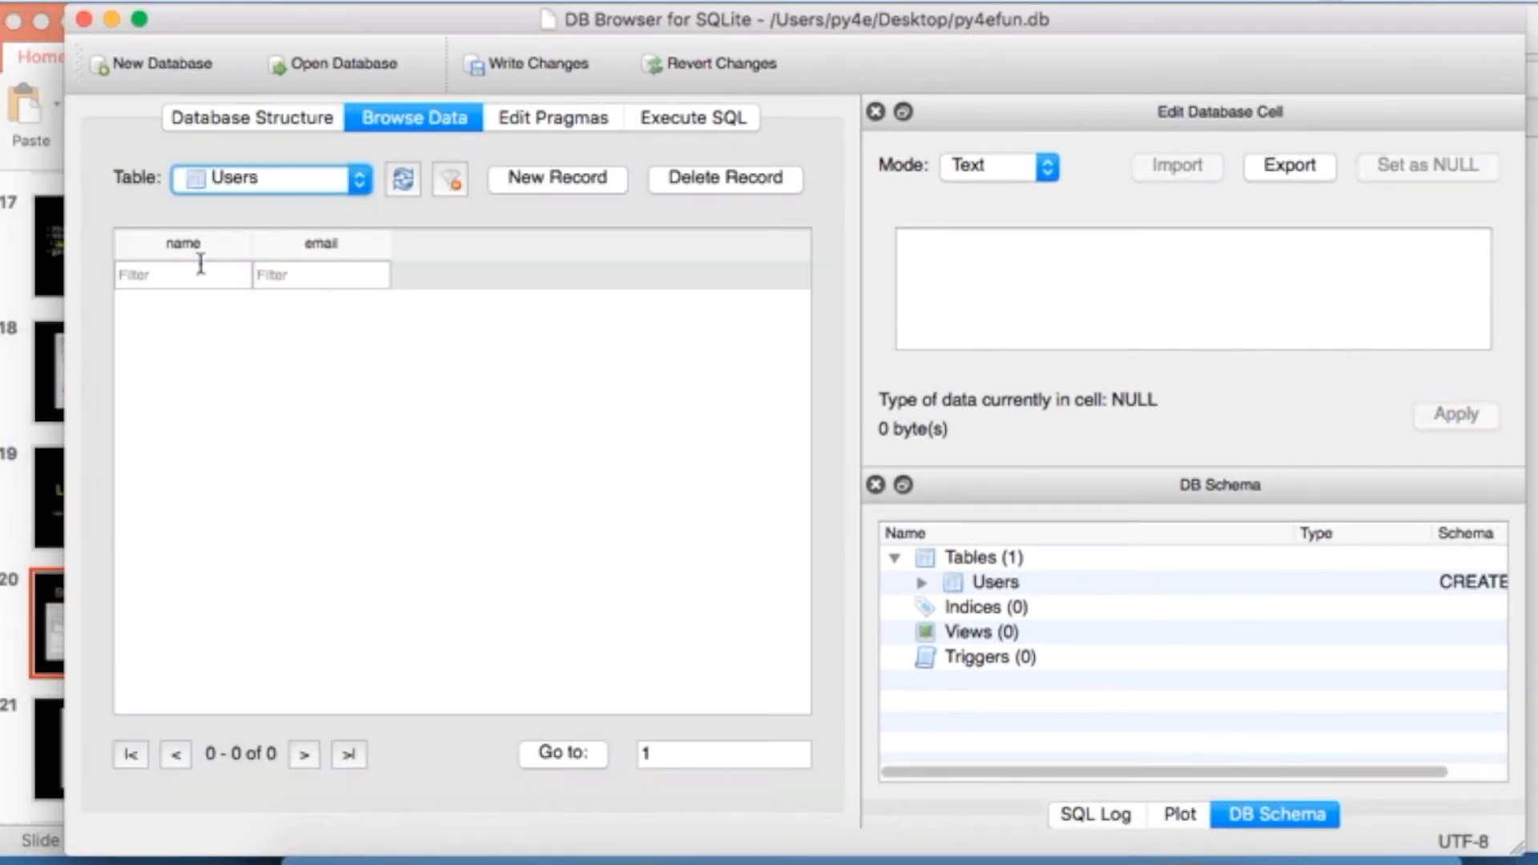
{"action": "left_click", "coordinate": [270, 178]}
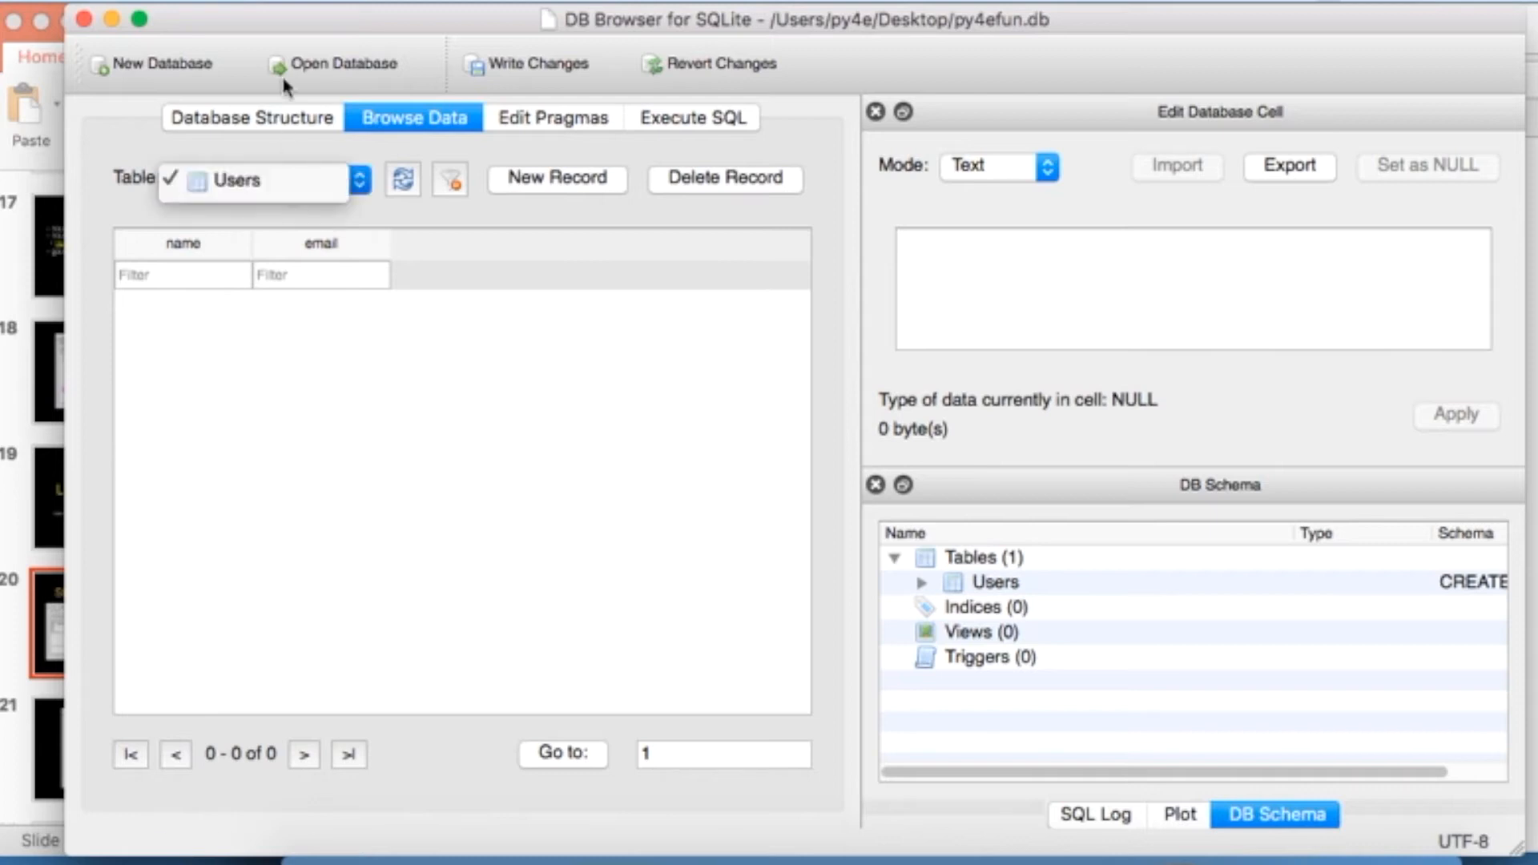
{"action": "left_click", "coordinate": [251, 118]}
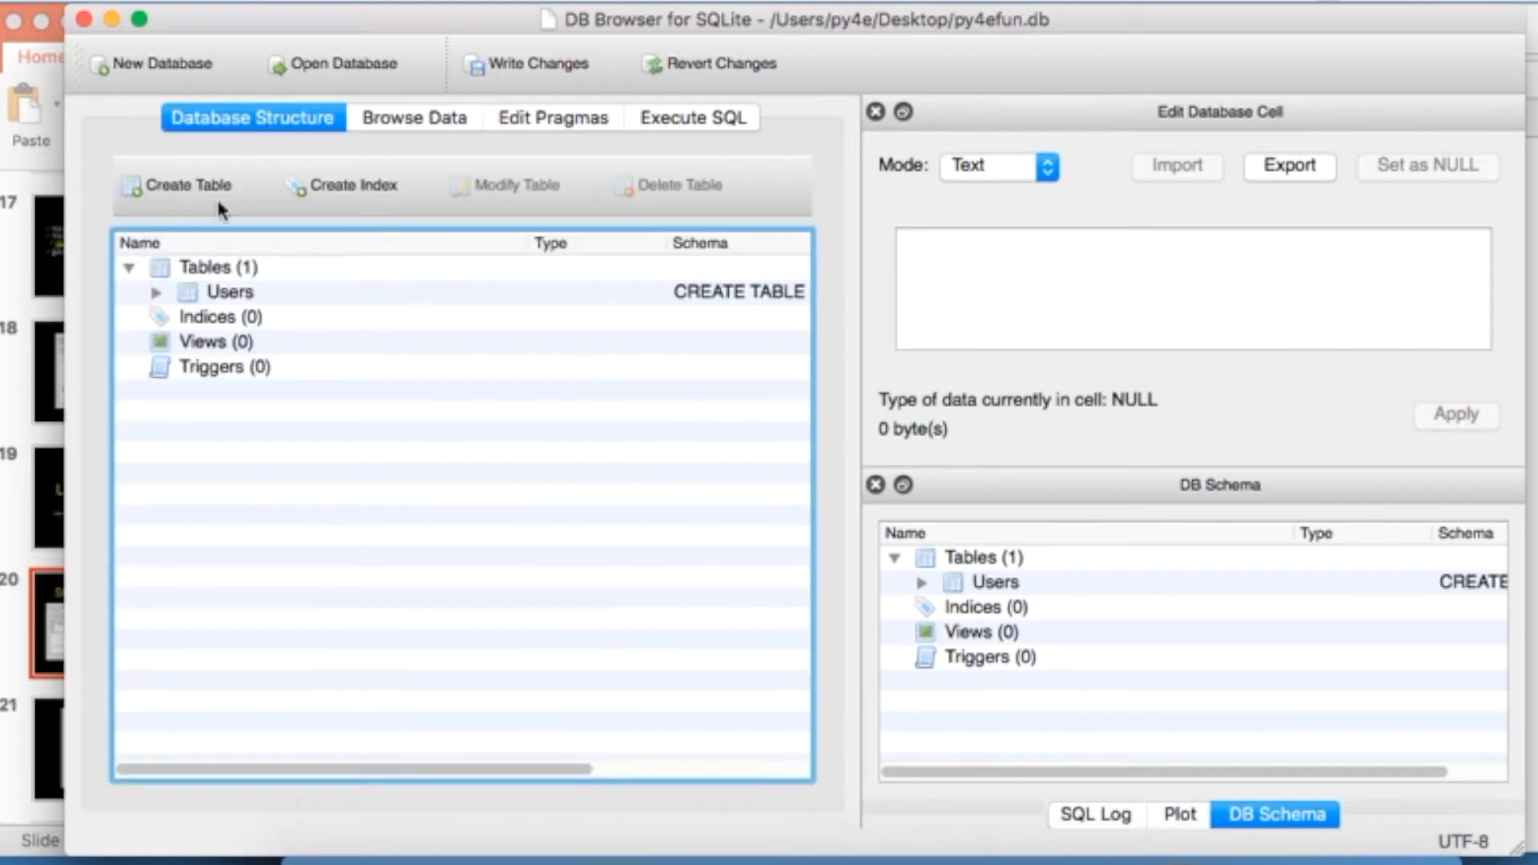
{"action": "left_click", "coordinate": [231, 292]}
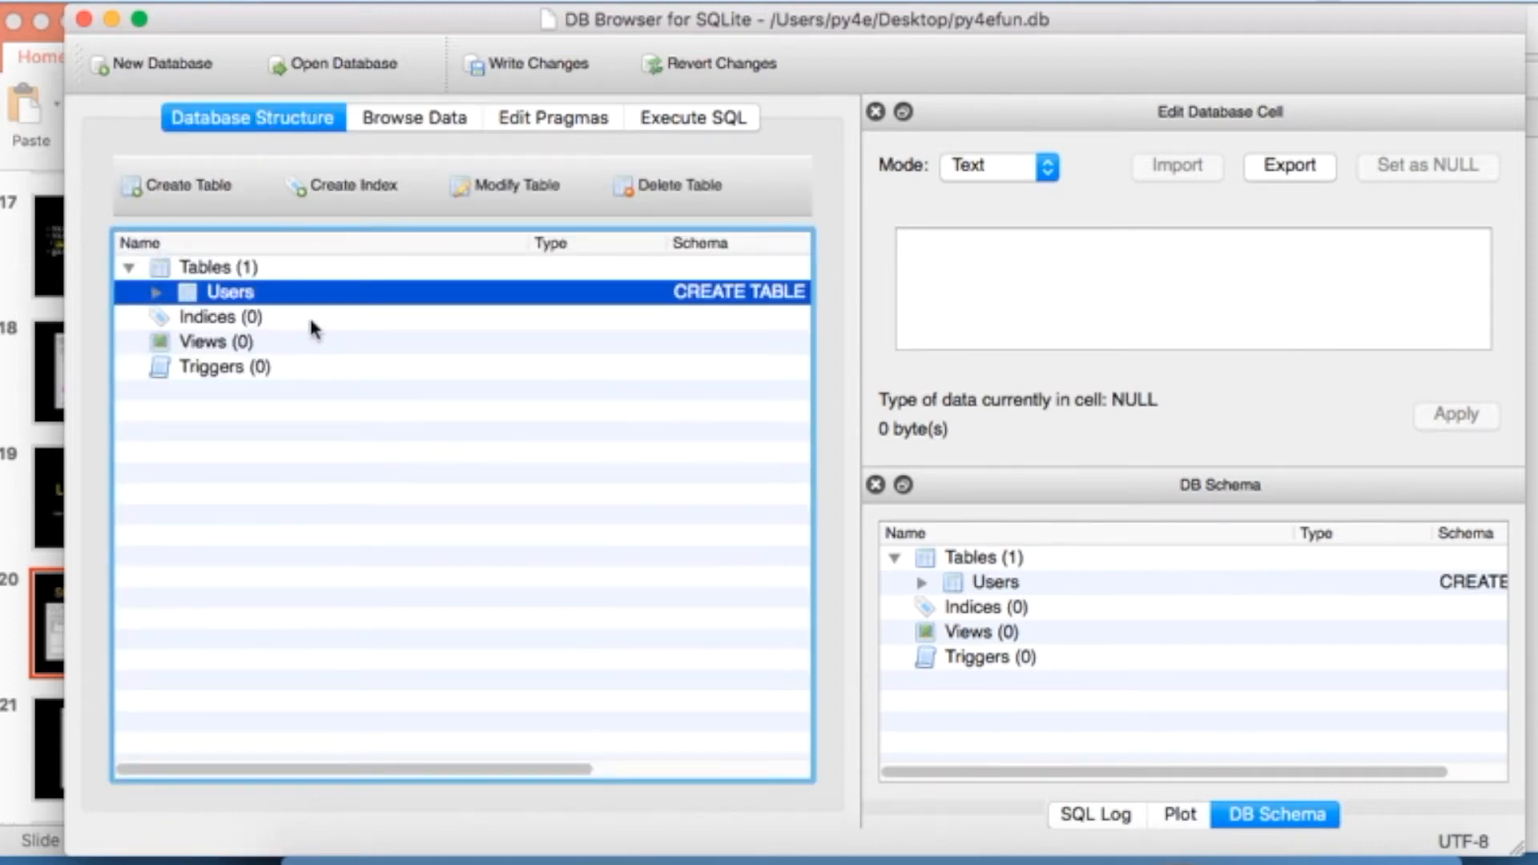
{"action": "mouse_move", "coordinate": [829, 179]}
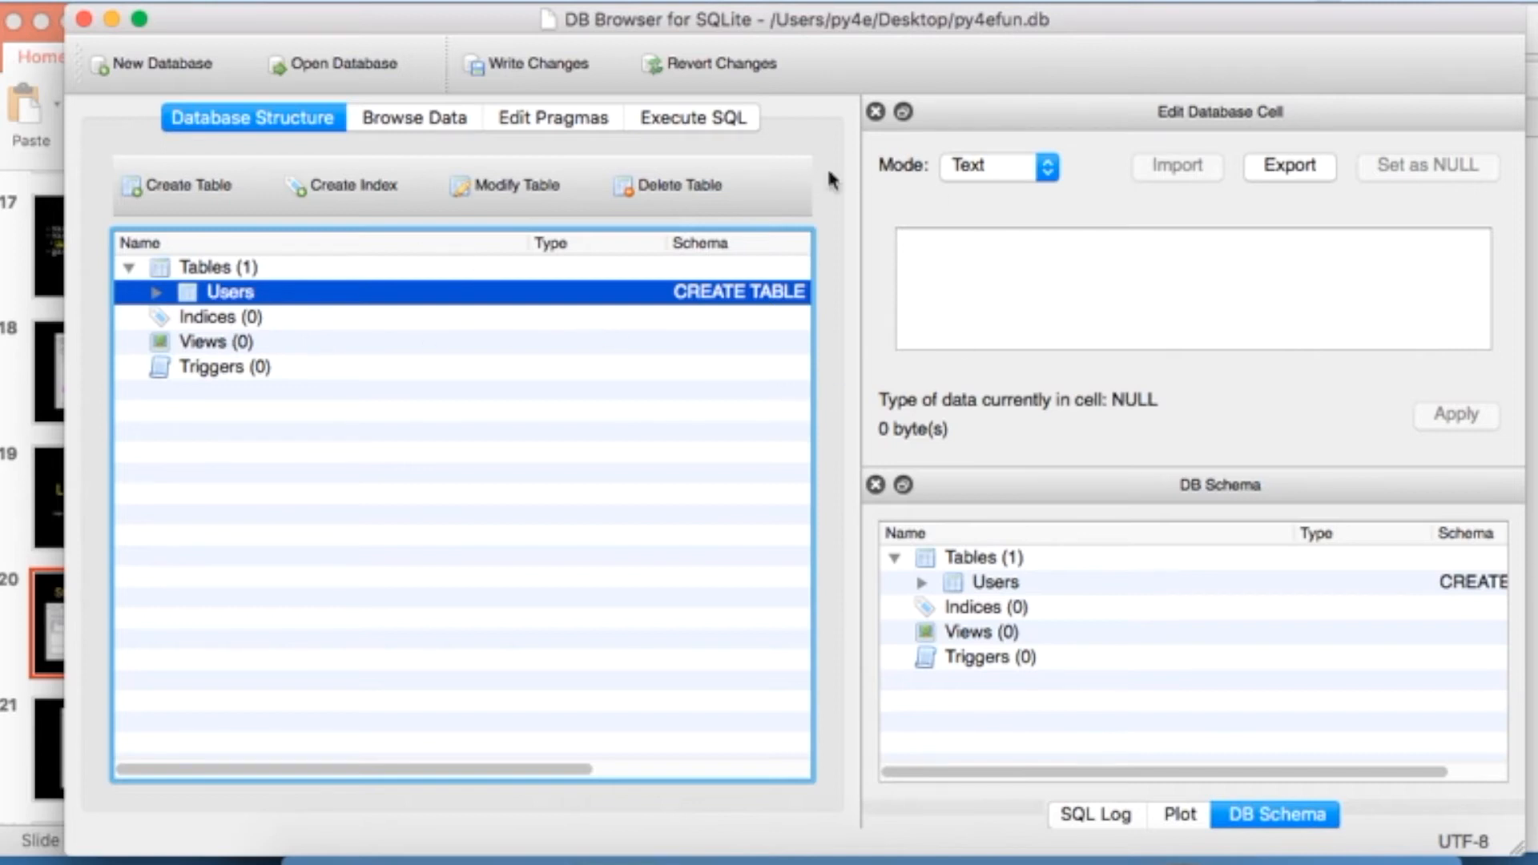
{"action": "mouse_move", "coordinate": [9, 255]}
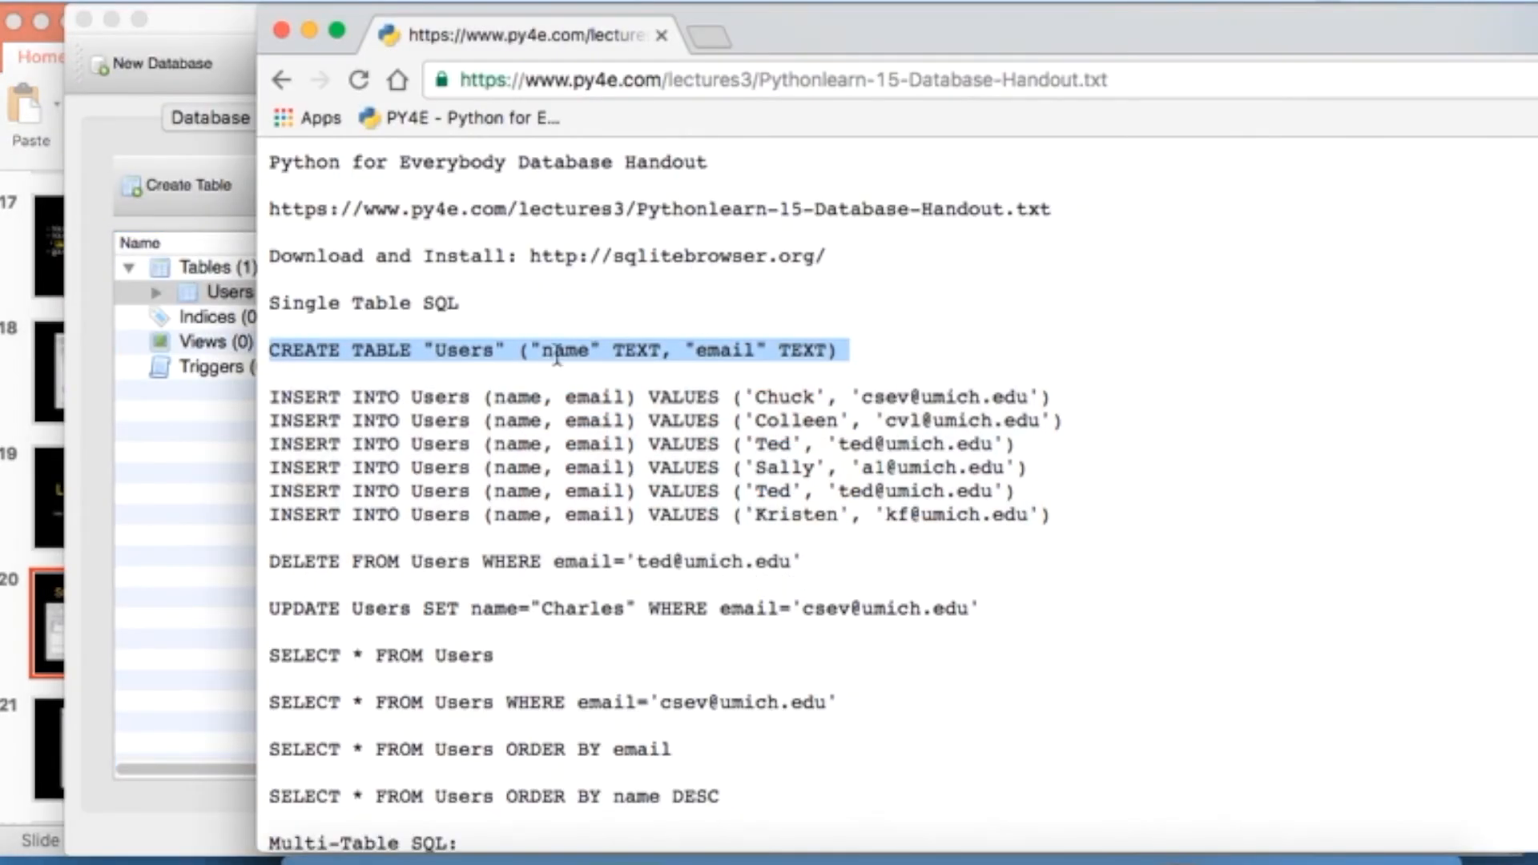
{"action": "mouse_move", "coordinate": [263, 458]}
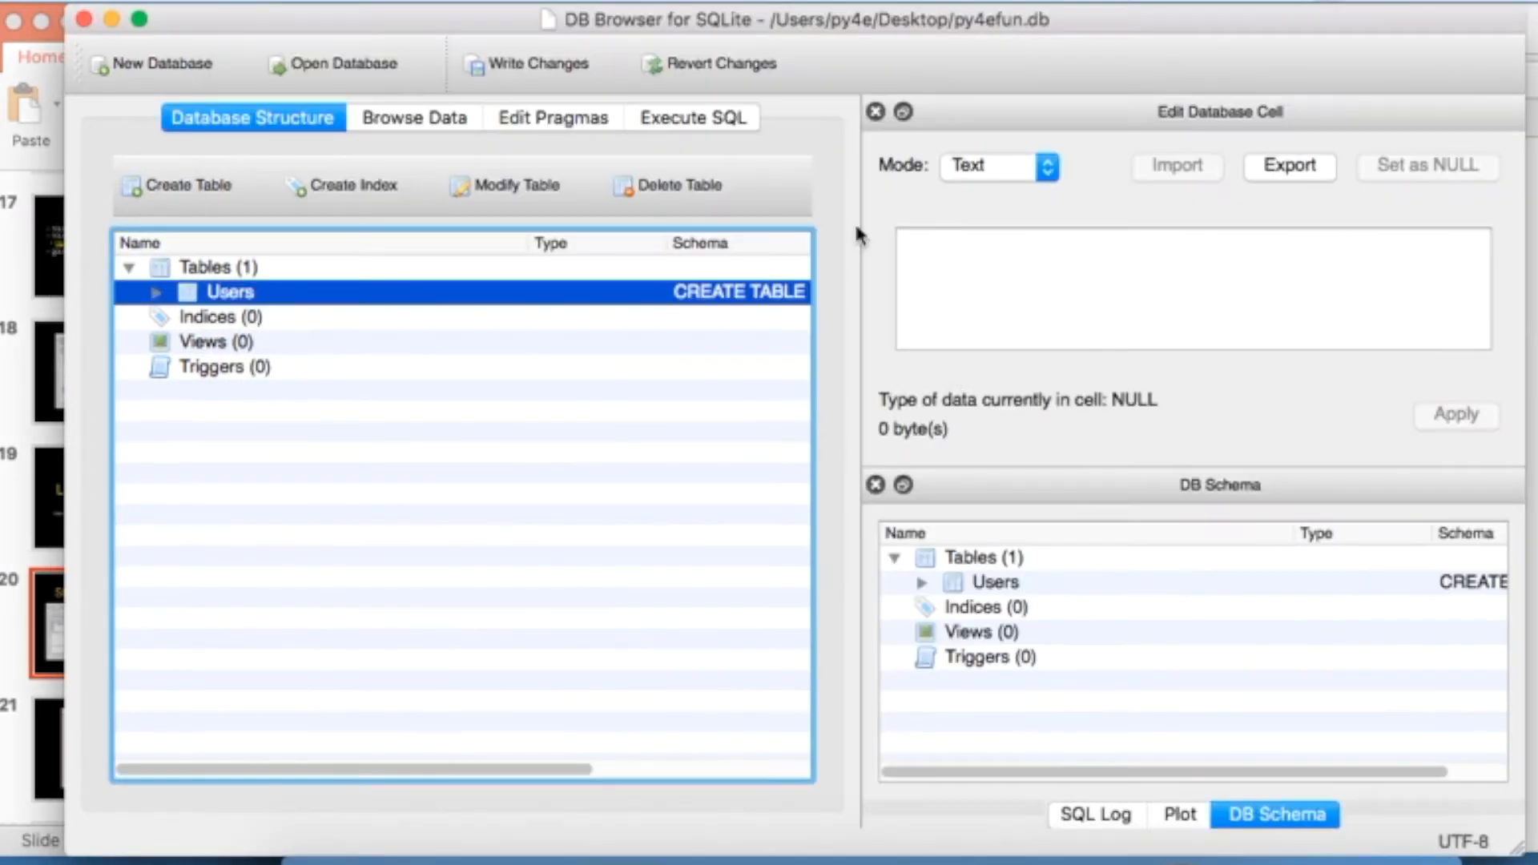
{"action": "left_click", "coordinate": [413, 118]}
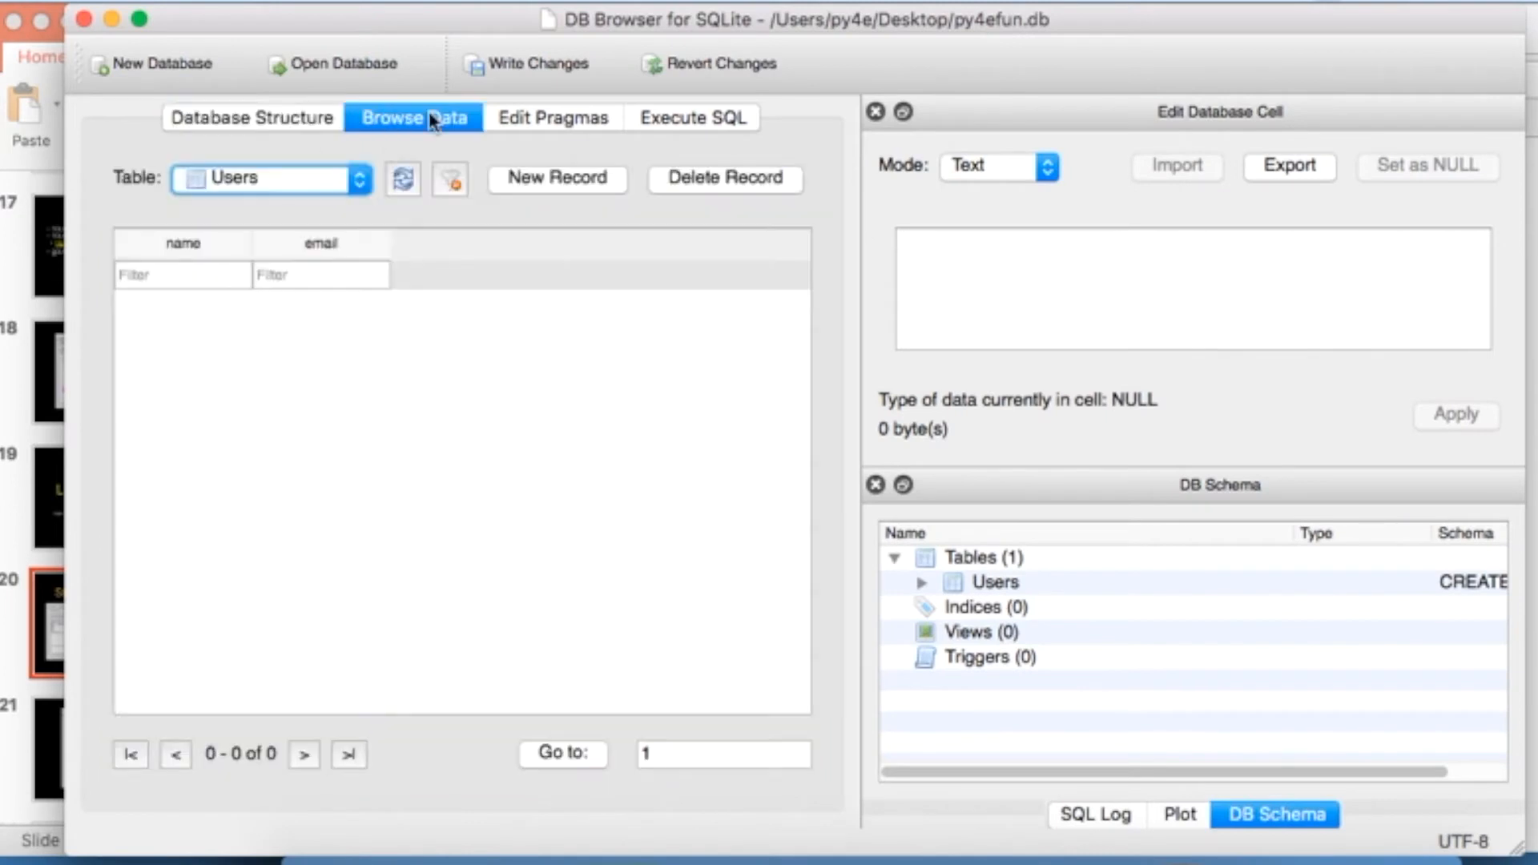
{"action": "mouse_move", "coordinate": [285, 176]}
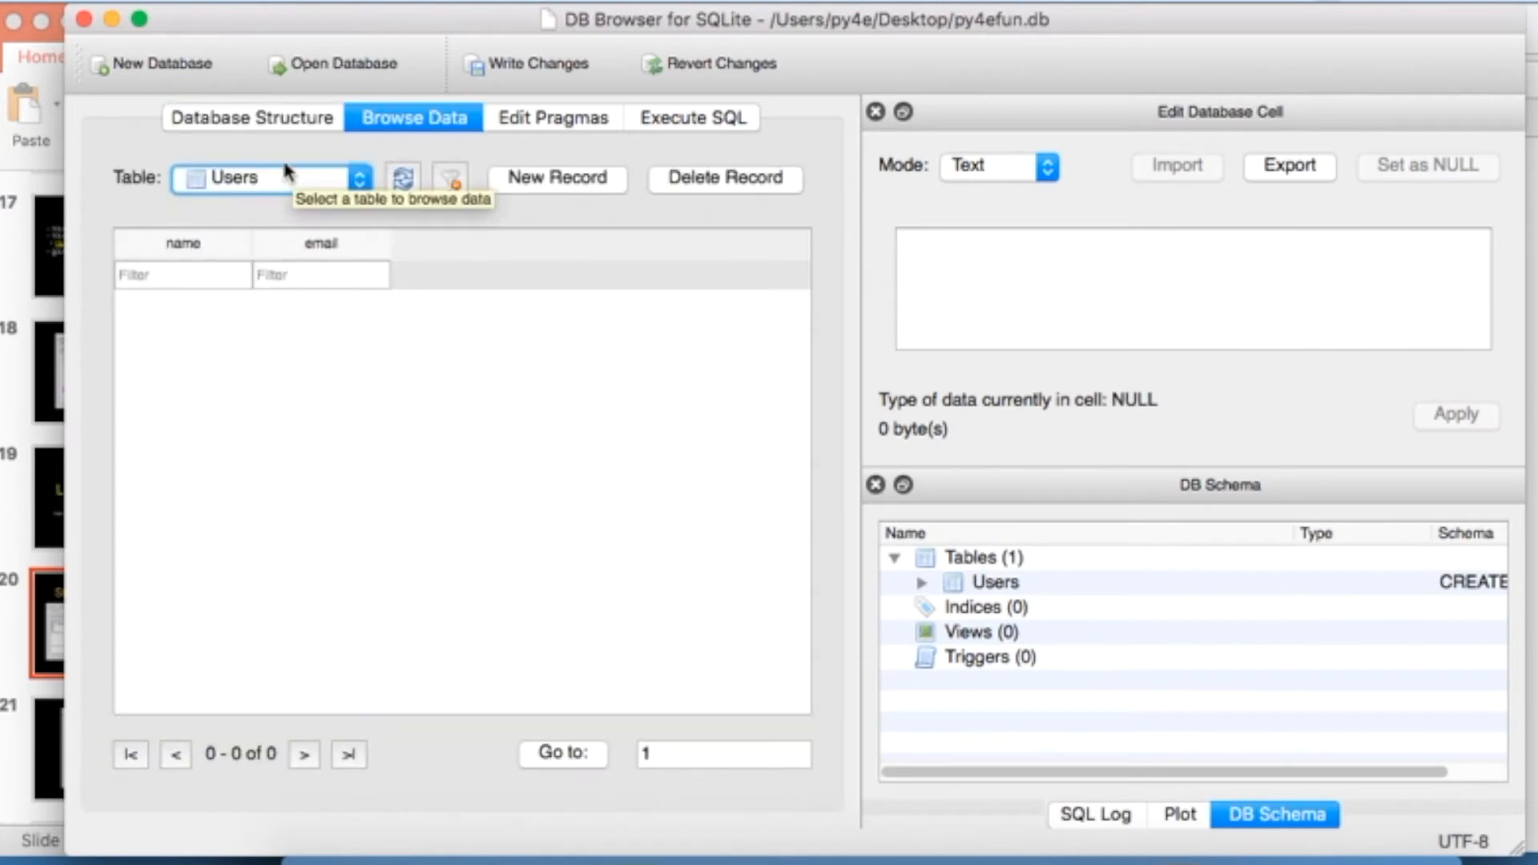
{"action": "left_click", "coordinate": [556, 179]}
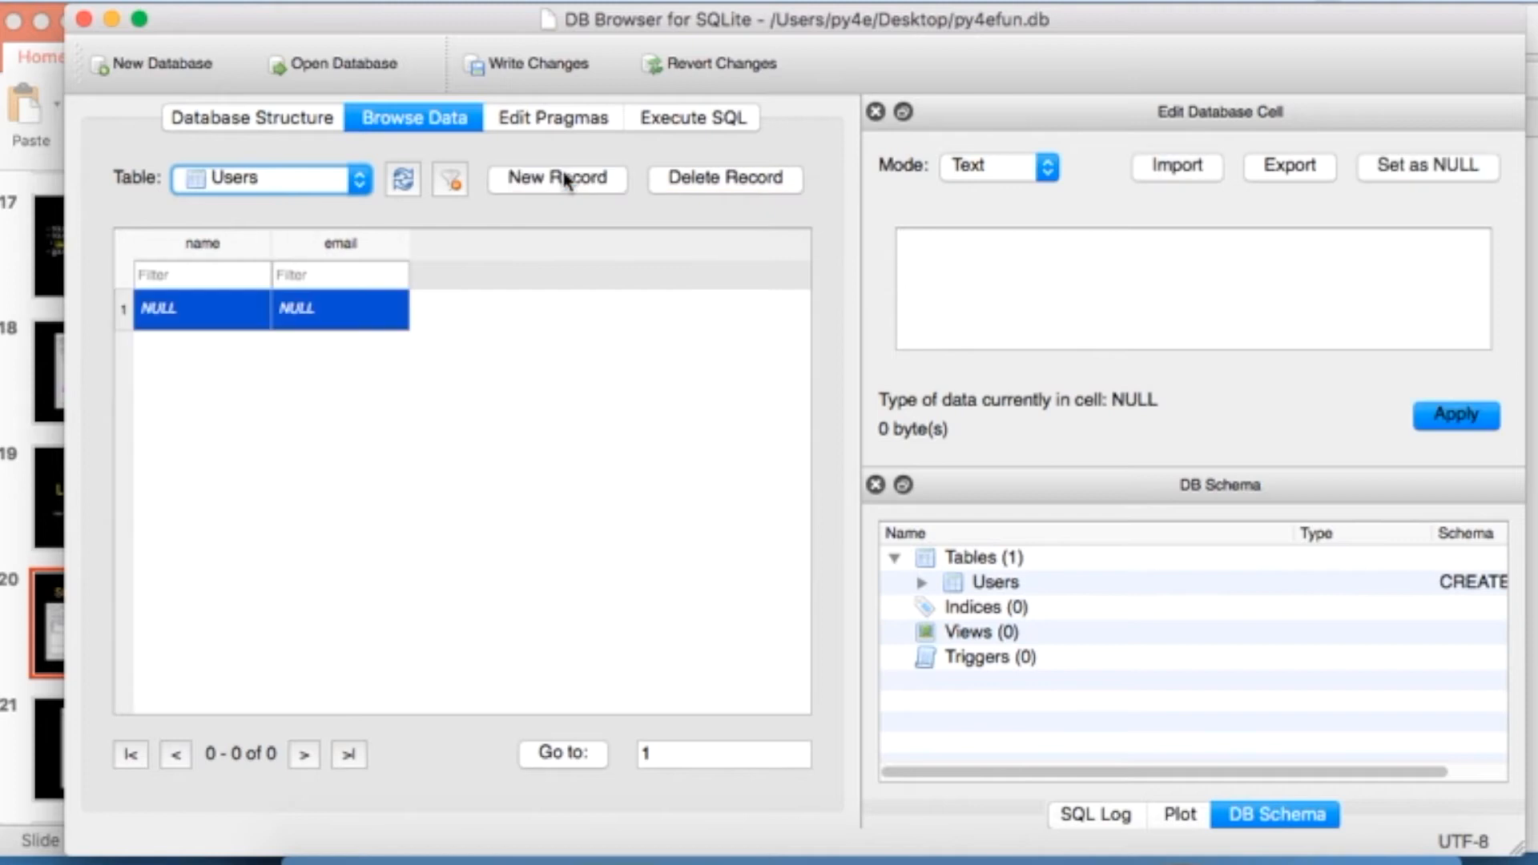
{"action": "mouse_move", "coordinate": [201, 309]}
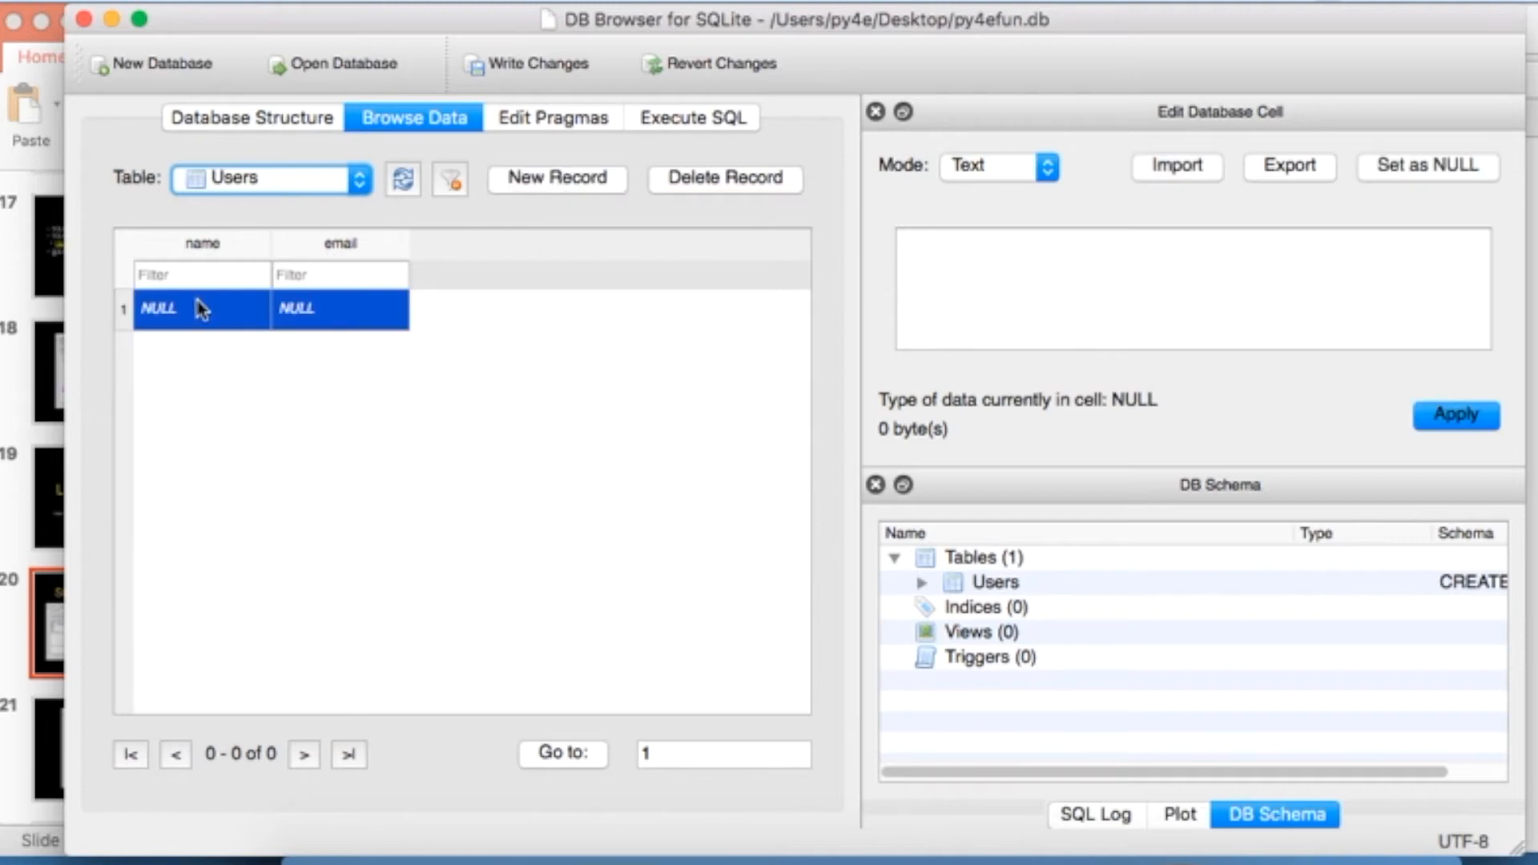
{"action": "left_click", "coordinate": [201, 310]}
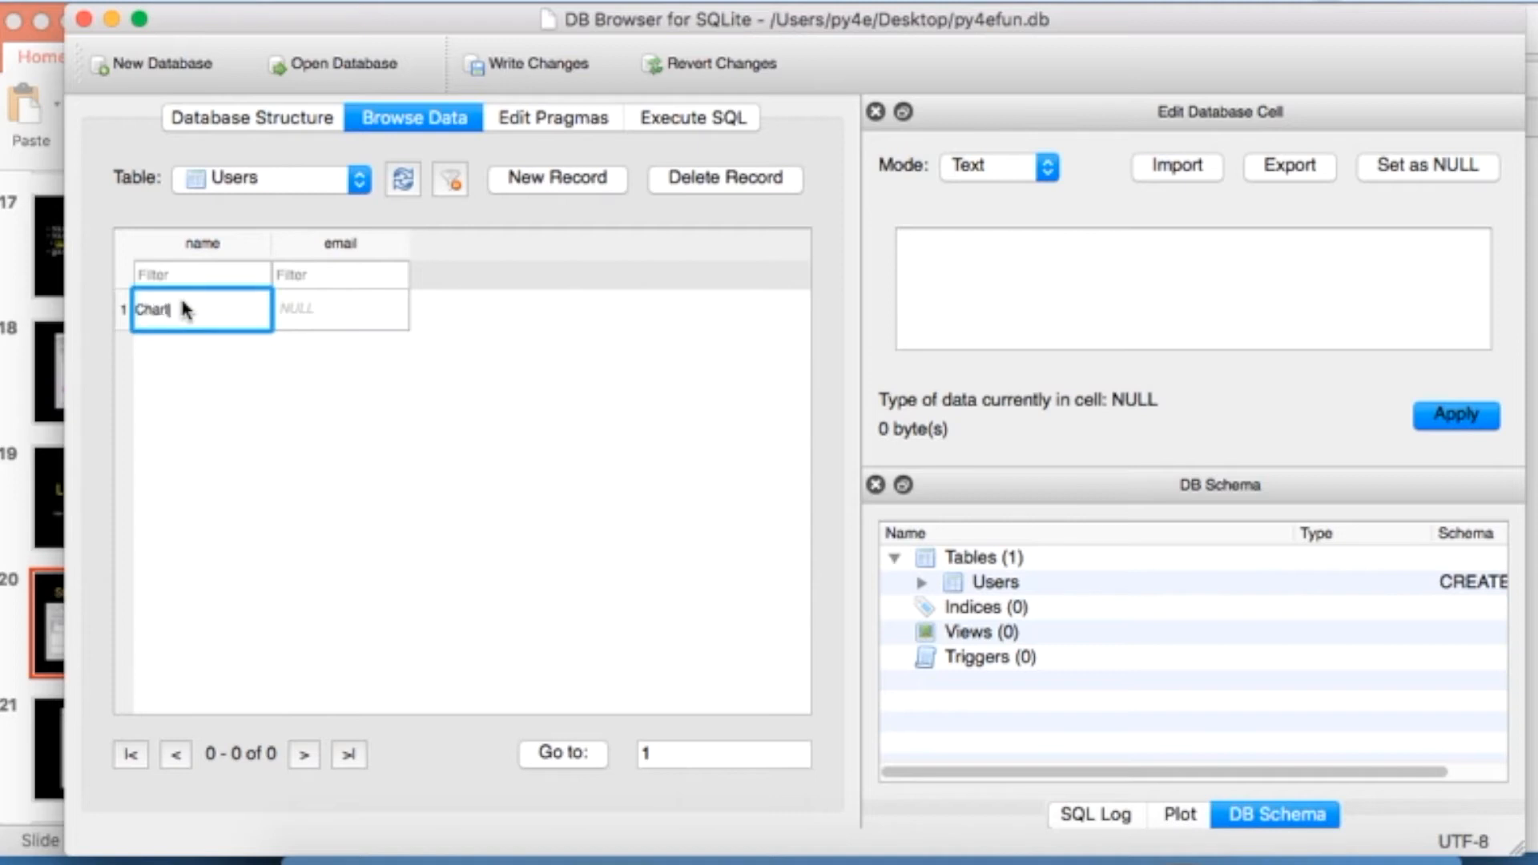
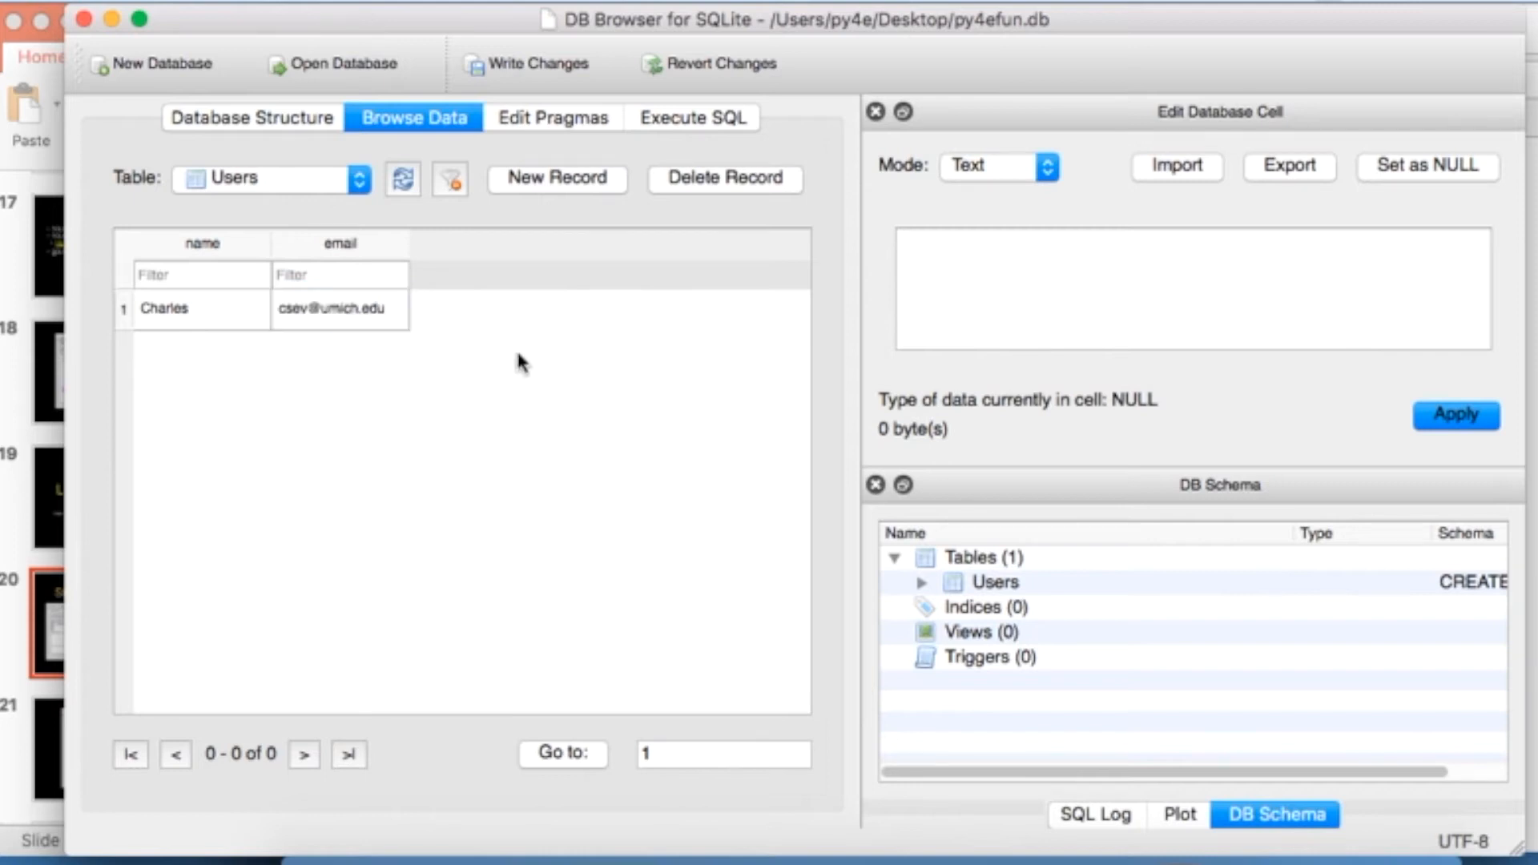
{"action": "mouse_move", "coordinate": [503, 276]}
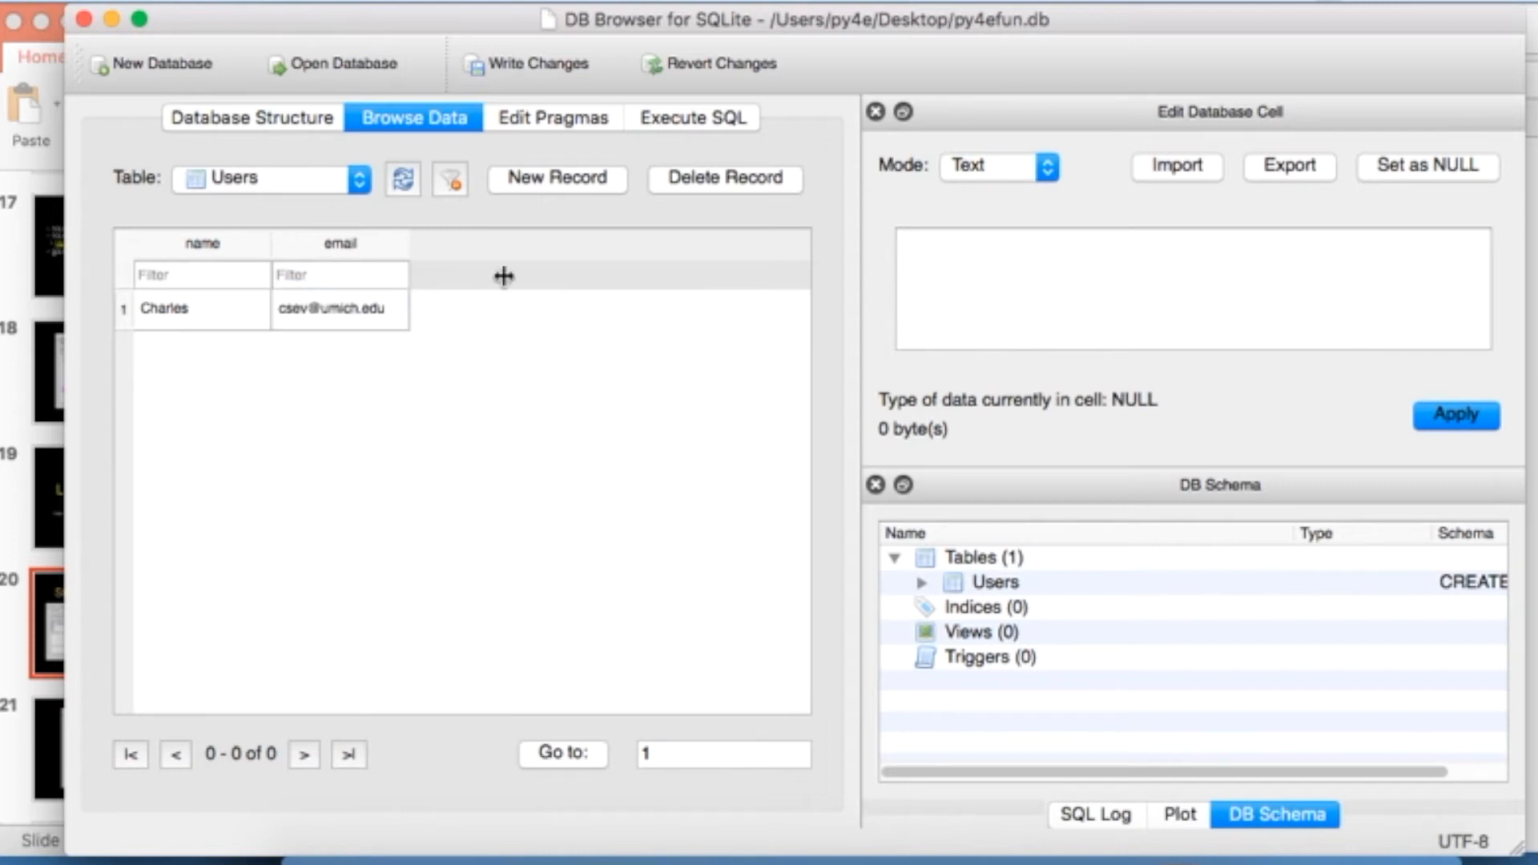
{"action": "mouse_move", "coordinate": [203, 329]}
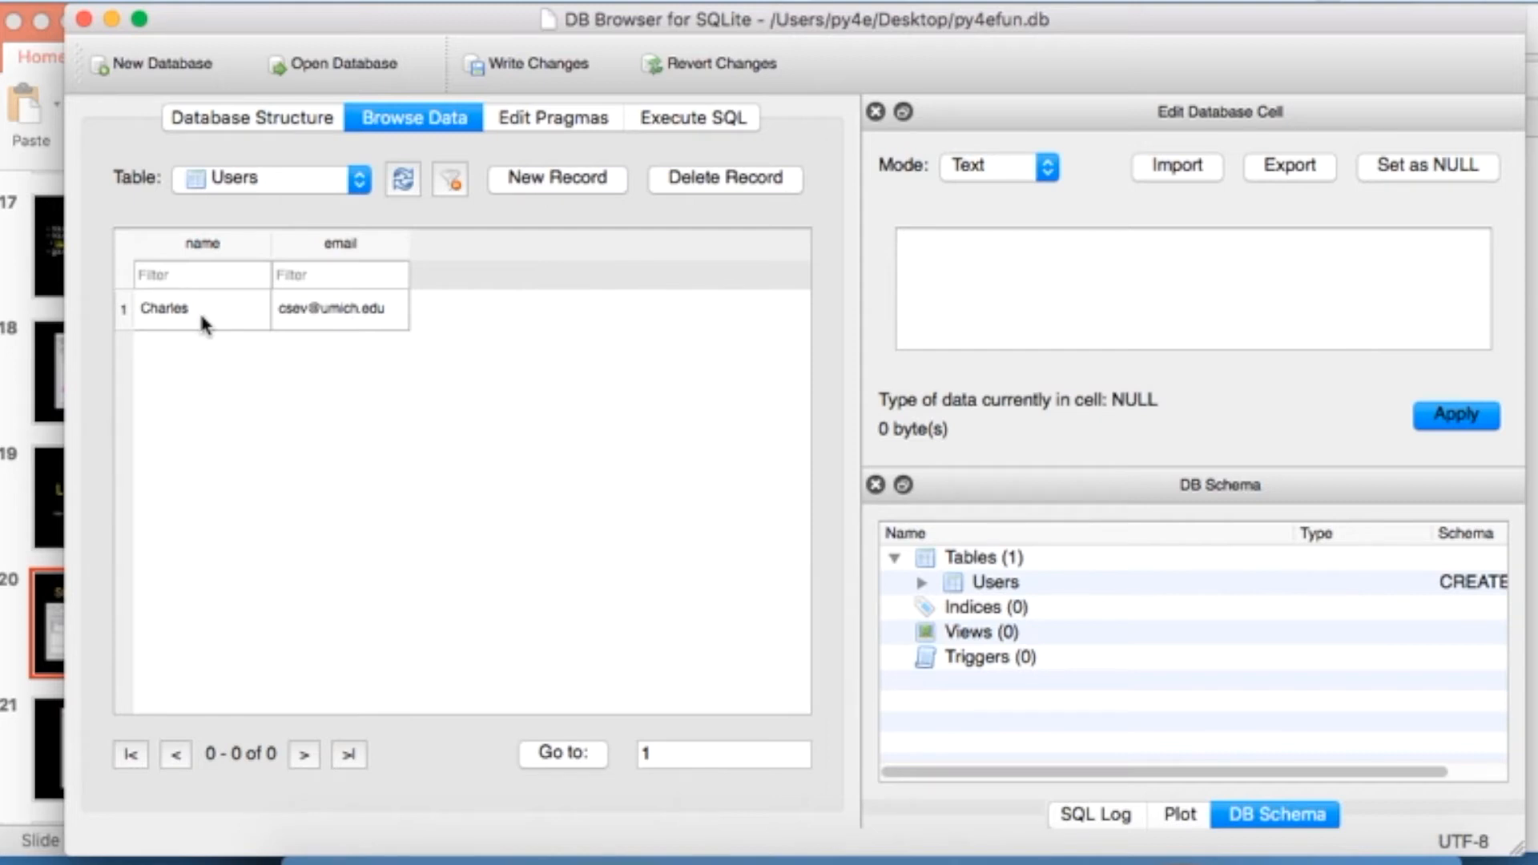
{"action": "mouse_move", "coordinate": [678, 122]}
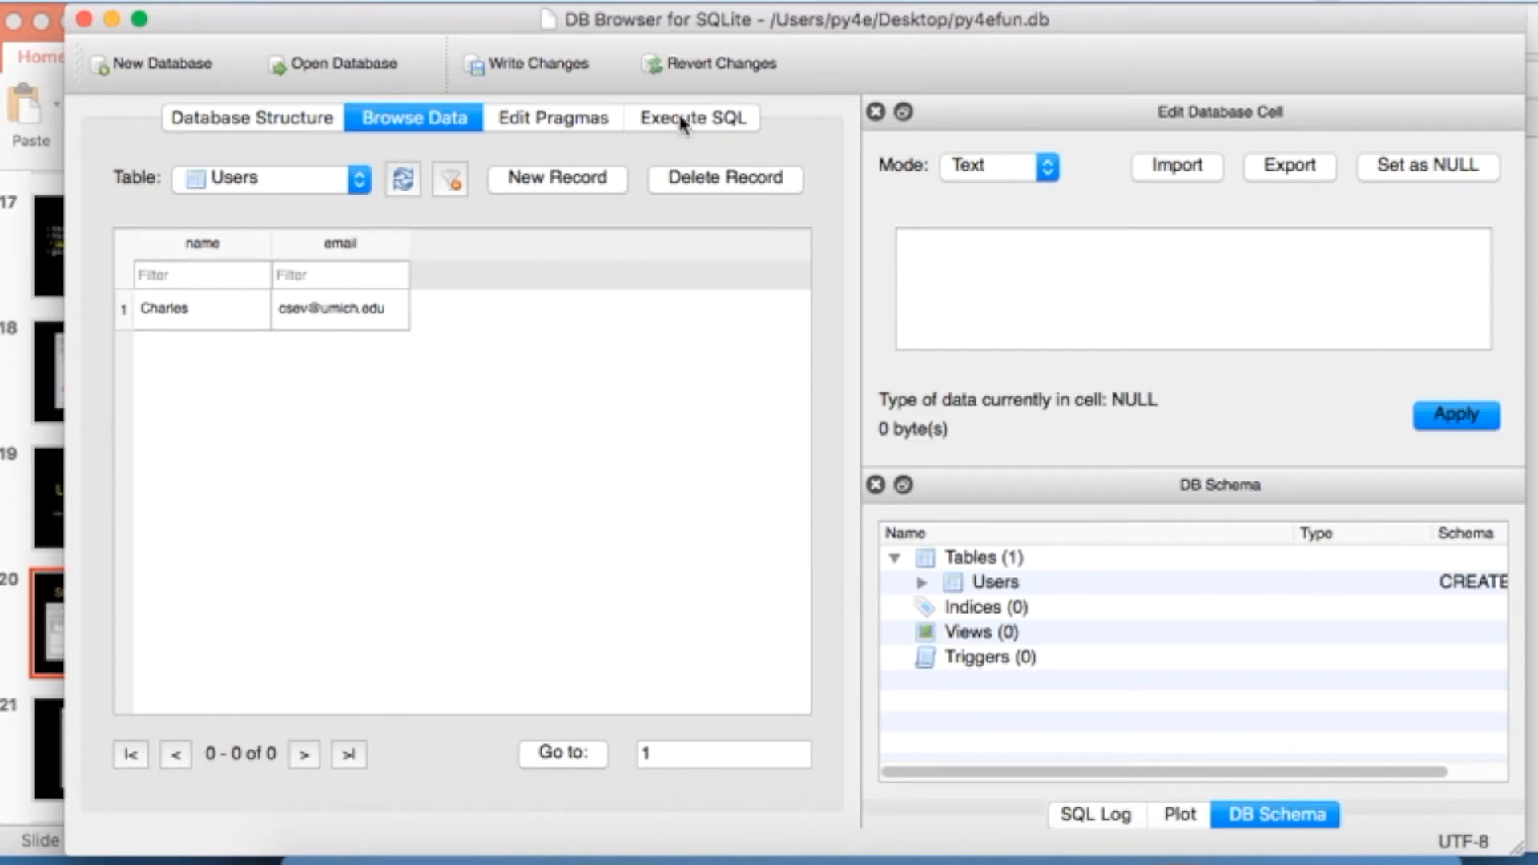
Step: Open the Execute SQL editor and show PowerPoint's SQL: Insert slide
{"action": "left_click", "coordinate": [691, 118]}
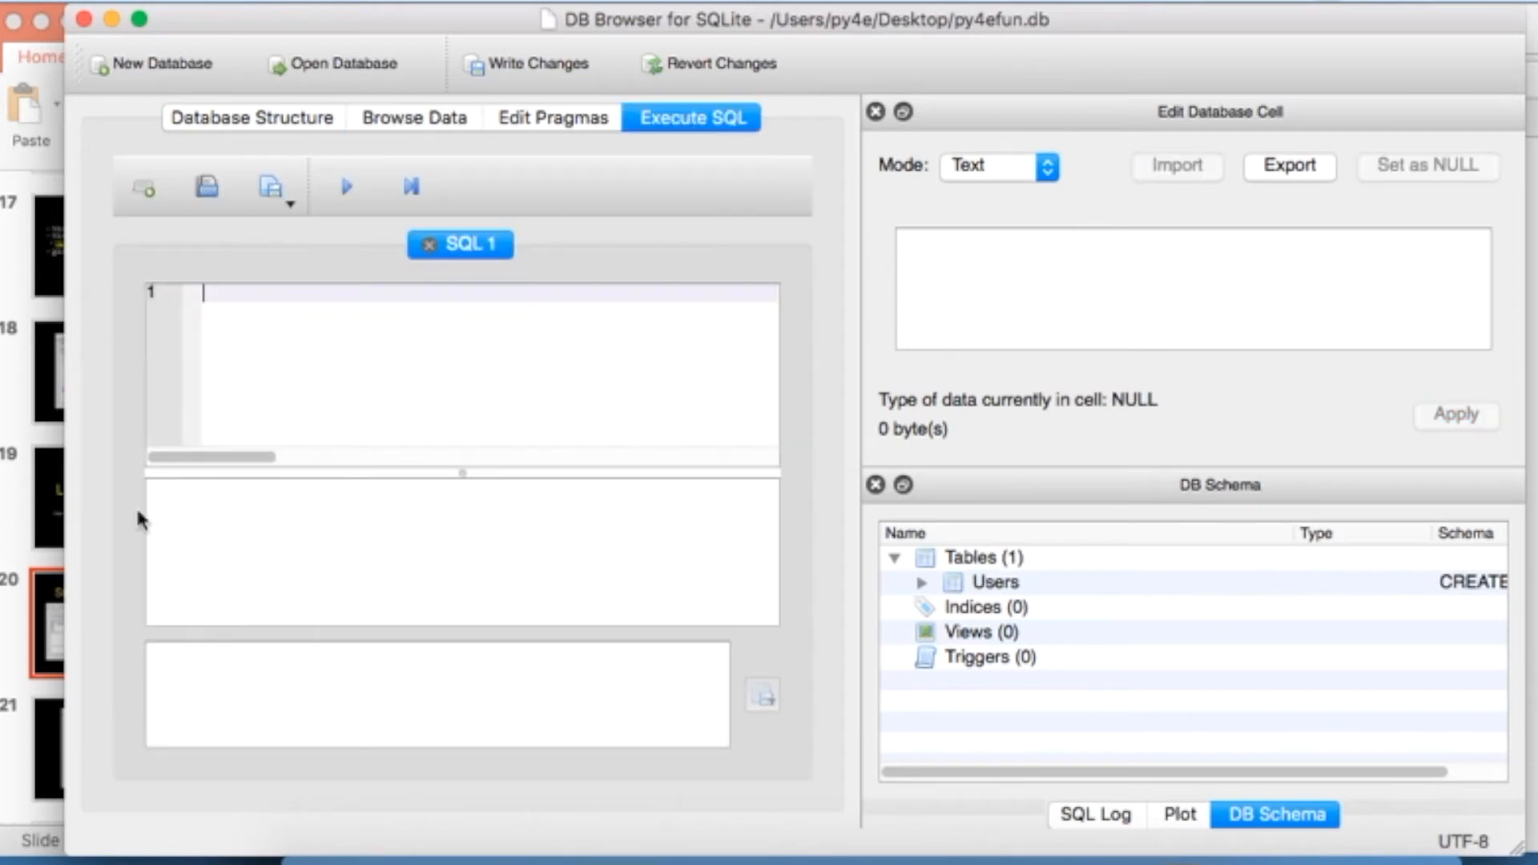
{"action": "left_click", "coordinate": [123, 621]}
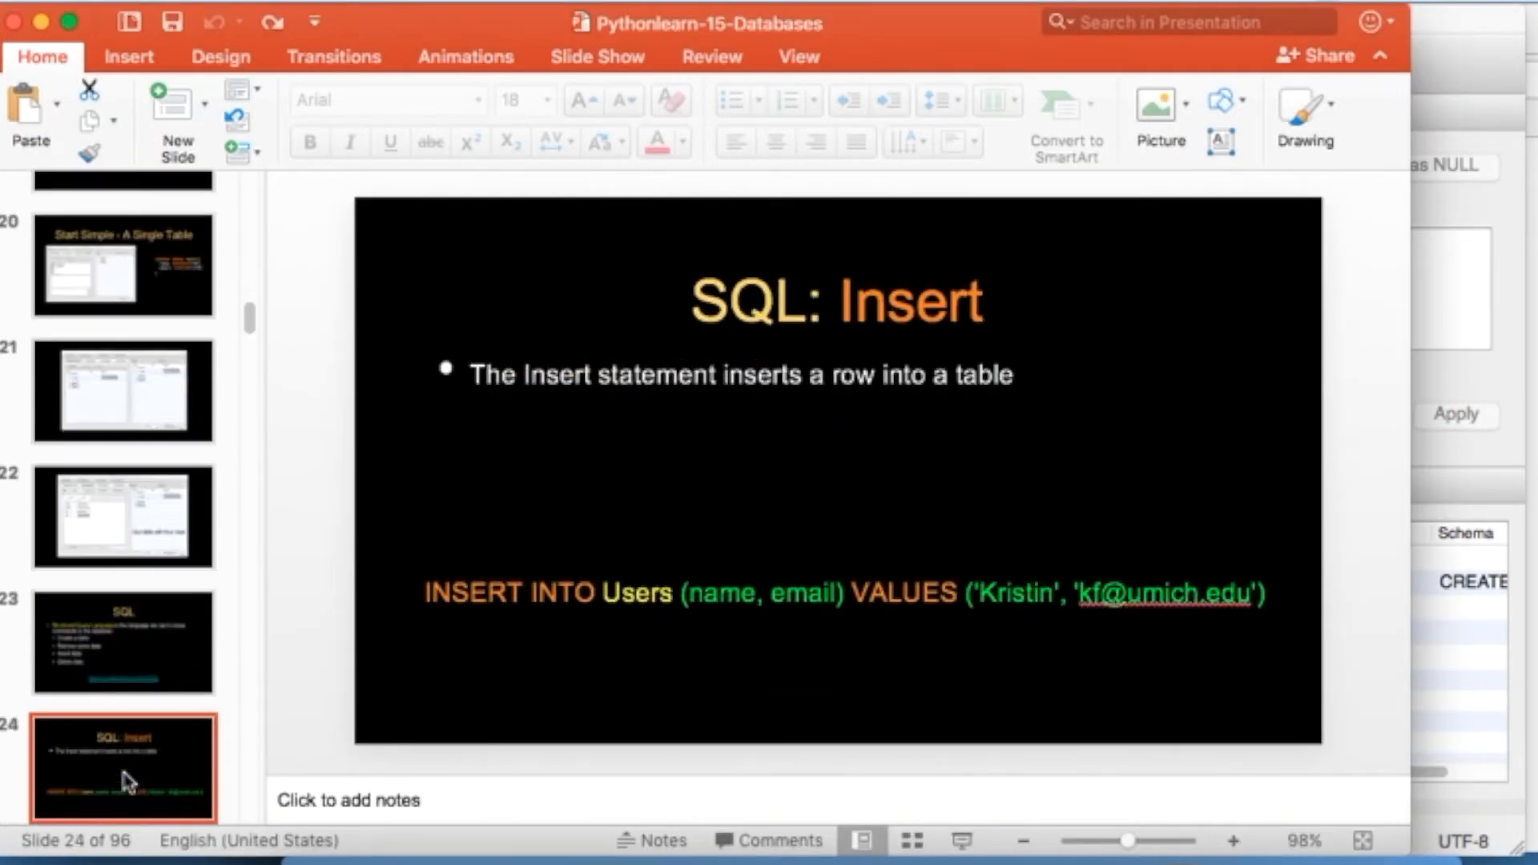
{"action": "mouse_move", "coordinate": [489, 527]}
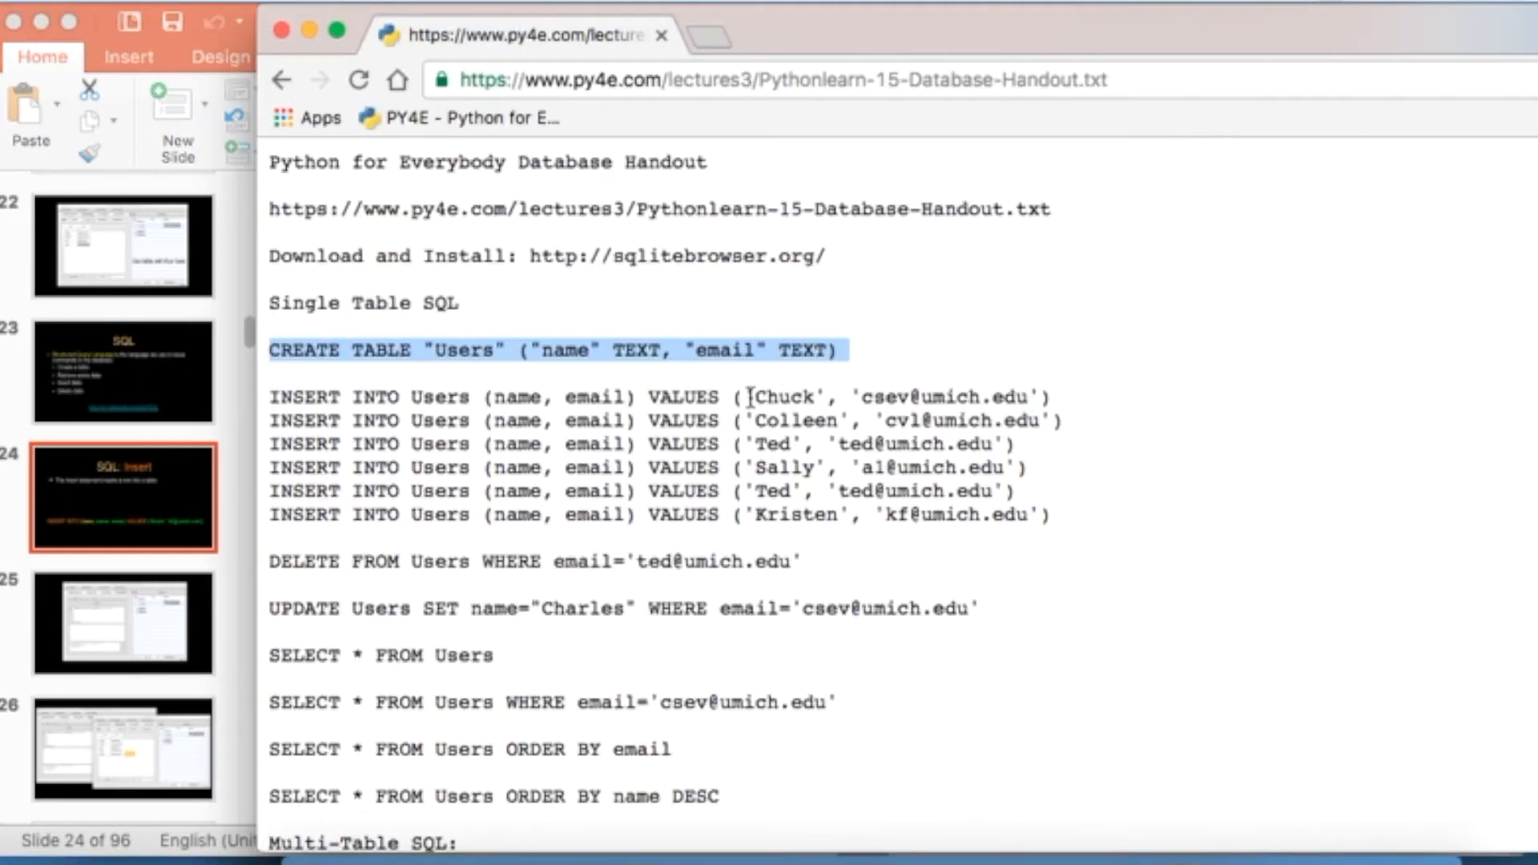
{"action": "mouse_move", "coordinate": [803, 507]}
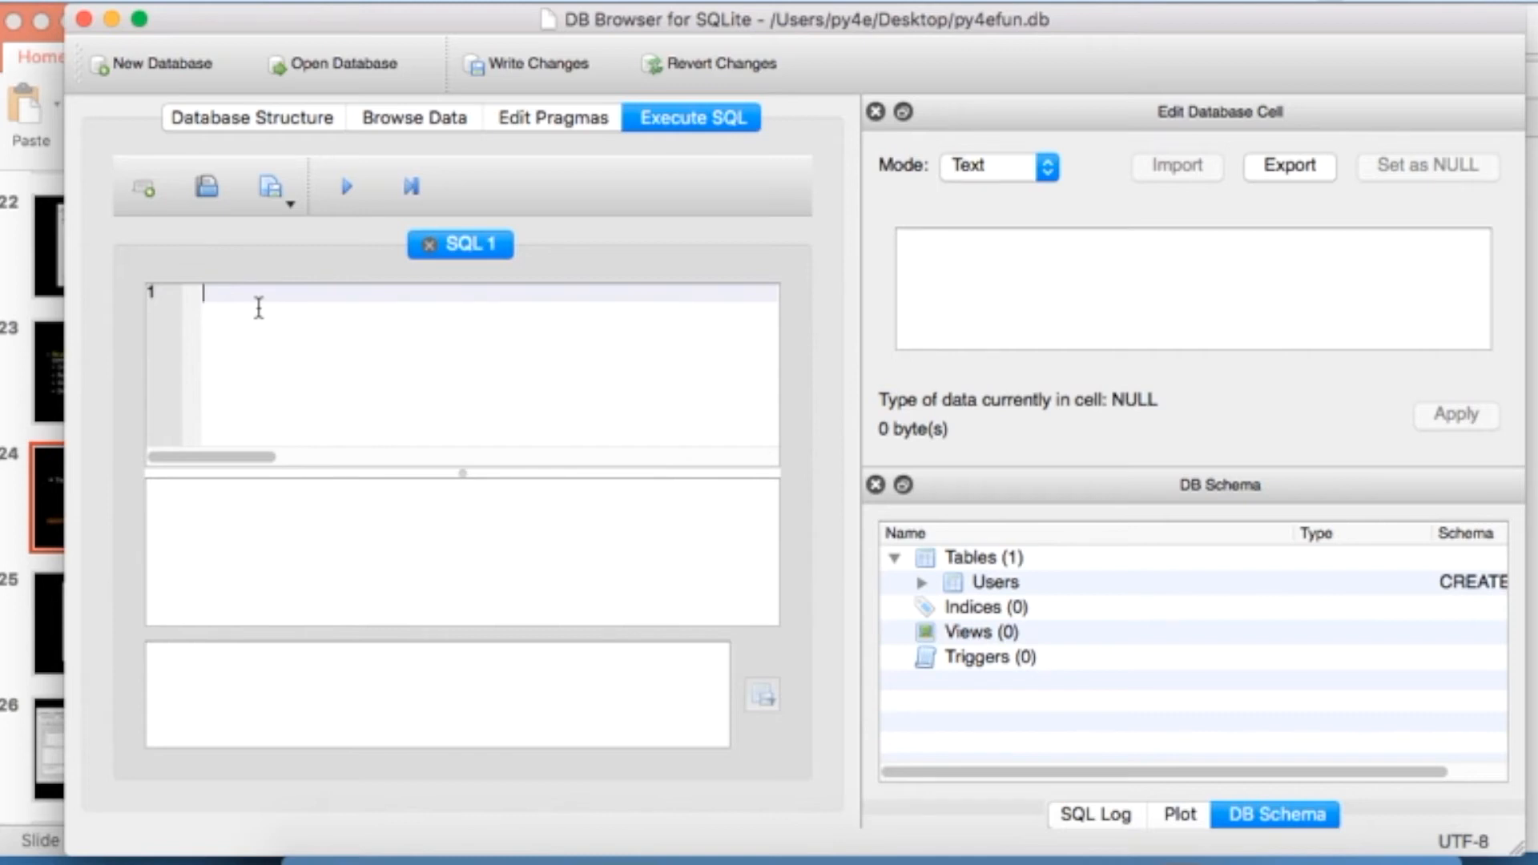
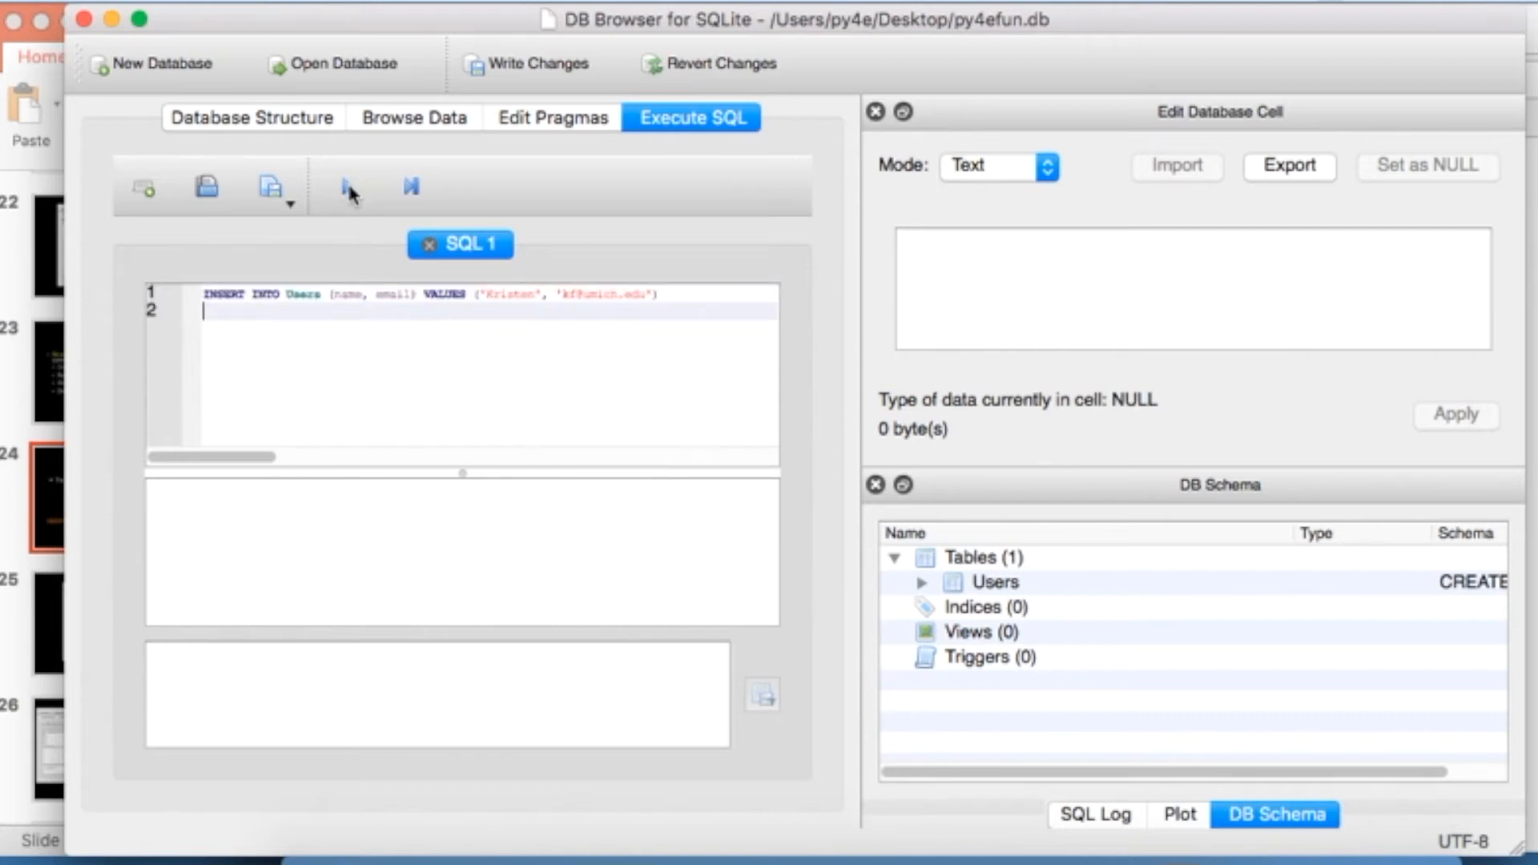
{"action": "mouse_move", "coordinate": [345, 187]}
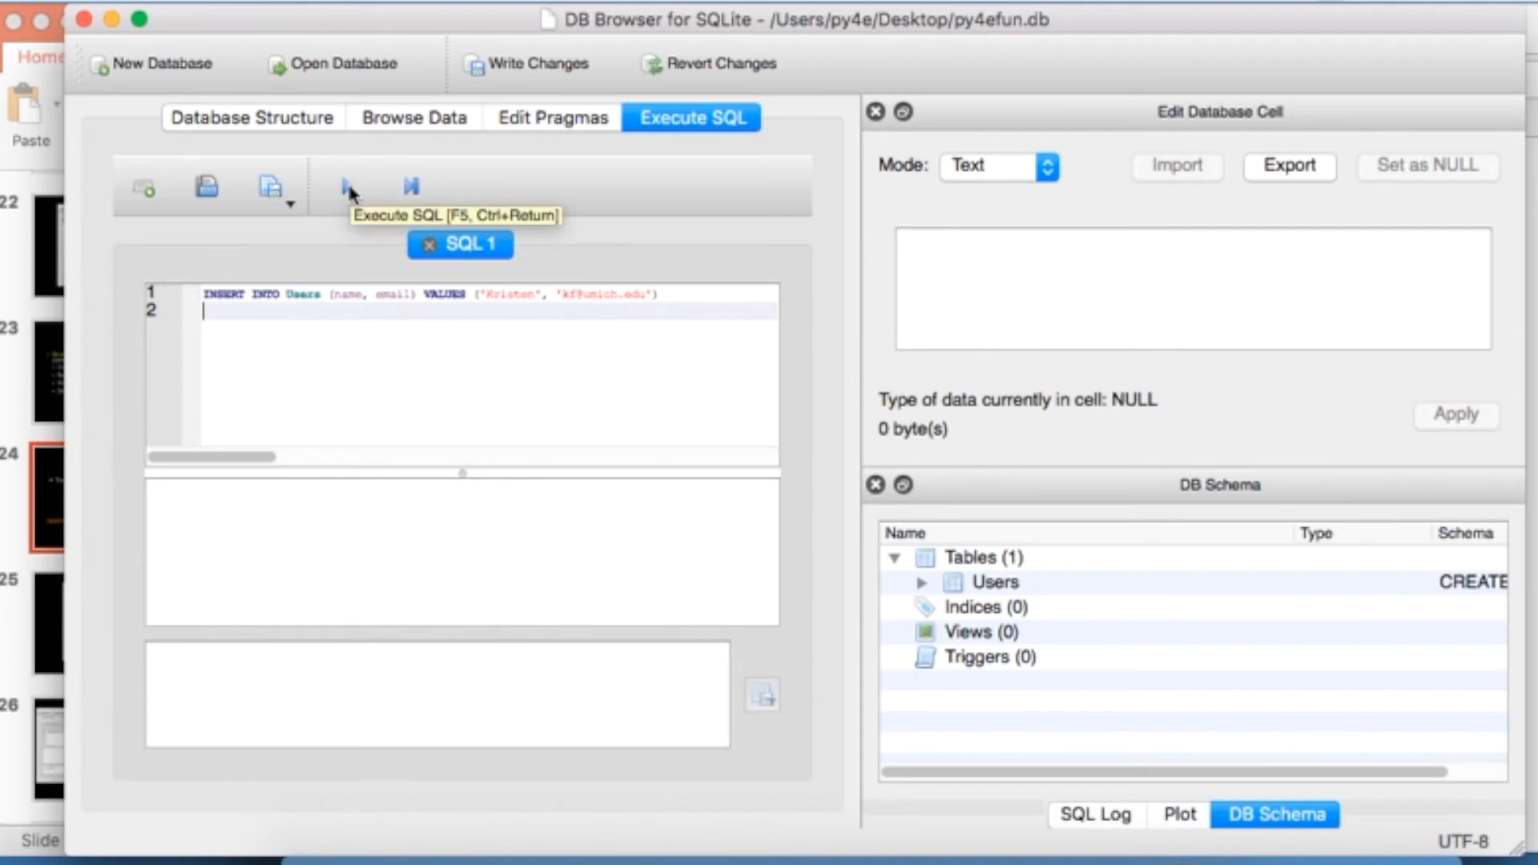
{"action": "left_click", "coordinate": [349, 187]}
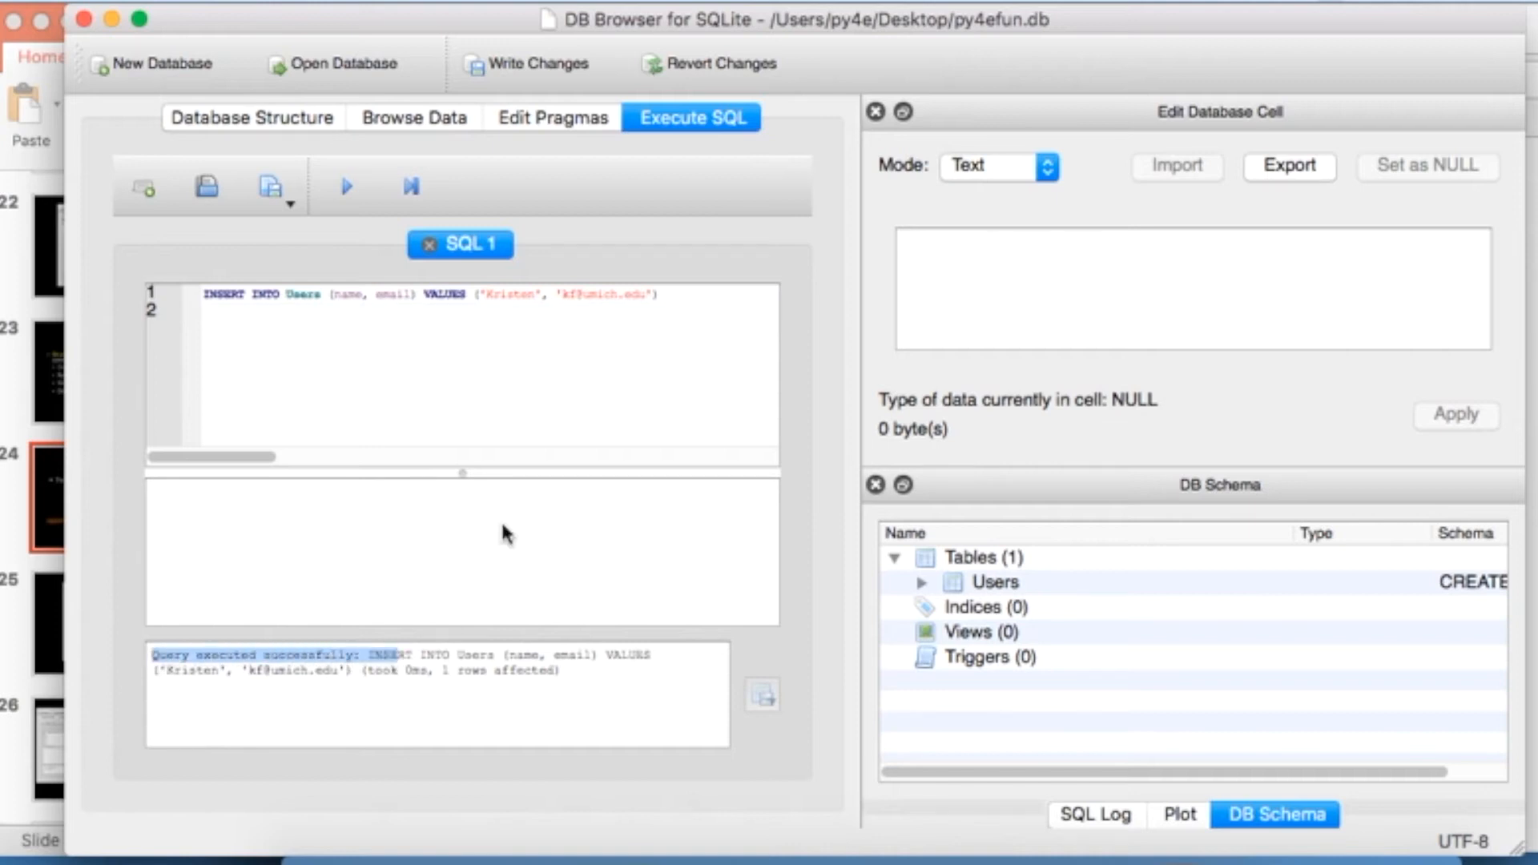
{"action": "mouse_move", "coordinate": [618, 335]}
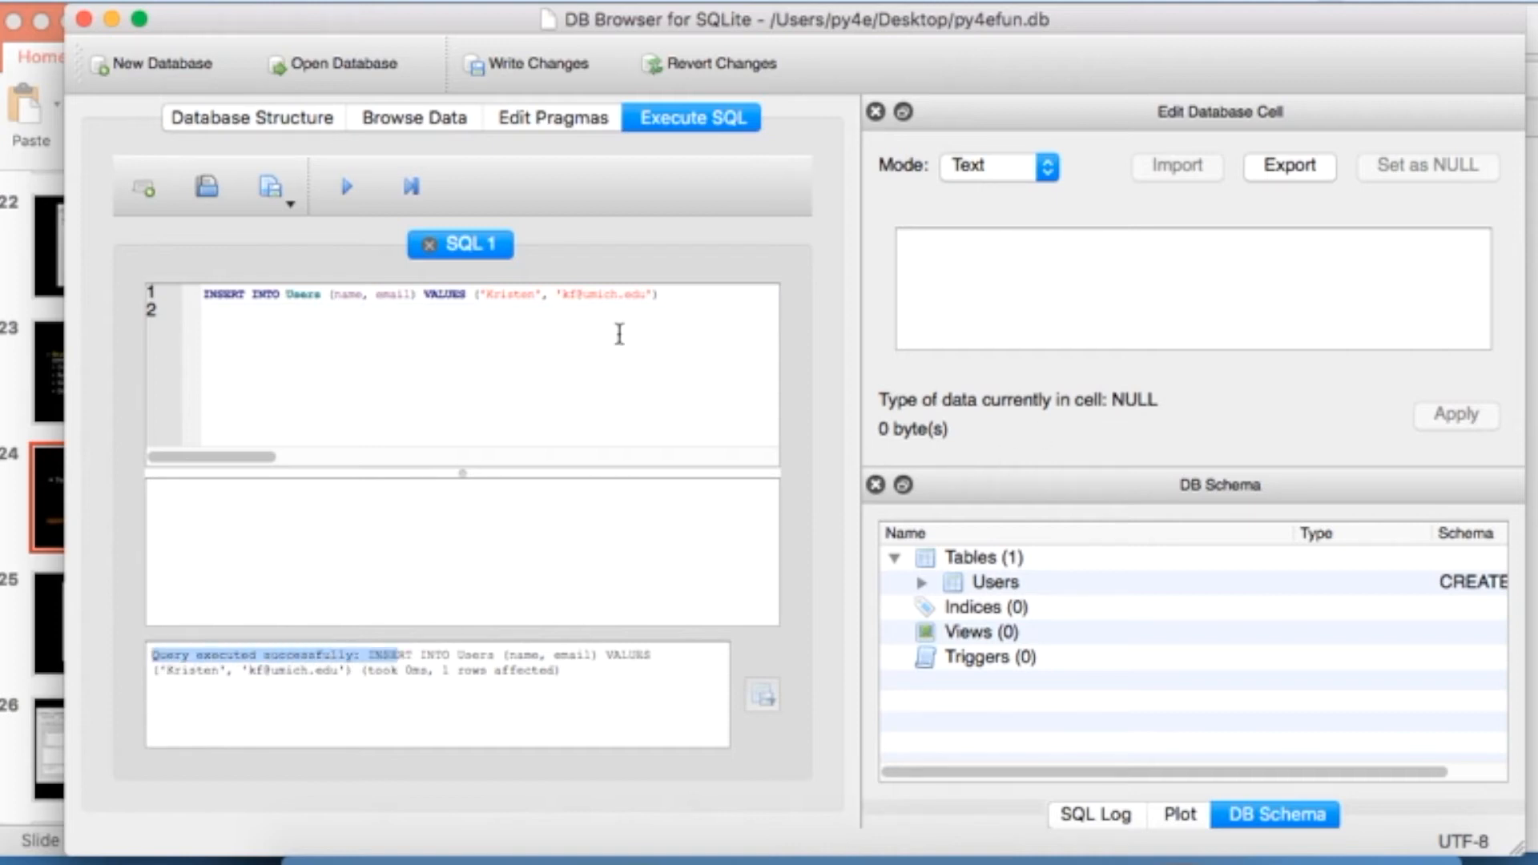
{"action": "left_click", "coordinate": [414, 117]}
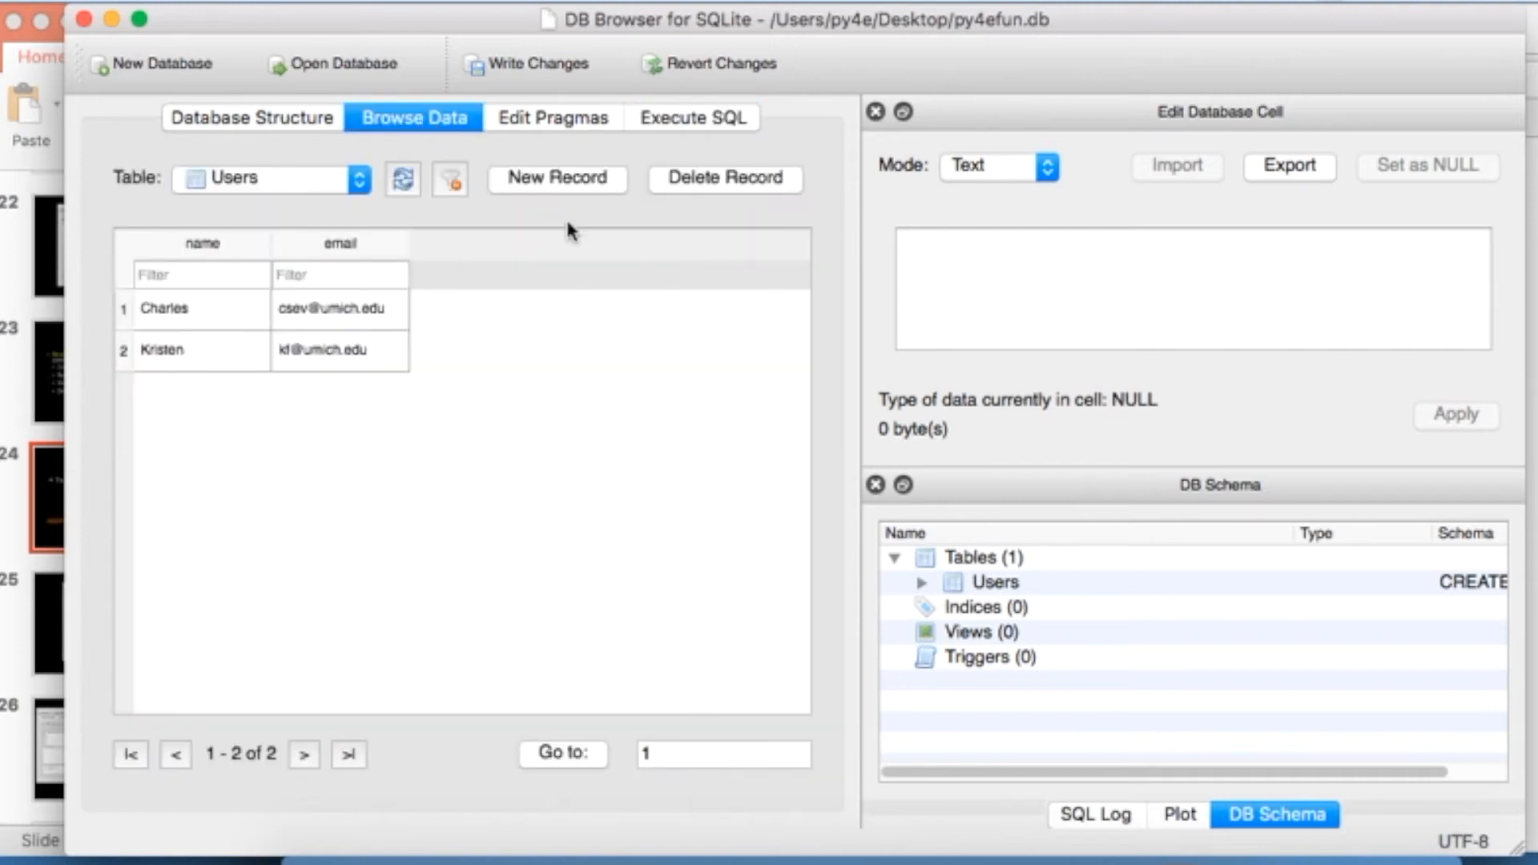
{"action": "left_click", "coordinate": [691, 118]}
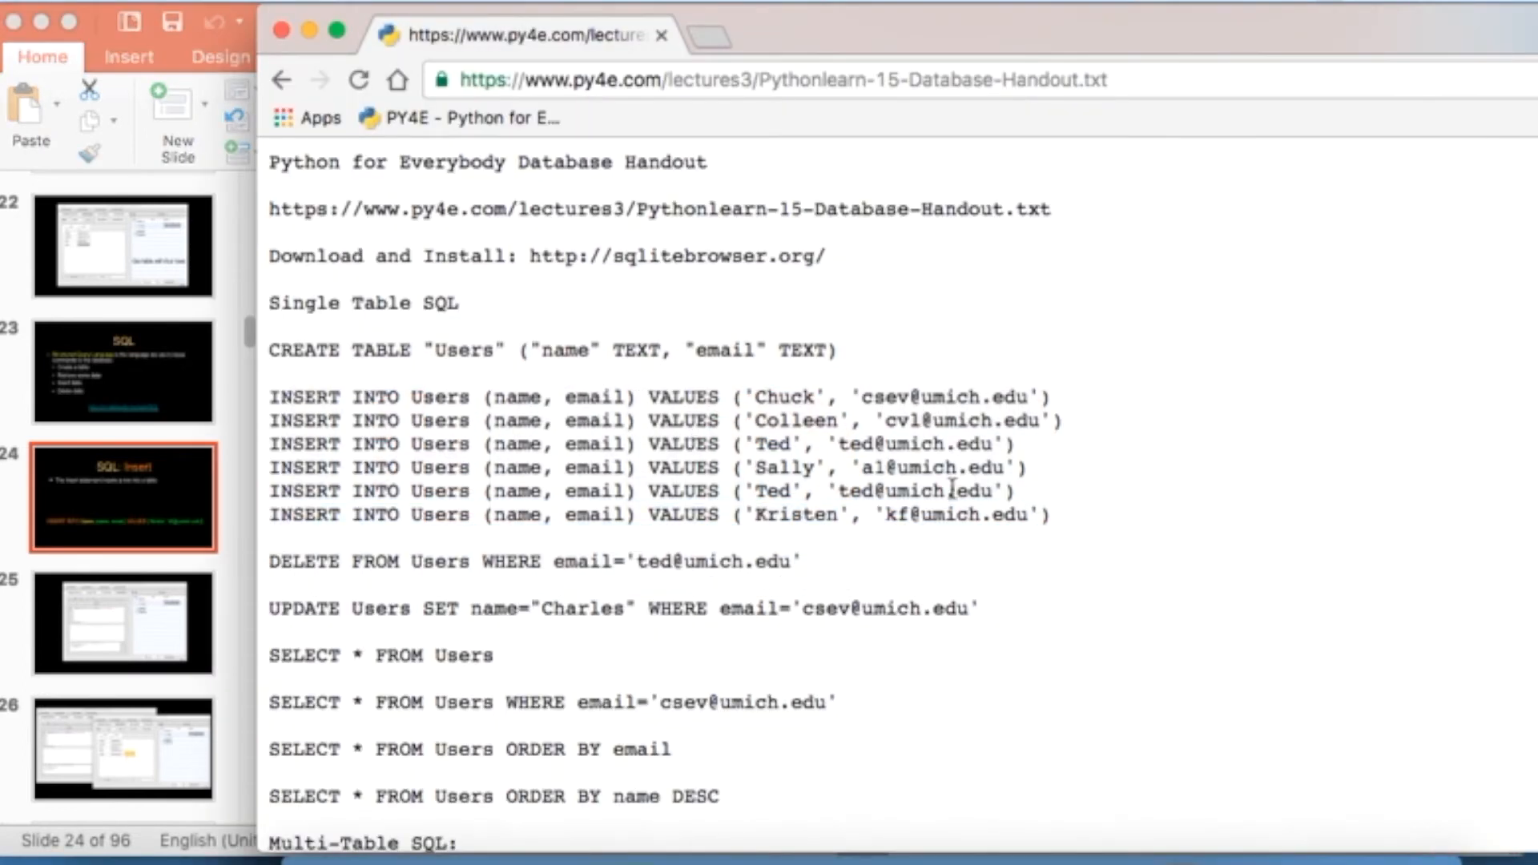
Step: Paste and run INSERTs for Colleen, Ted, Sally and Ted, then view six rows
{"action": "left_click_drag", "start_coordinate": [272, 420], "coordinate": [989, 491]}
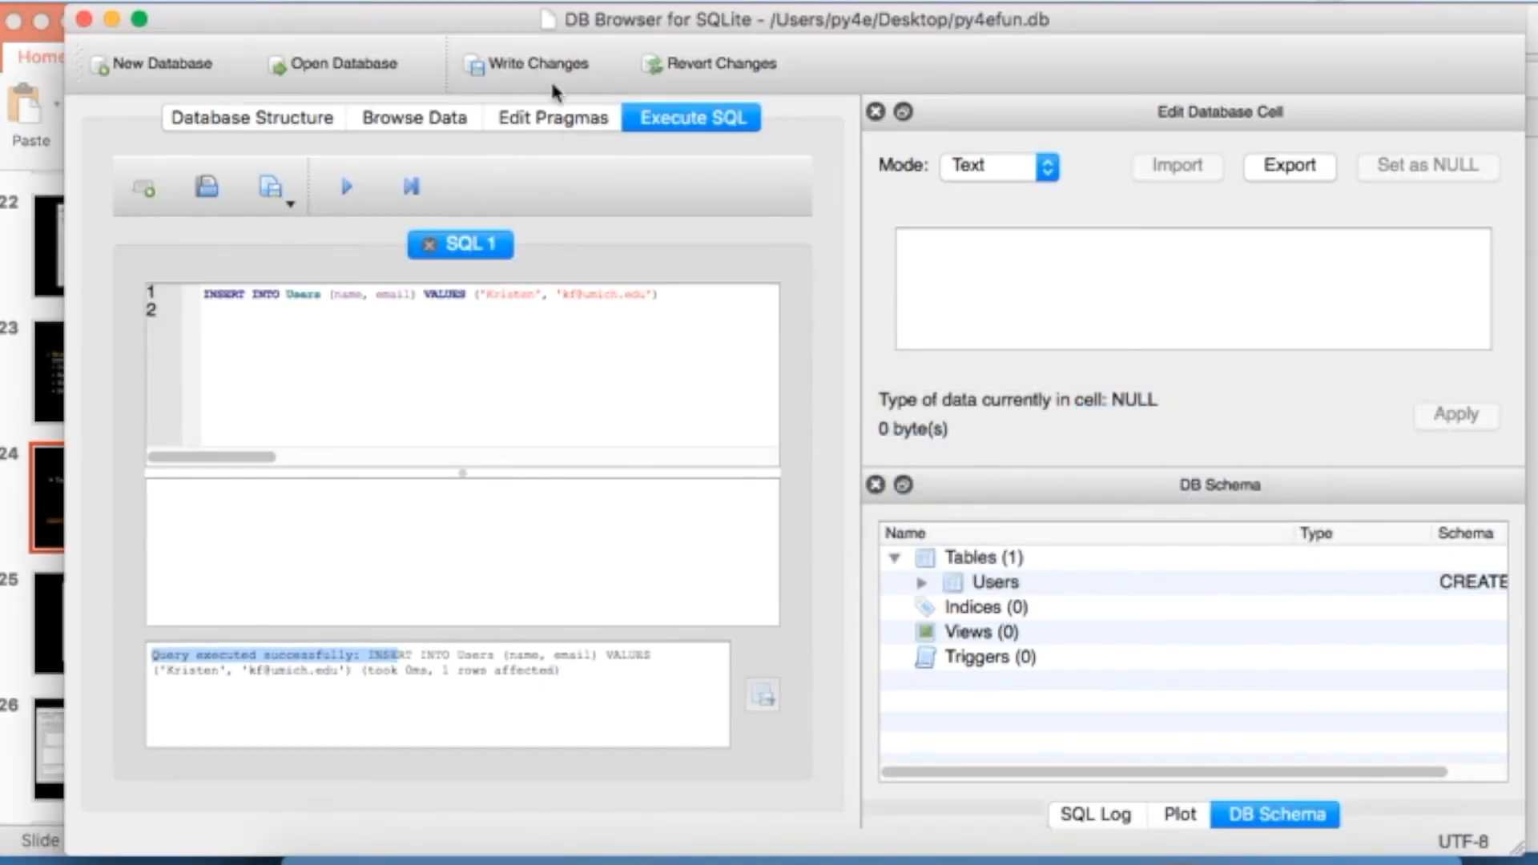
{"action": "triple_click", "coordinate": [438, 294]}
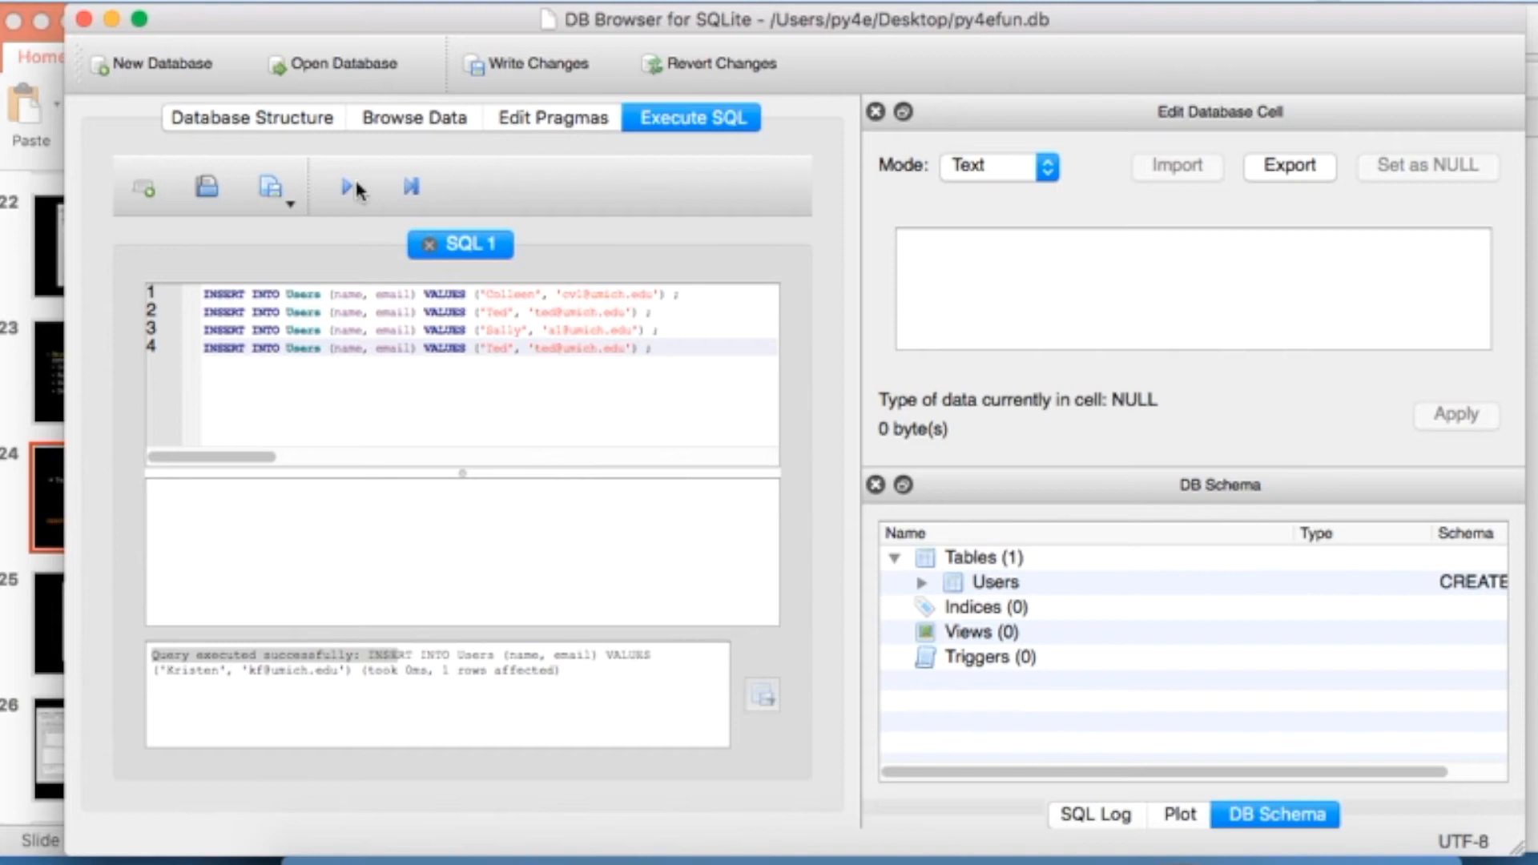
{"action": "mouse_move", "coordinate": [347, 187]}
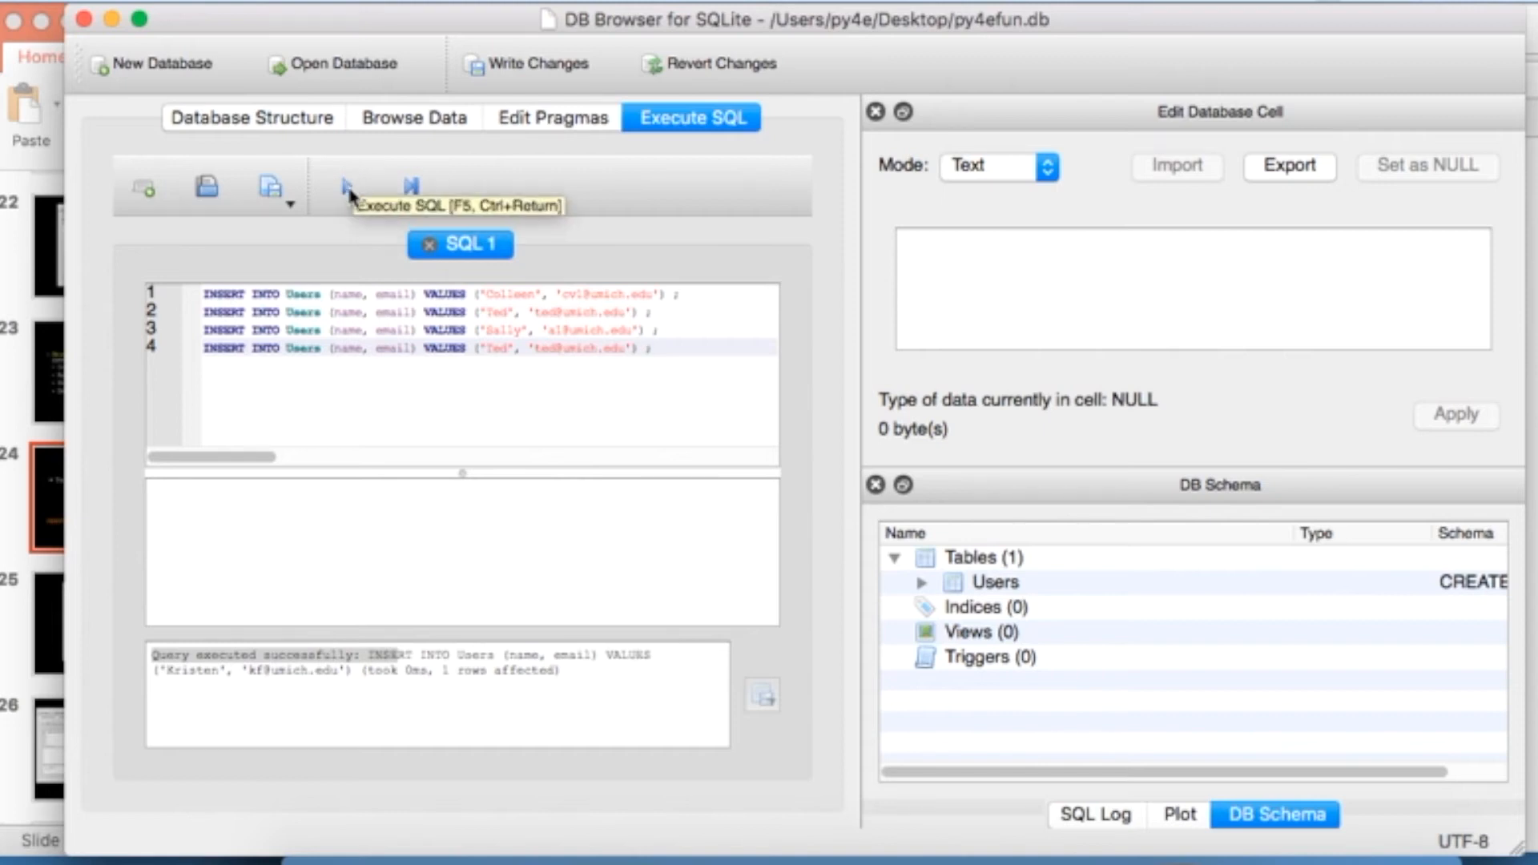
{"action": "left_click", "coordinate": [345, 185]}
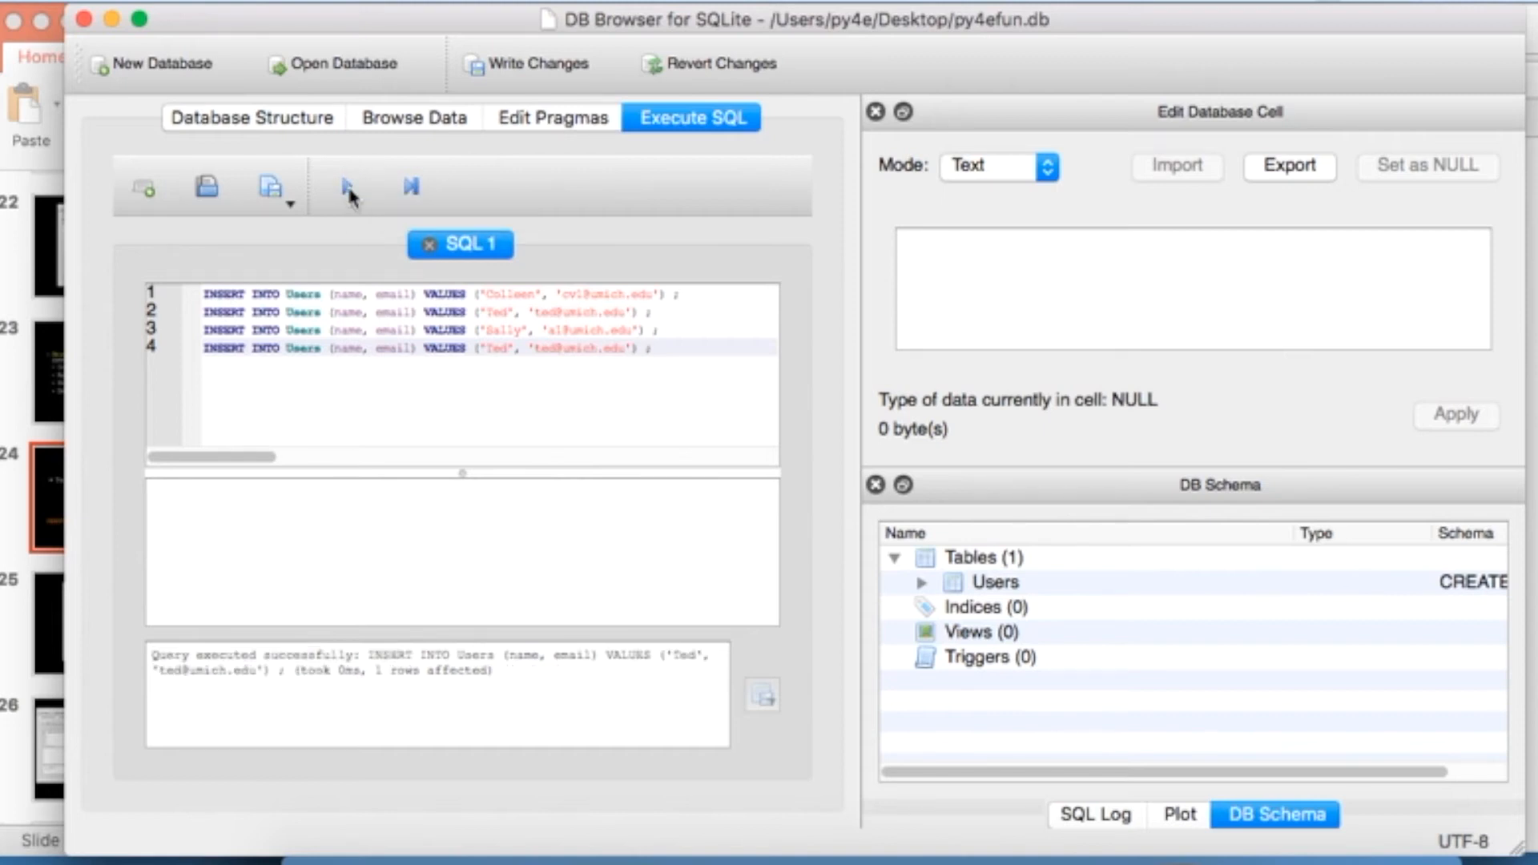
{"action": "left_click", "coordinate": [414, 117]}
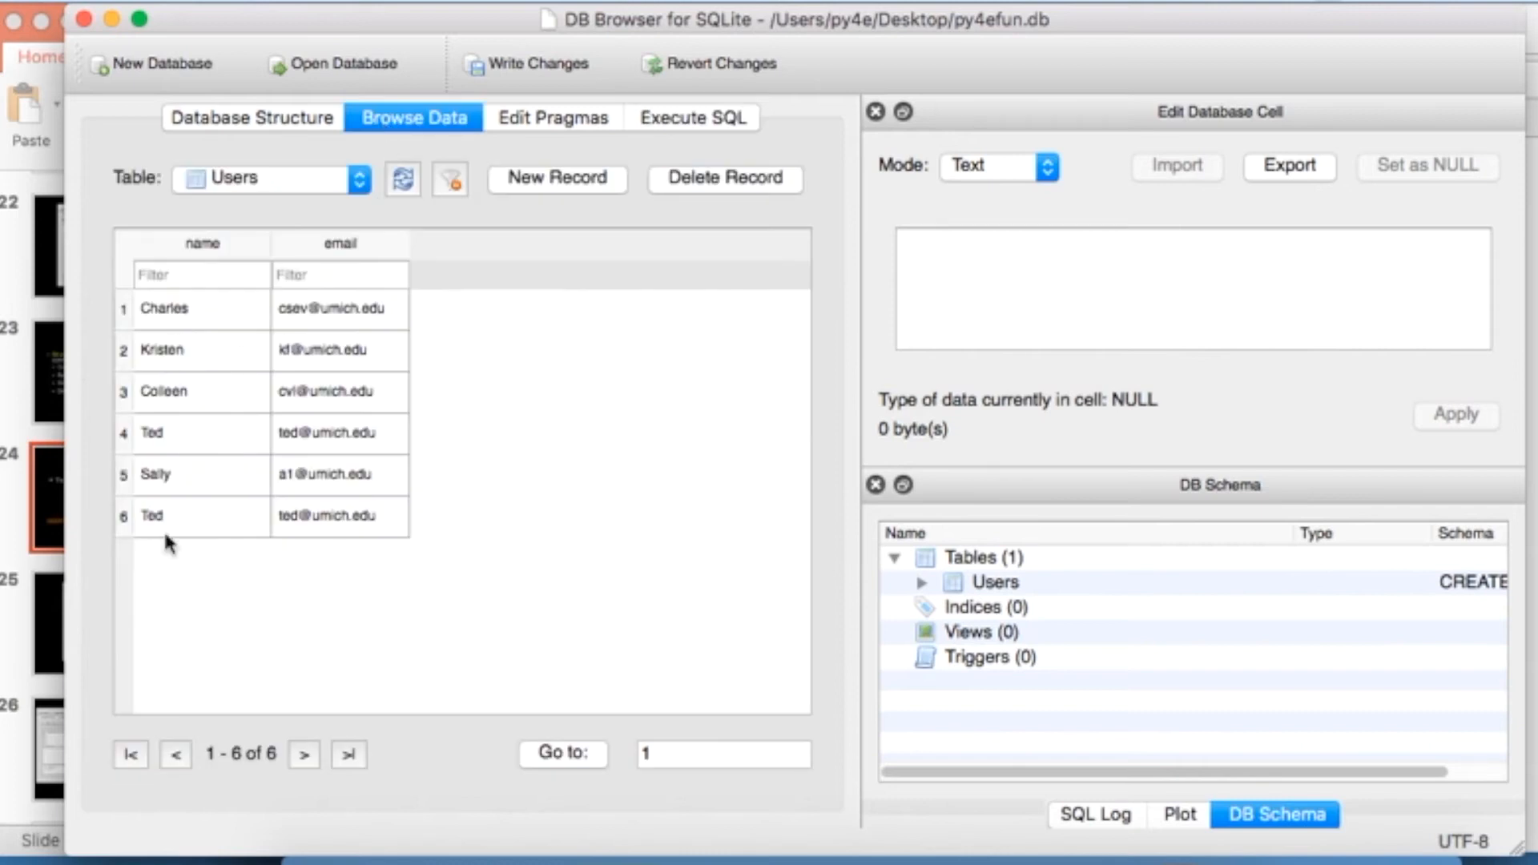
{"action": "mouse_move", "coordinate": [578, 187]}
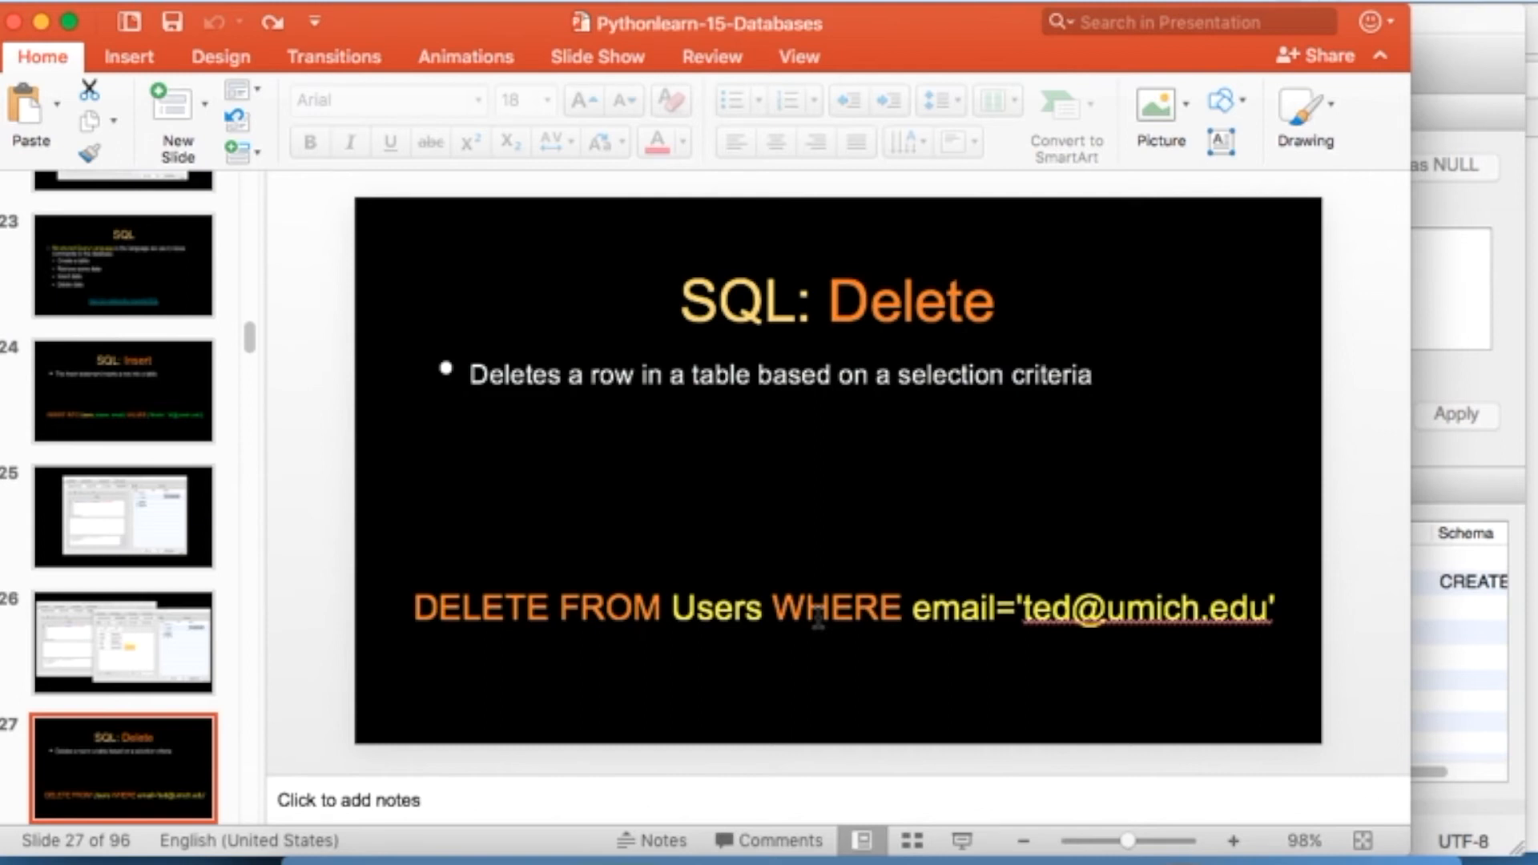
{"action": "left_click", "coordinate": [844, 607]}
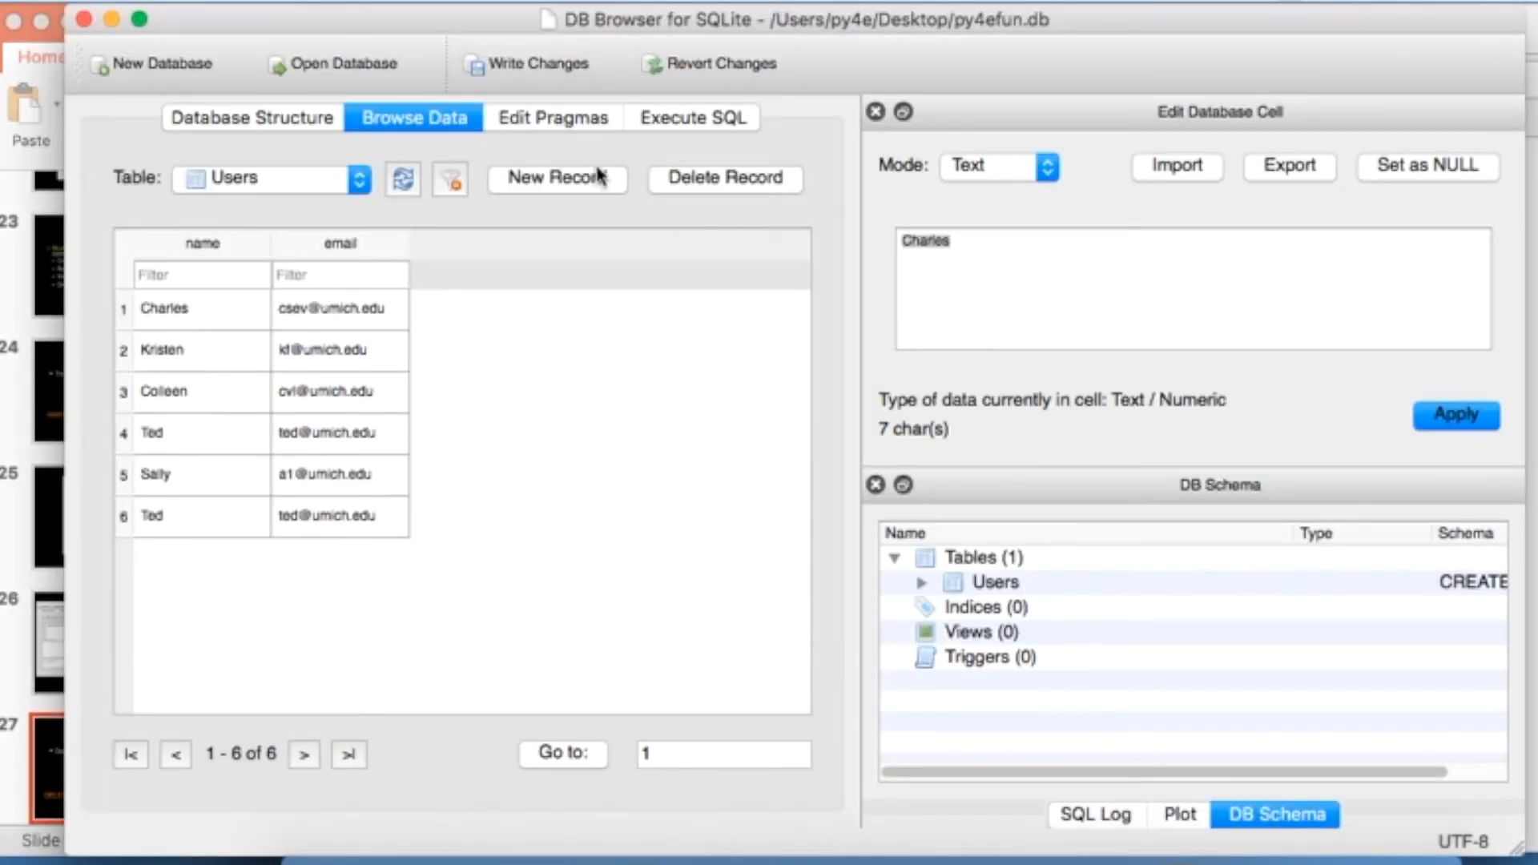
{"action": "left_click", "coordinate": [690, 118]}
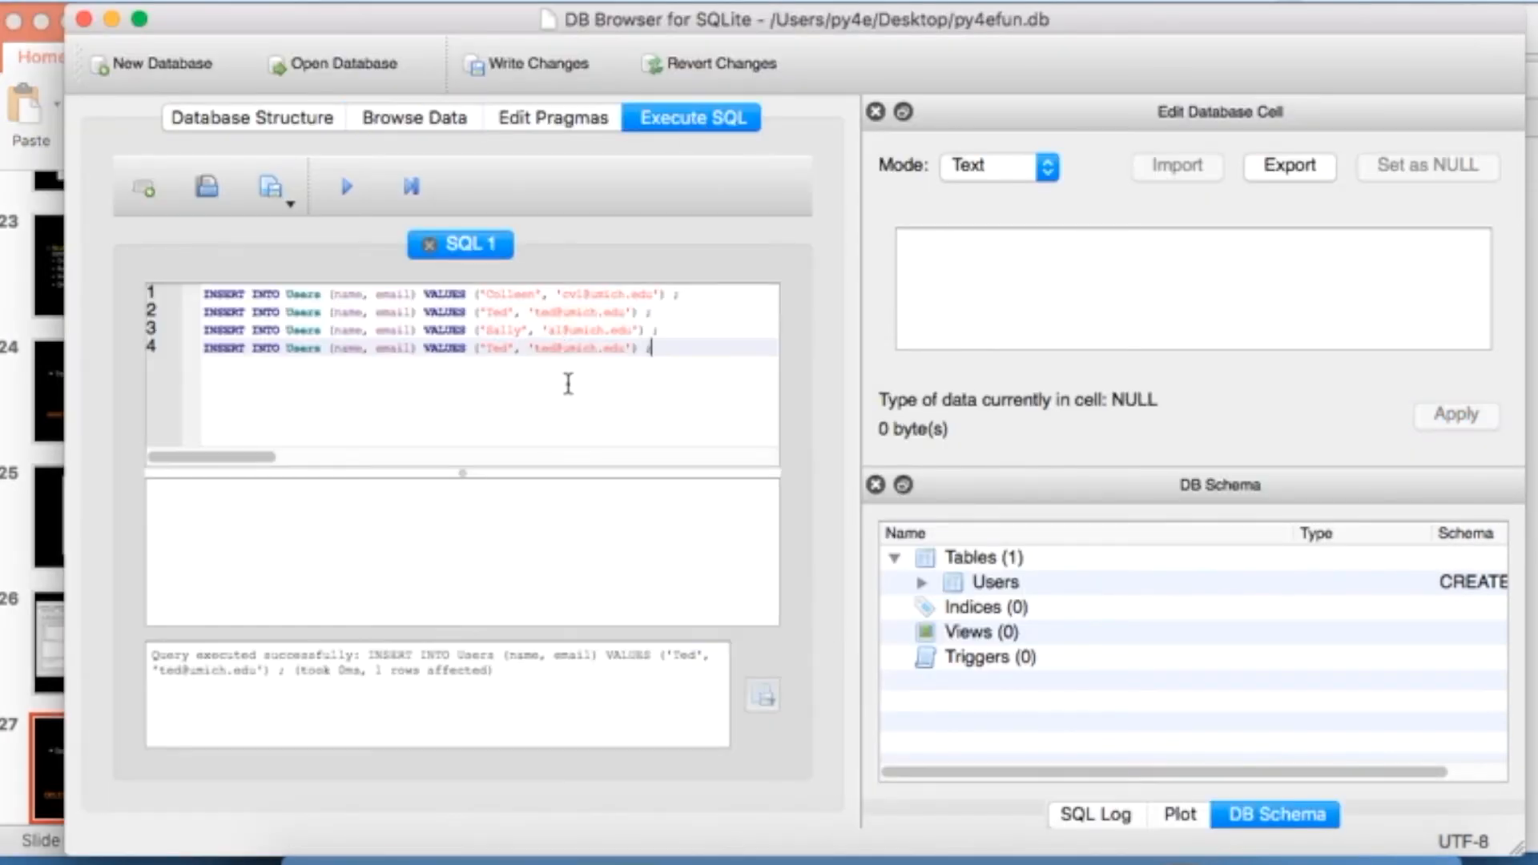
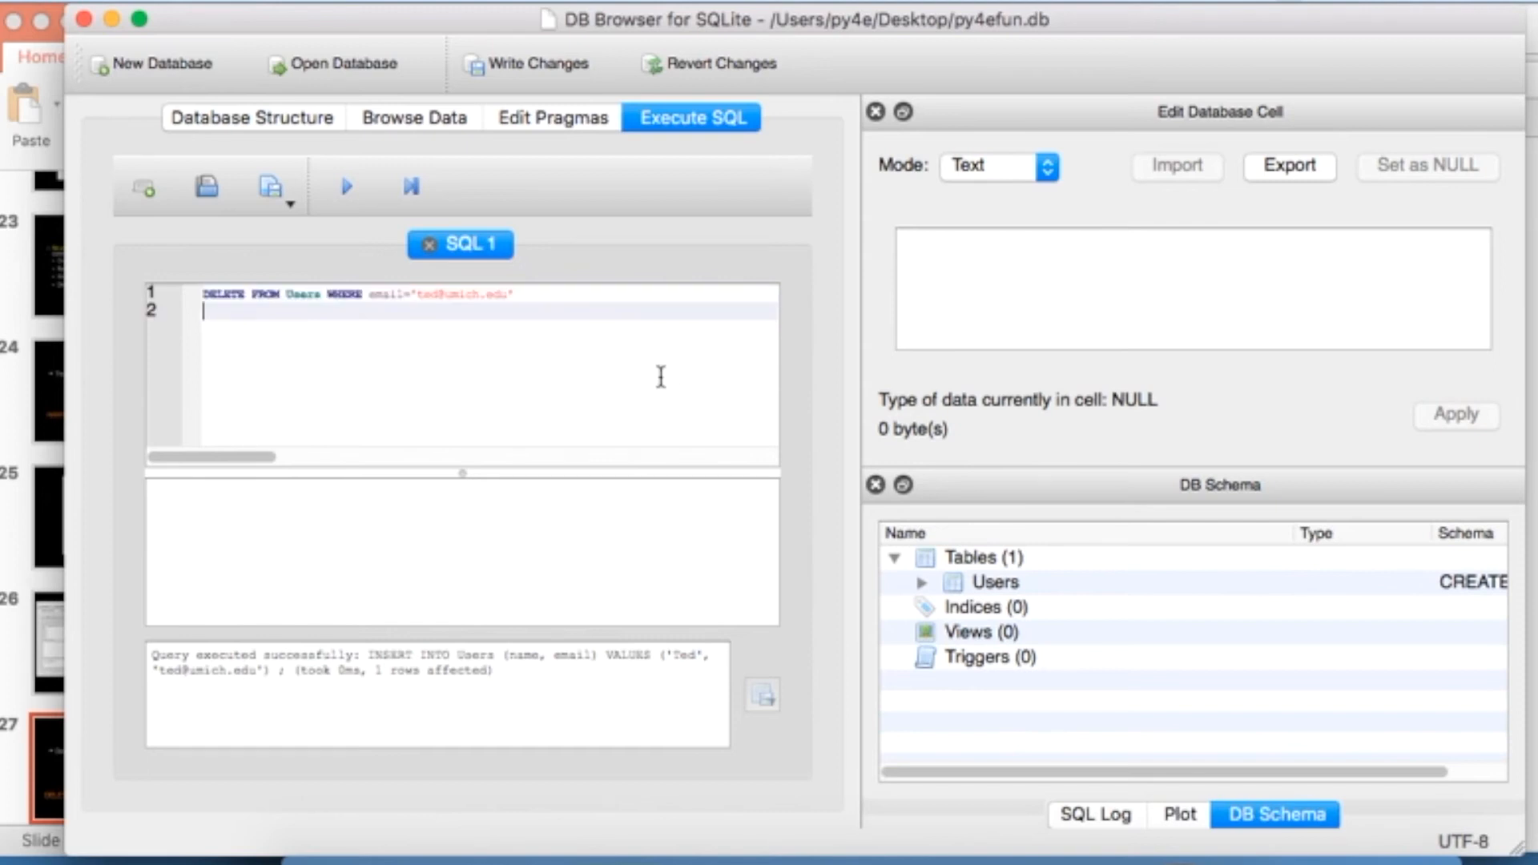
{"action": "mouse_move", "coordinate": [442, 307]}
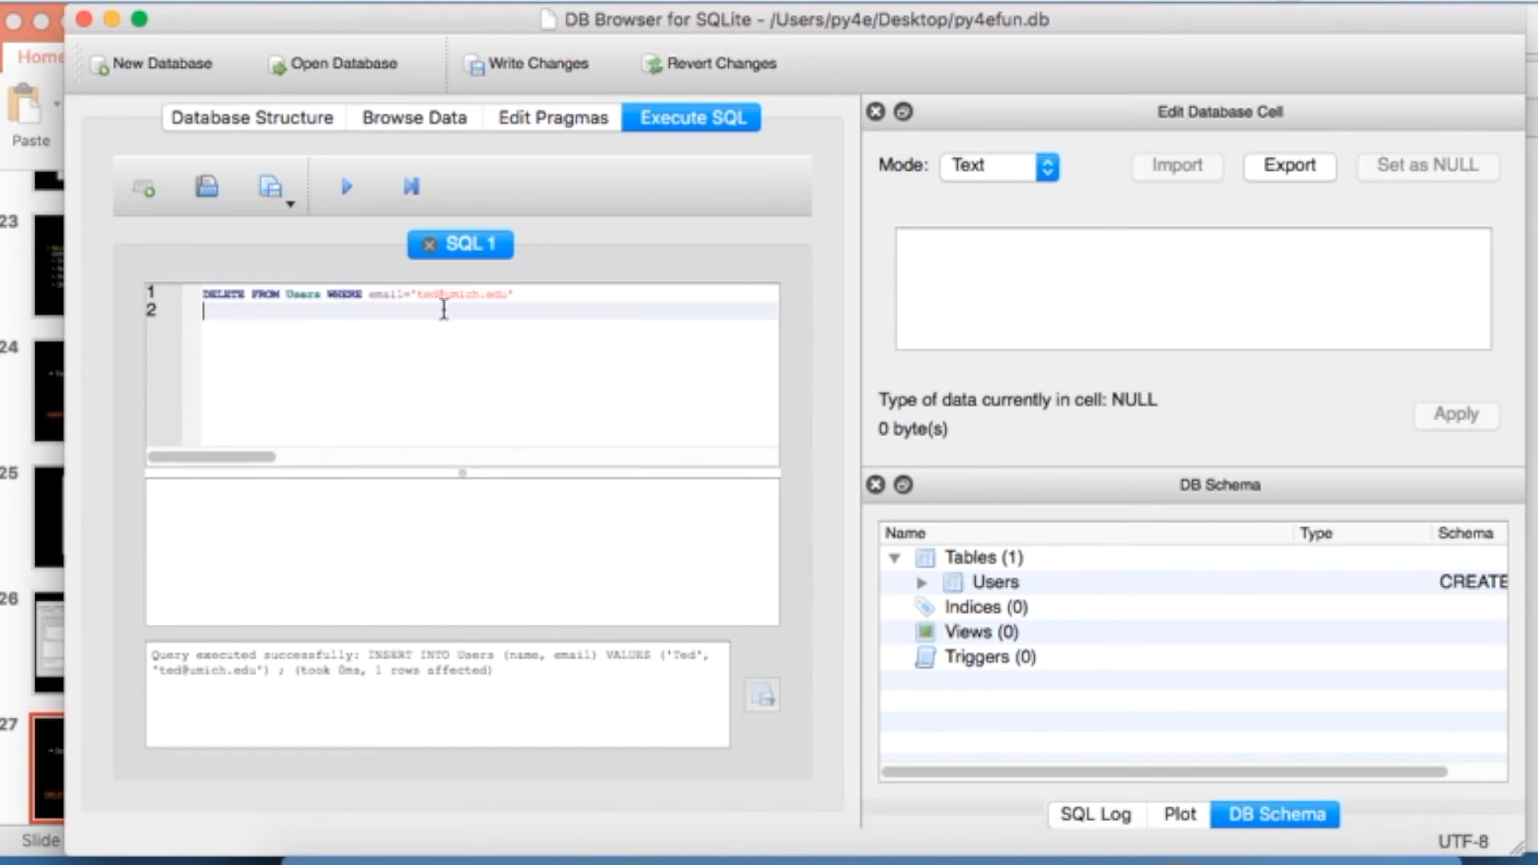
{"action": "mouse_move", "coordinate": [345, 186]}
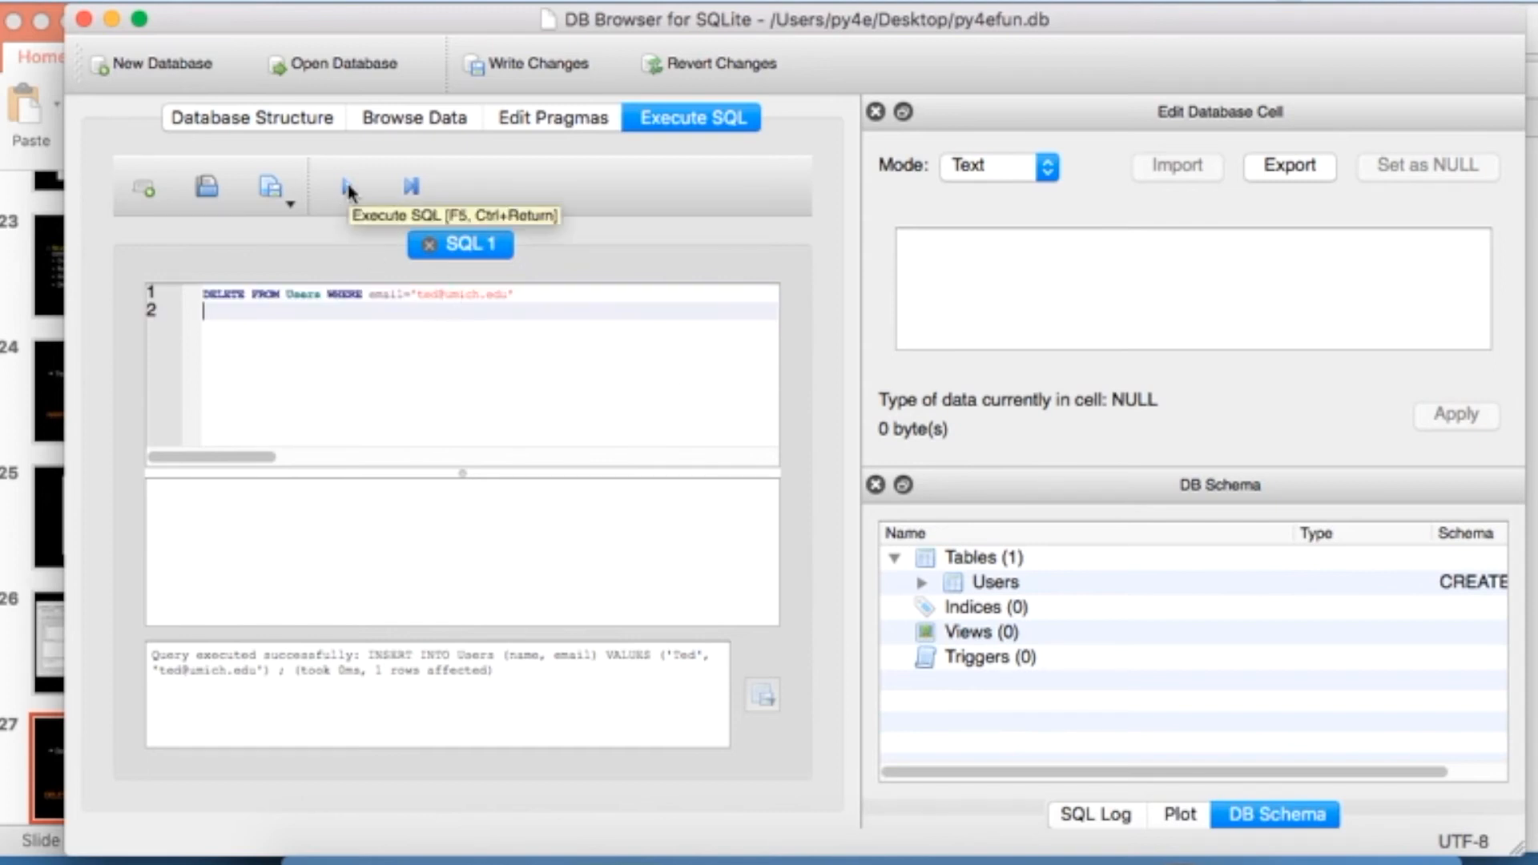
{"action": "left_click", "coordinate": [346, 186]}
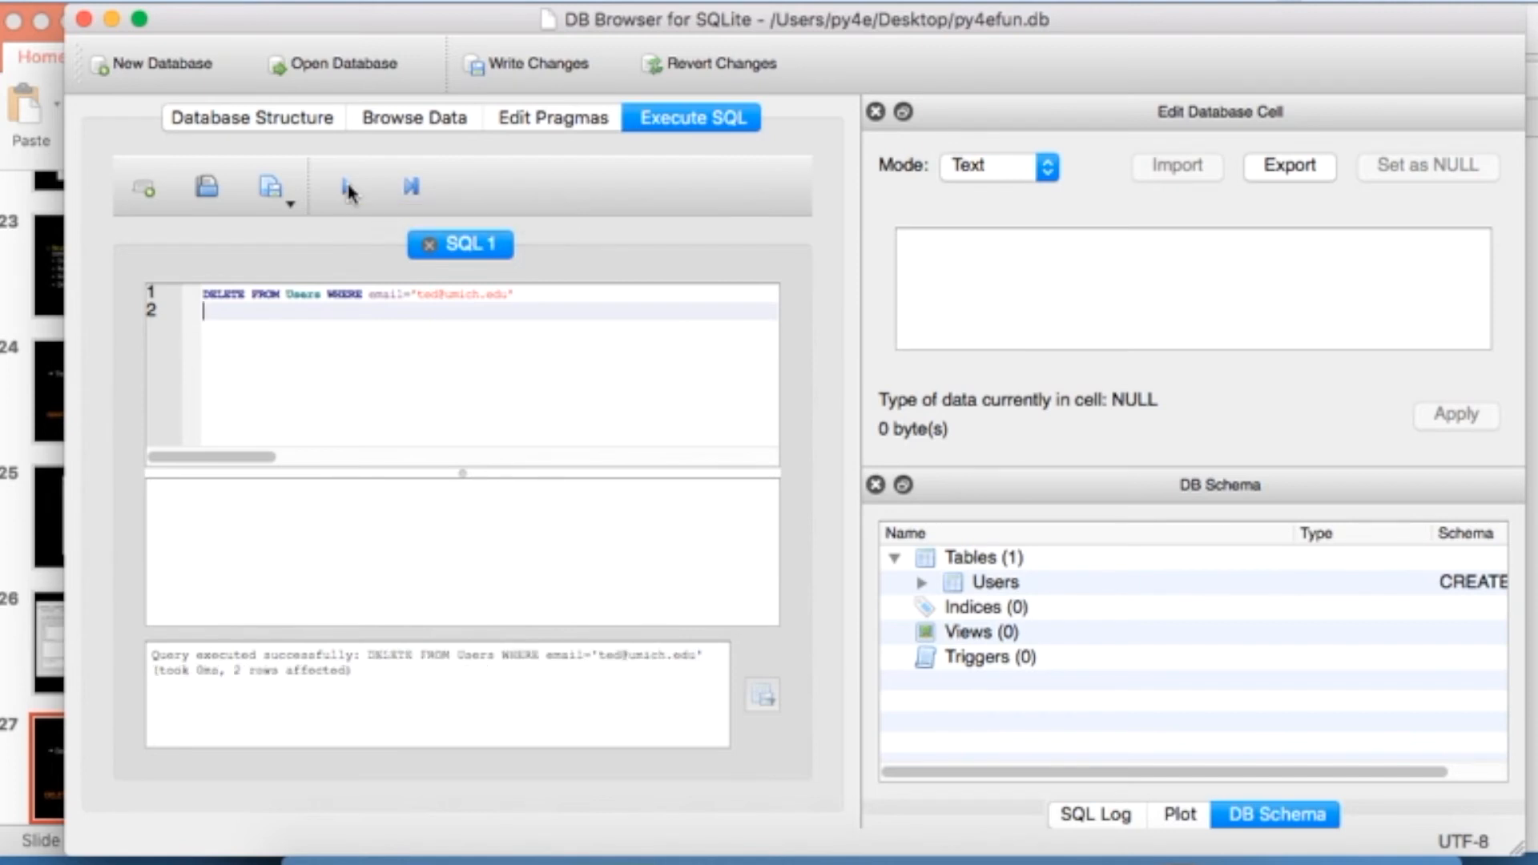
{"action": "left_click", "coordinate": [414, 118]}
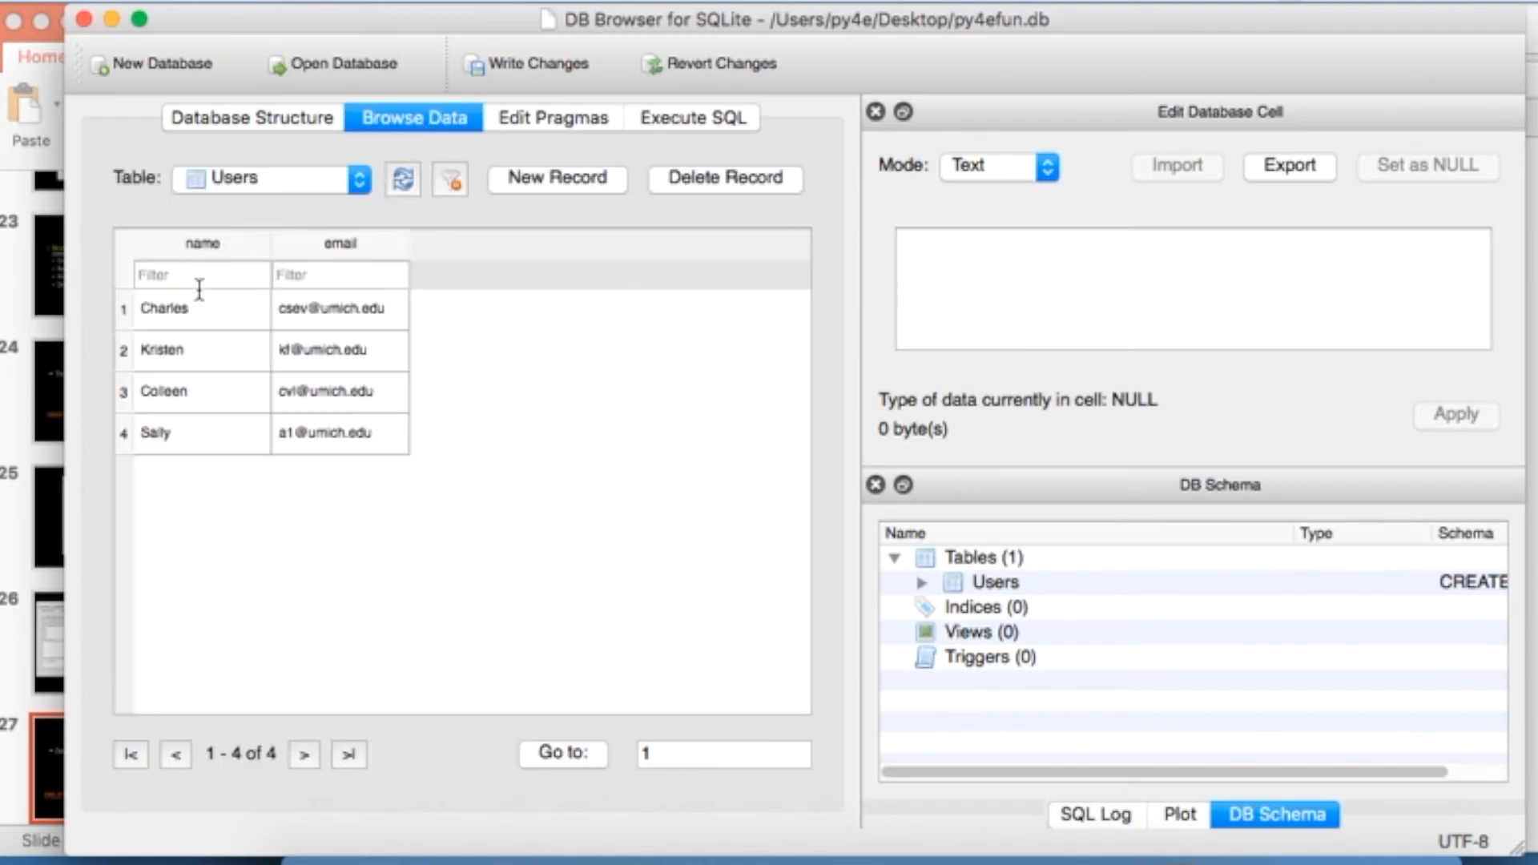
{"action": "mouse_move", "coordinate": [272, 366]}
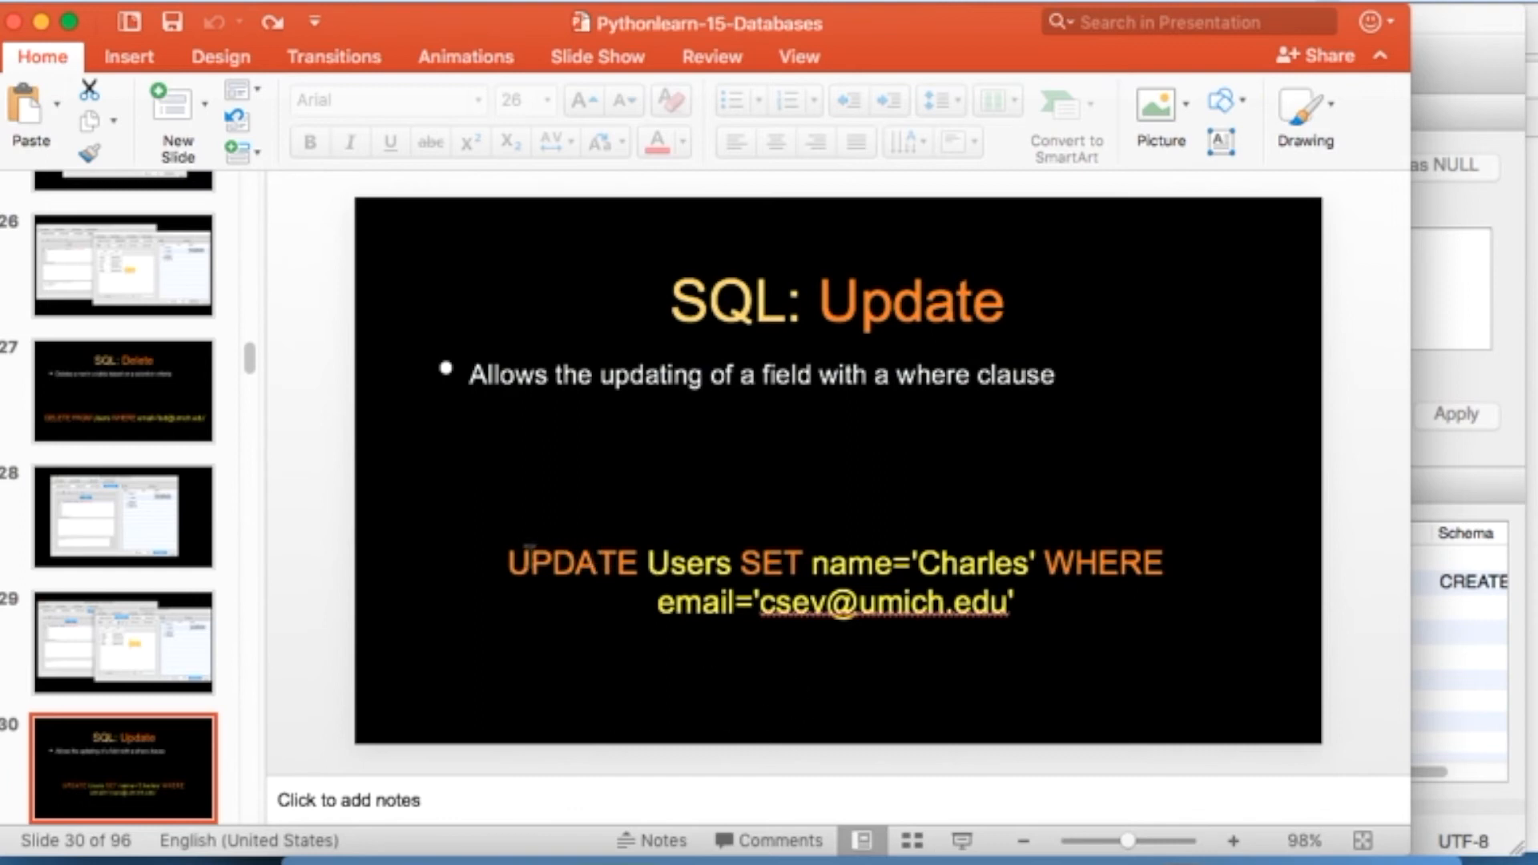
Step: Review the slide's UPDATE Users SET name='Charles' statement, then return to the Users table
{"action": "left_click_drag", "start_coordinate": [506, 507], "coordinate": [618, 534]}
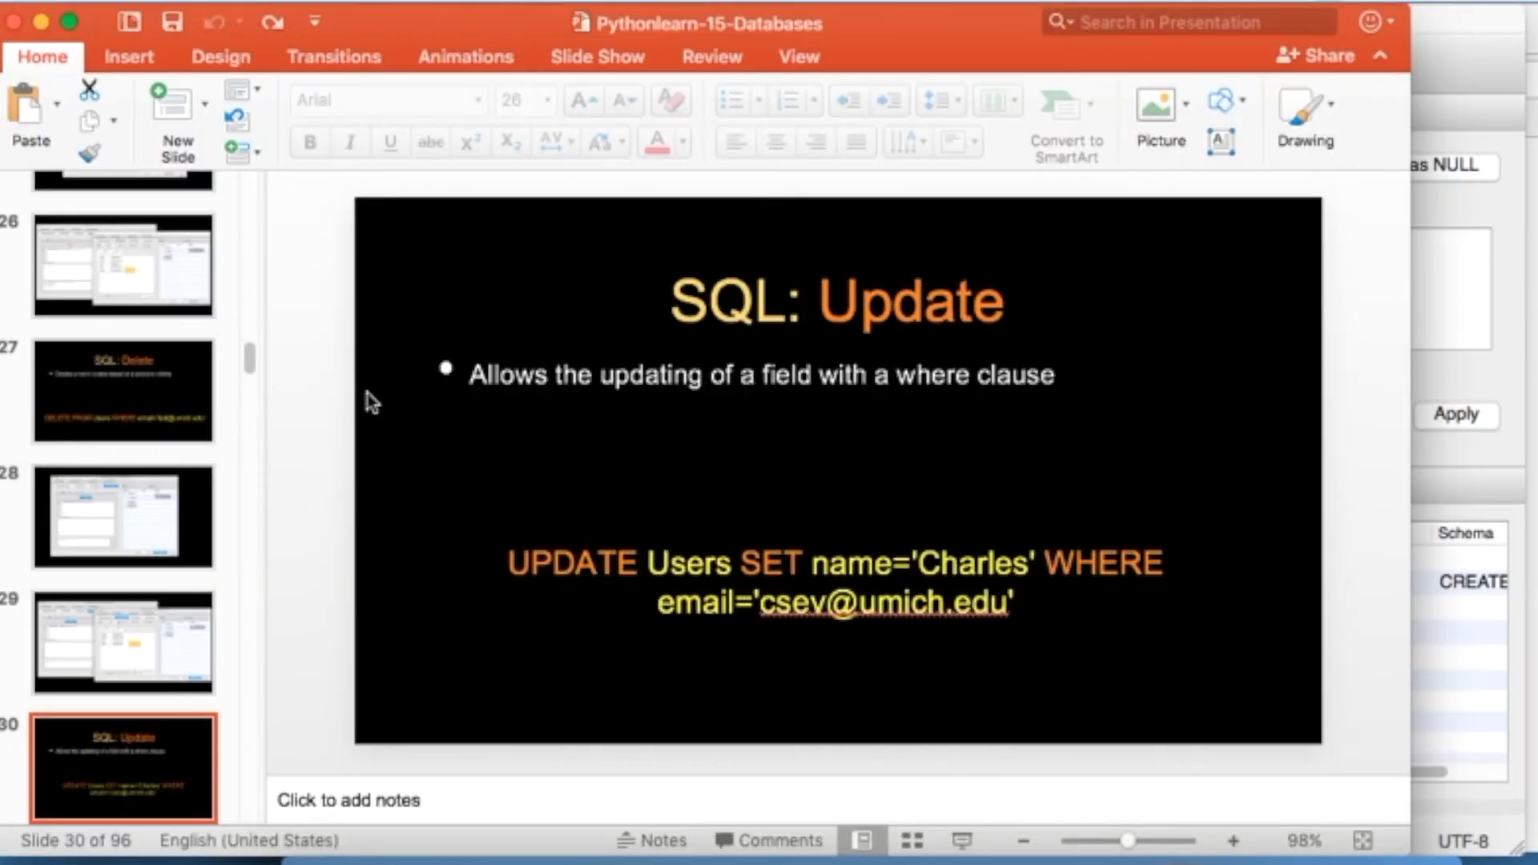
{"action": "double_click", "coordinate": [883, 602]}
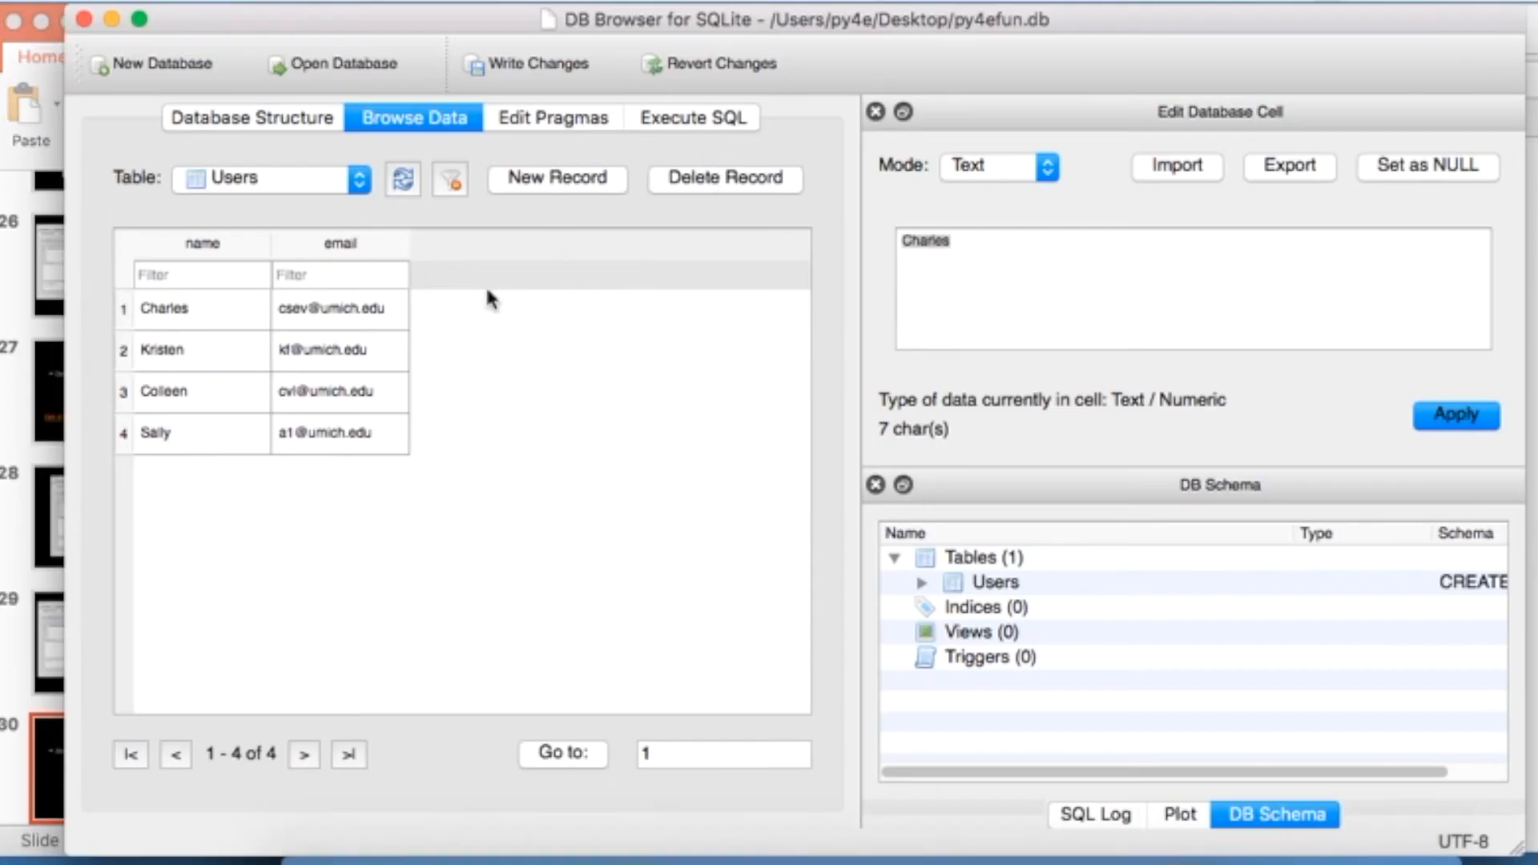
{"action": "left_click", "coordinate": [691, 117]}
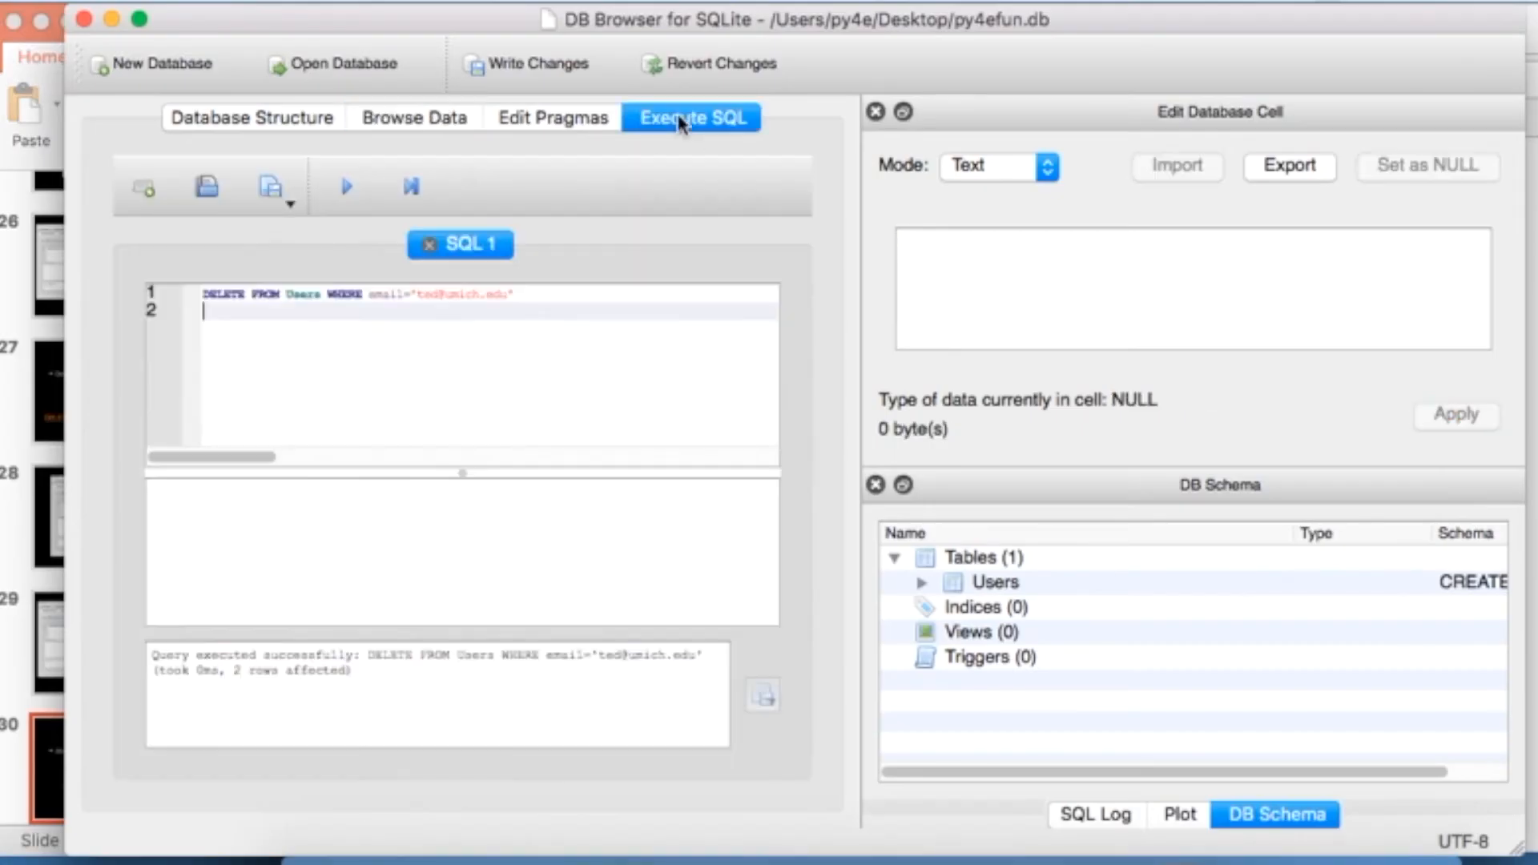
{"action": "triple_click", "coordinate": [354, 294]}
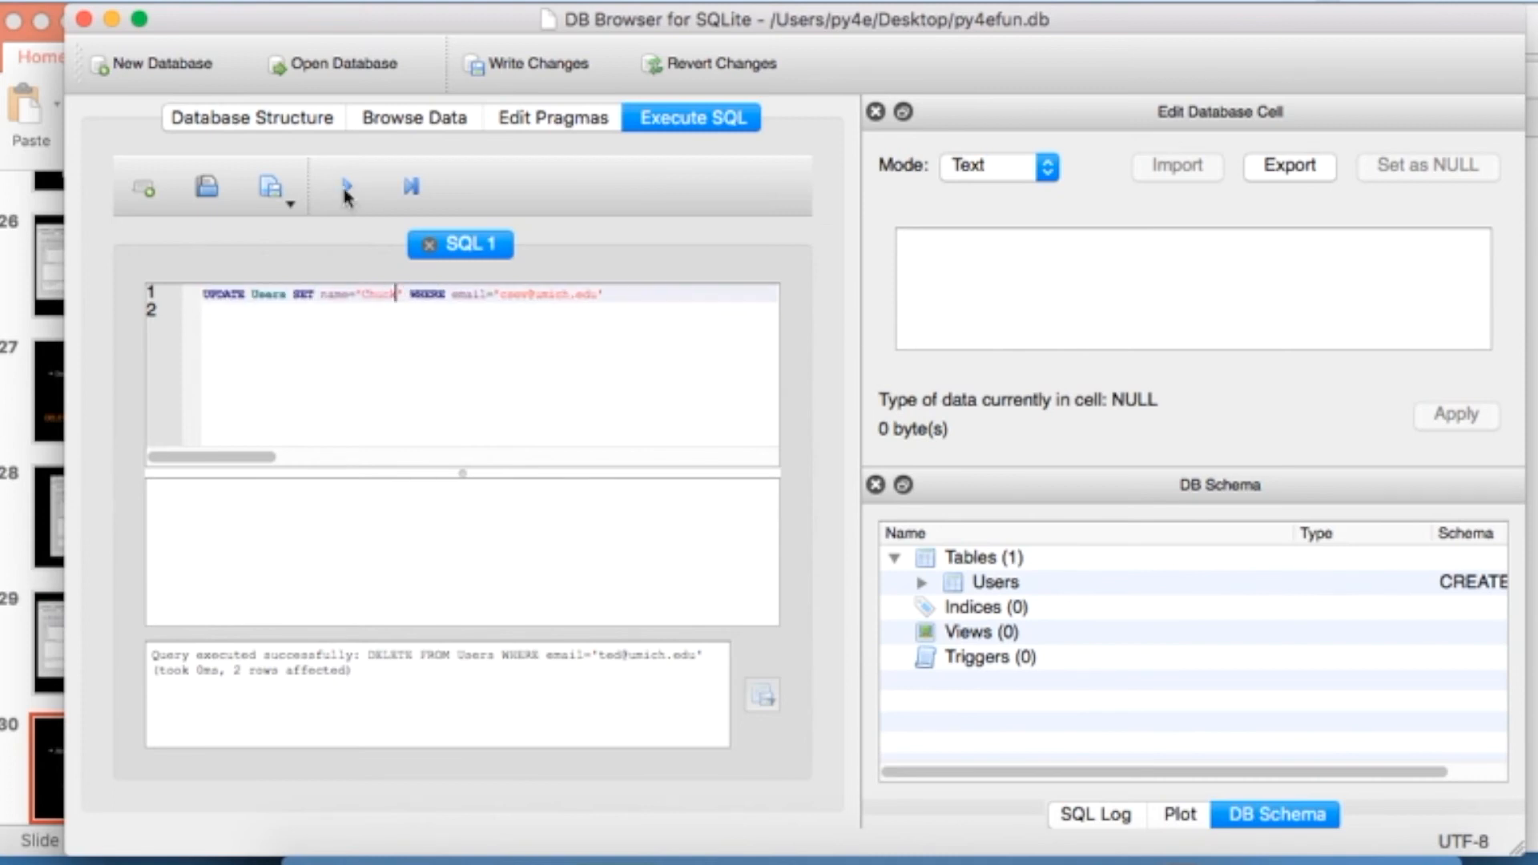
{"action": "left_click", "coordinate": [345, 187]}
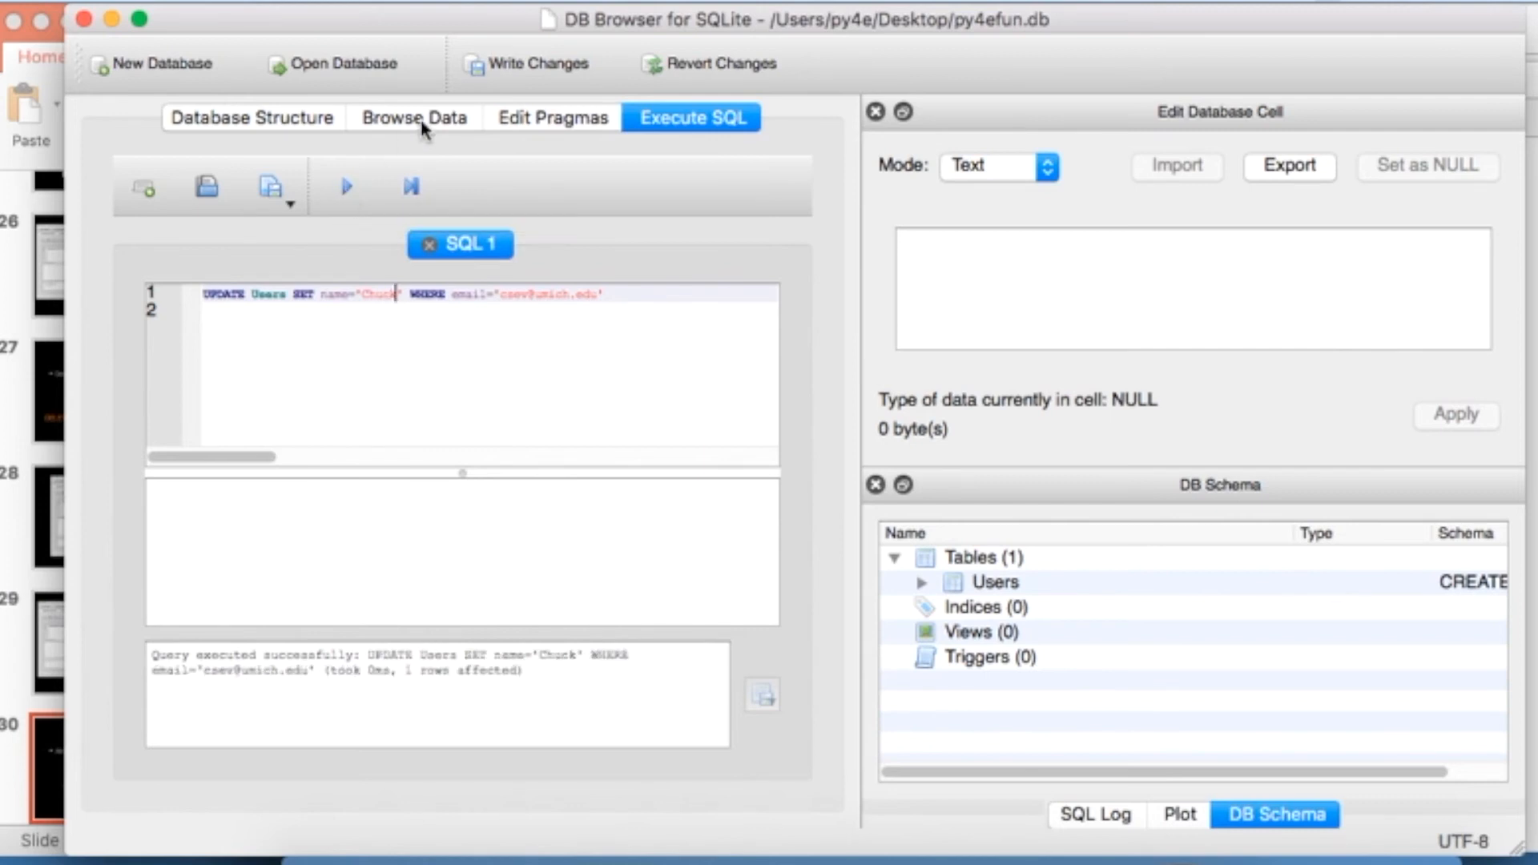
{"action": "left_click", "coordinate": [413, 117]}
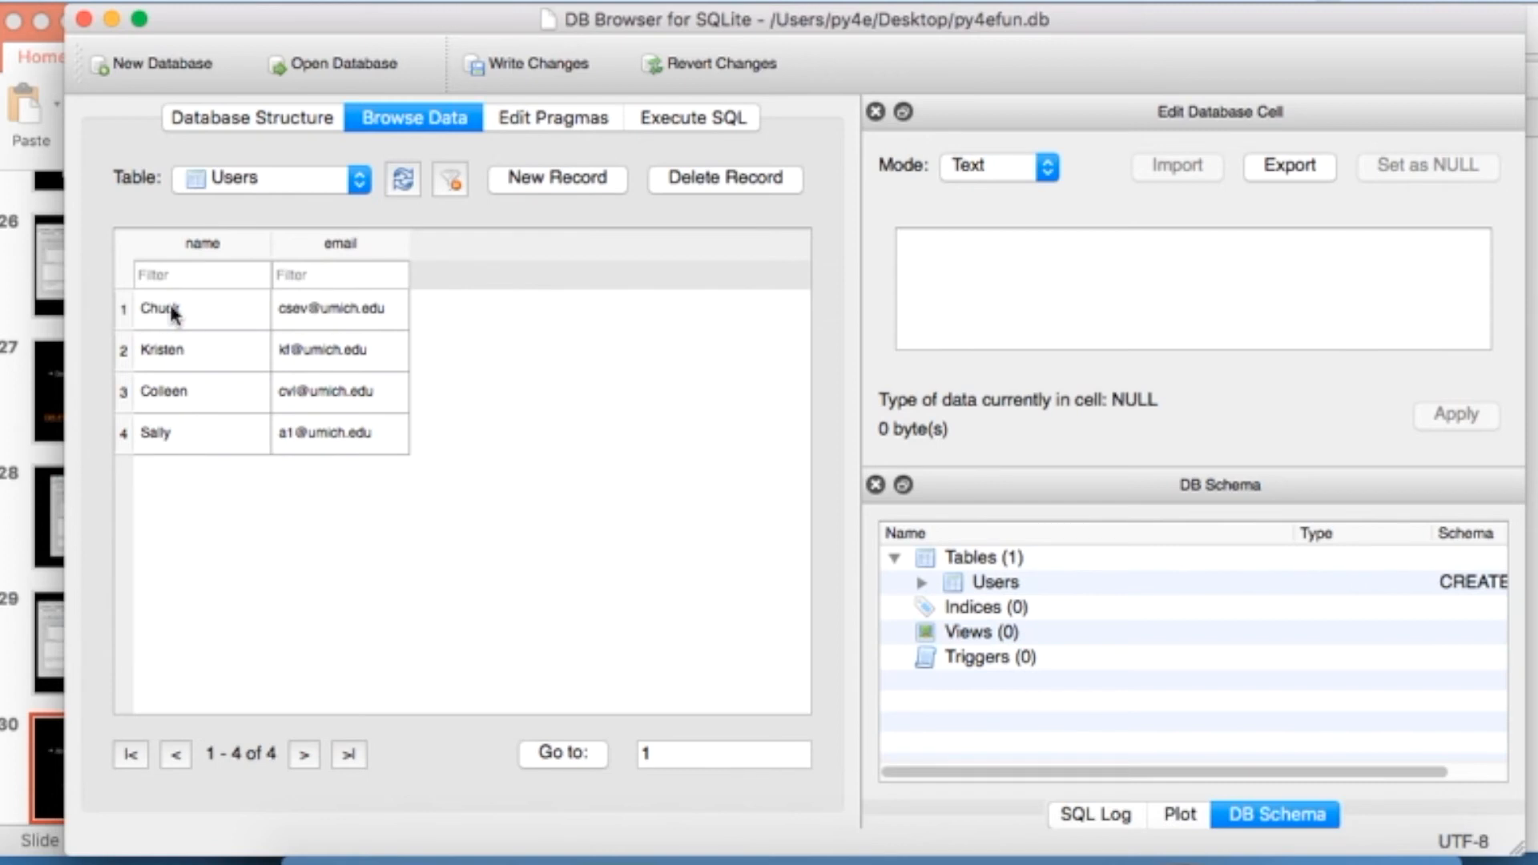
{"action": "key", "text": "cmd+tab"}
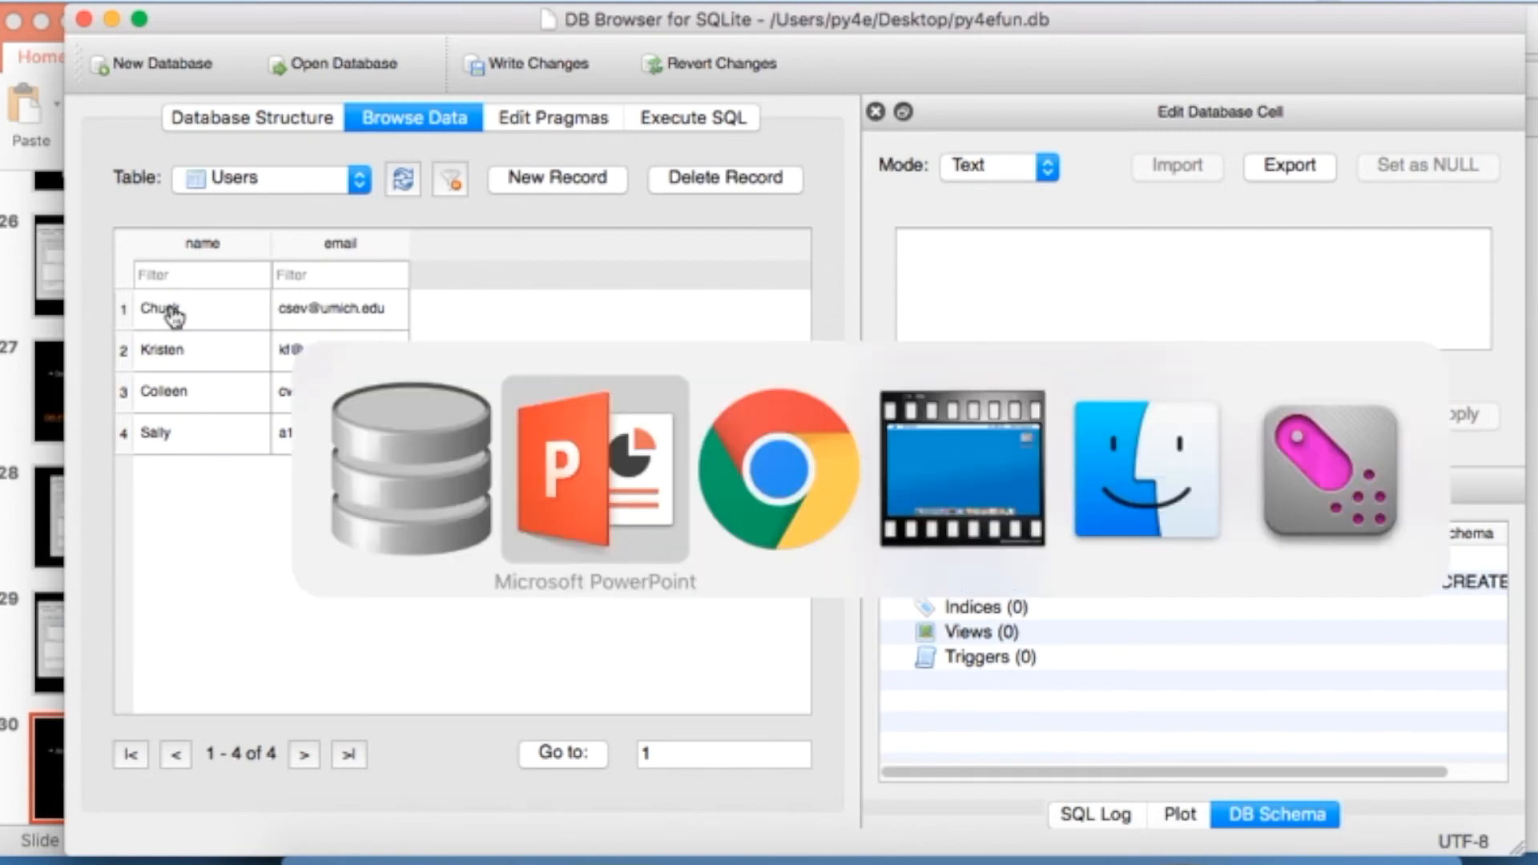
Step: Advance to slide 33, 'Retrieving Records: Select', and highlight the SELECT * FROM Users line
{"action": "left_click", "coordinate": [593, 471]}
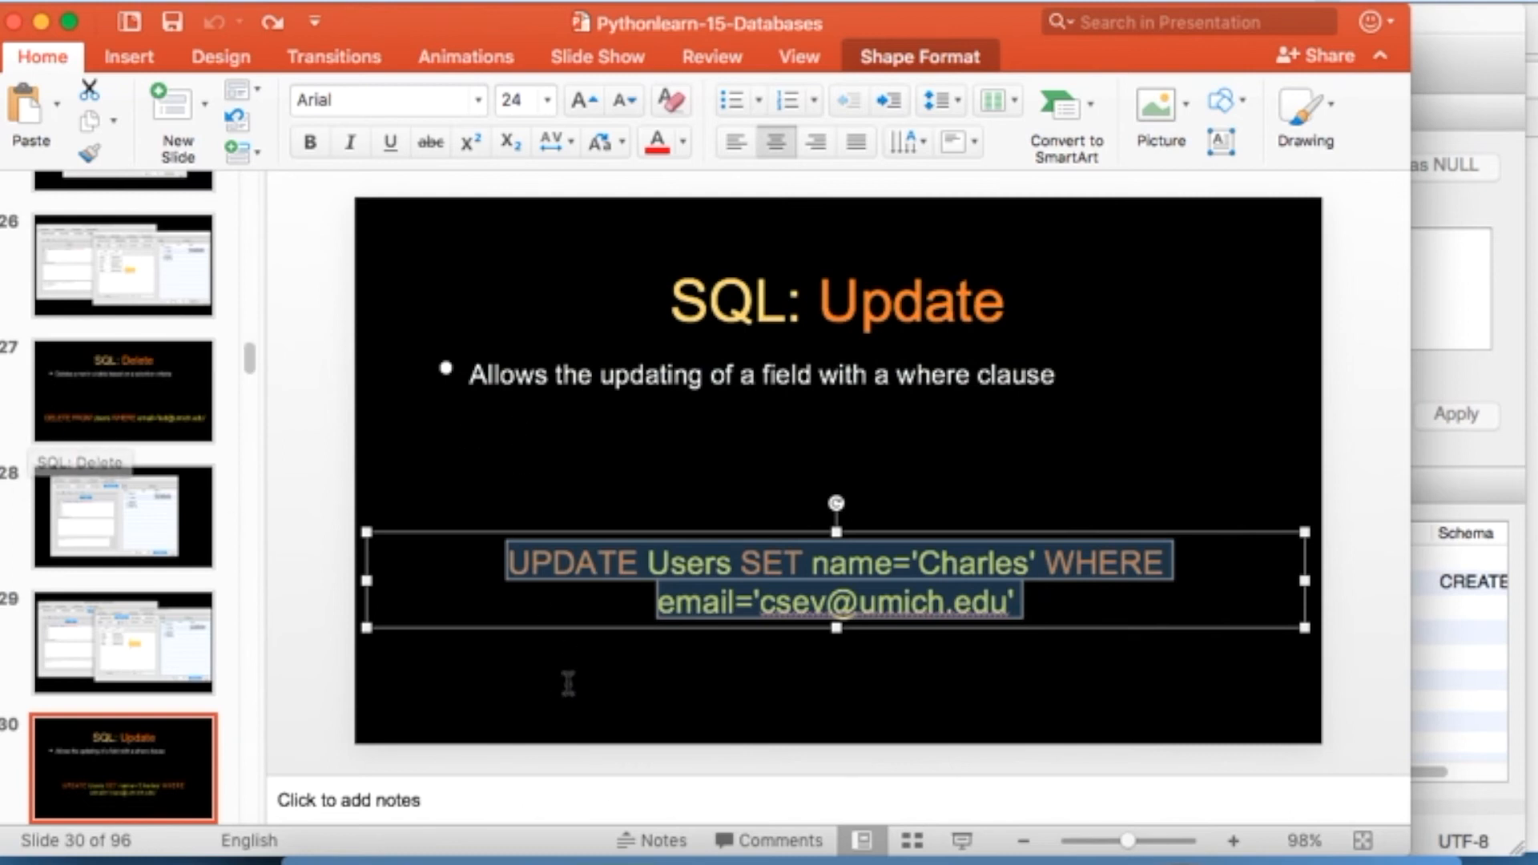
{"action": "left_click", "coordinate": [122, 767]}
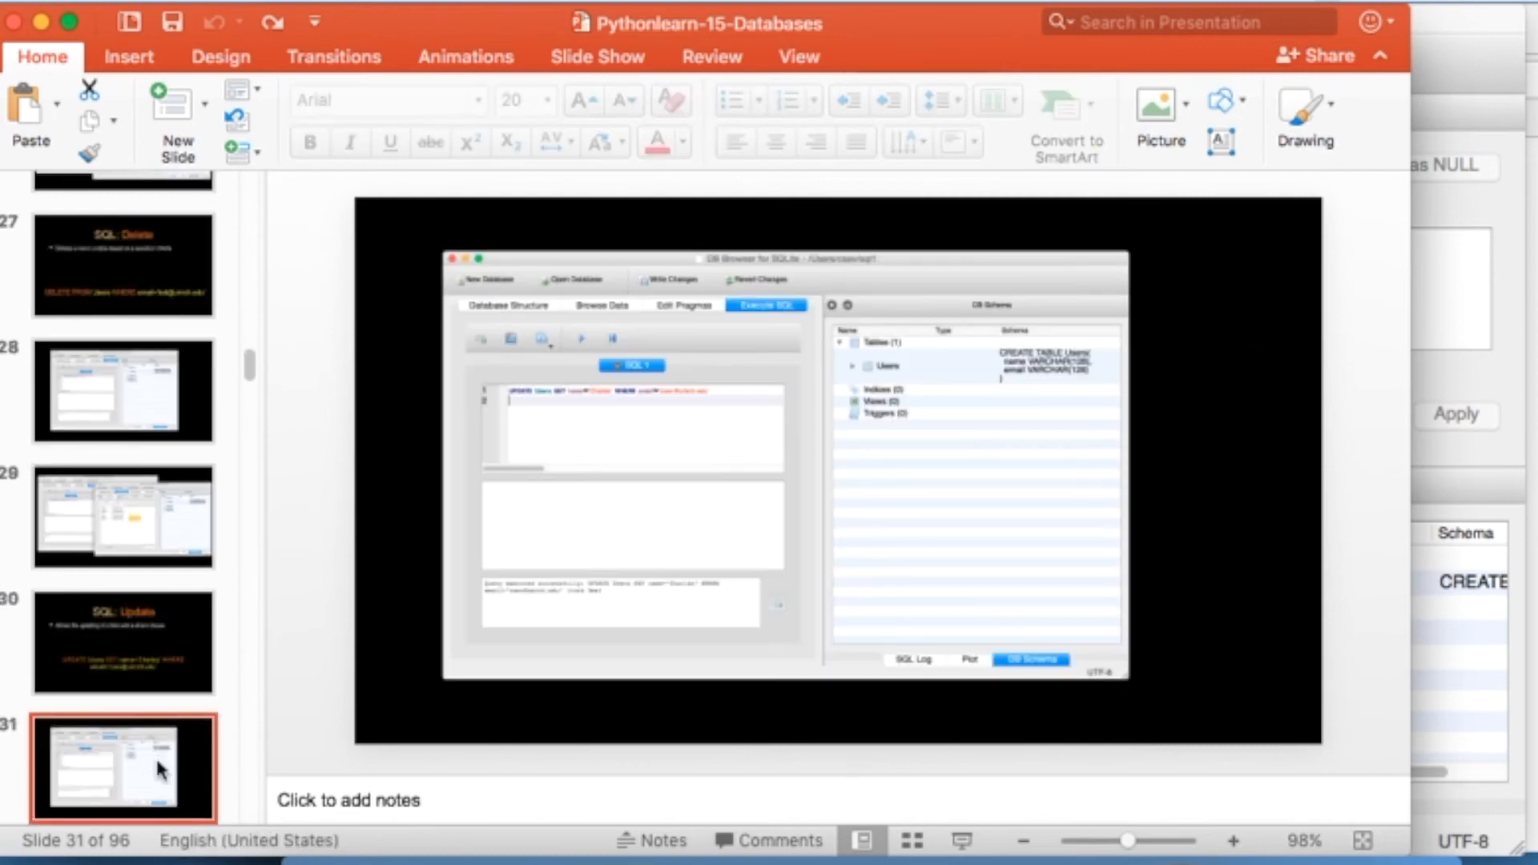
{"action": "left_click", "coordinate": [123, 765]}
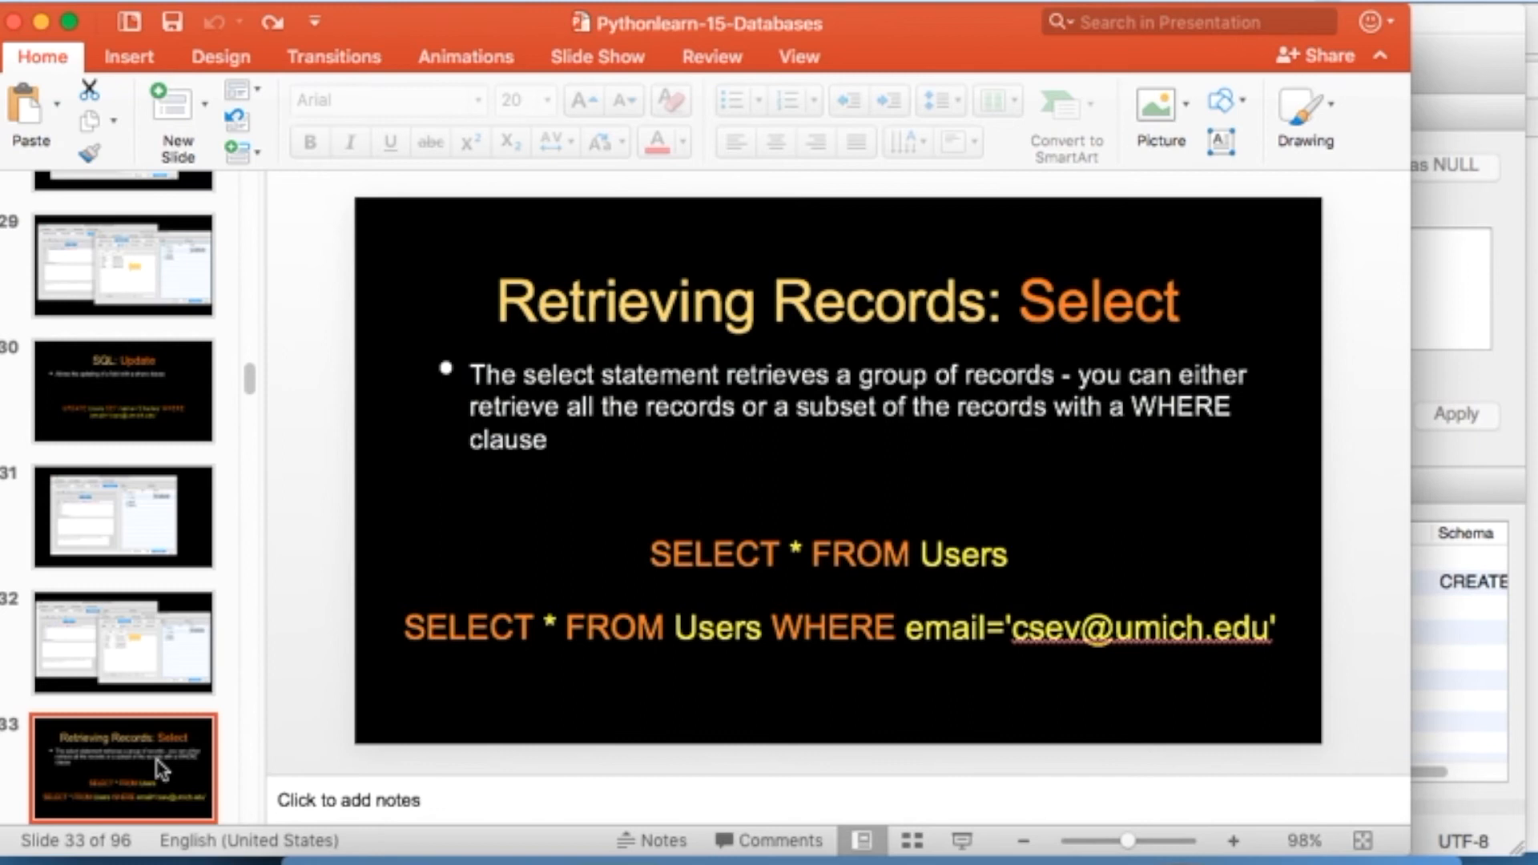
{"action": "mouse_move", "coordinate": [717, 569]}
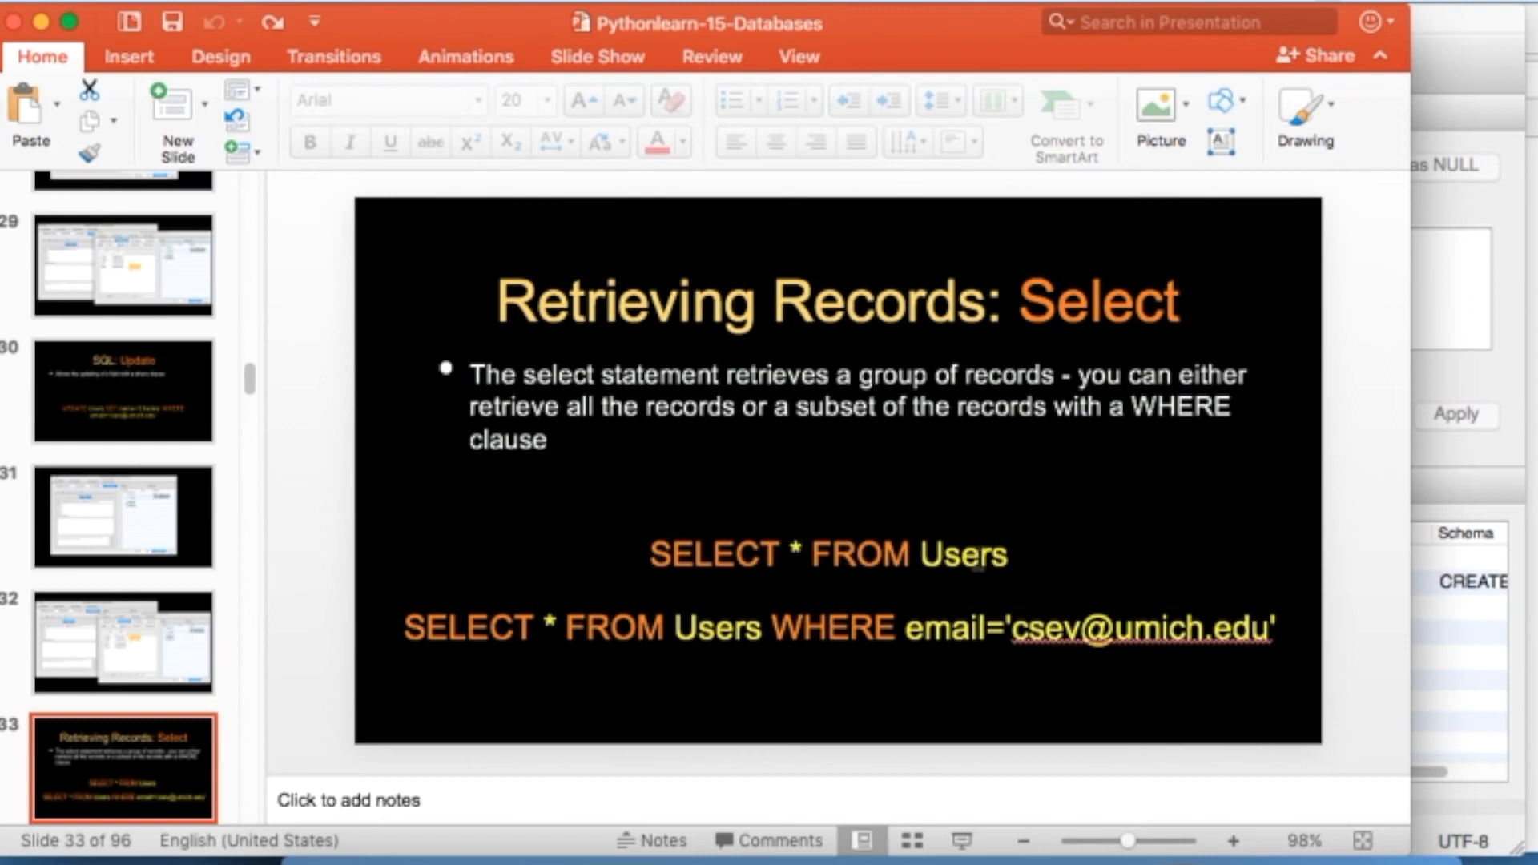
{"action": "triple_click", "coordinate": [826, 554]}
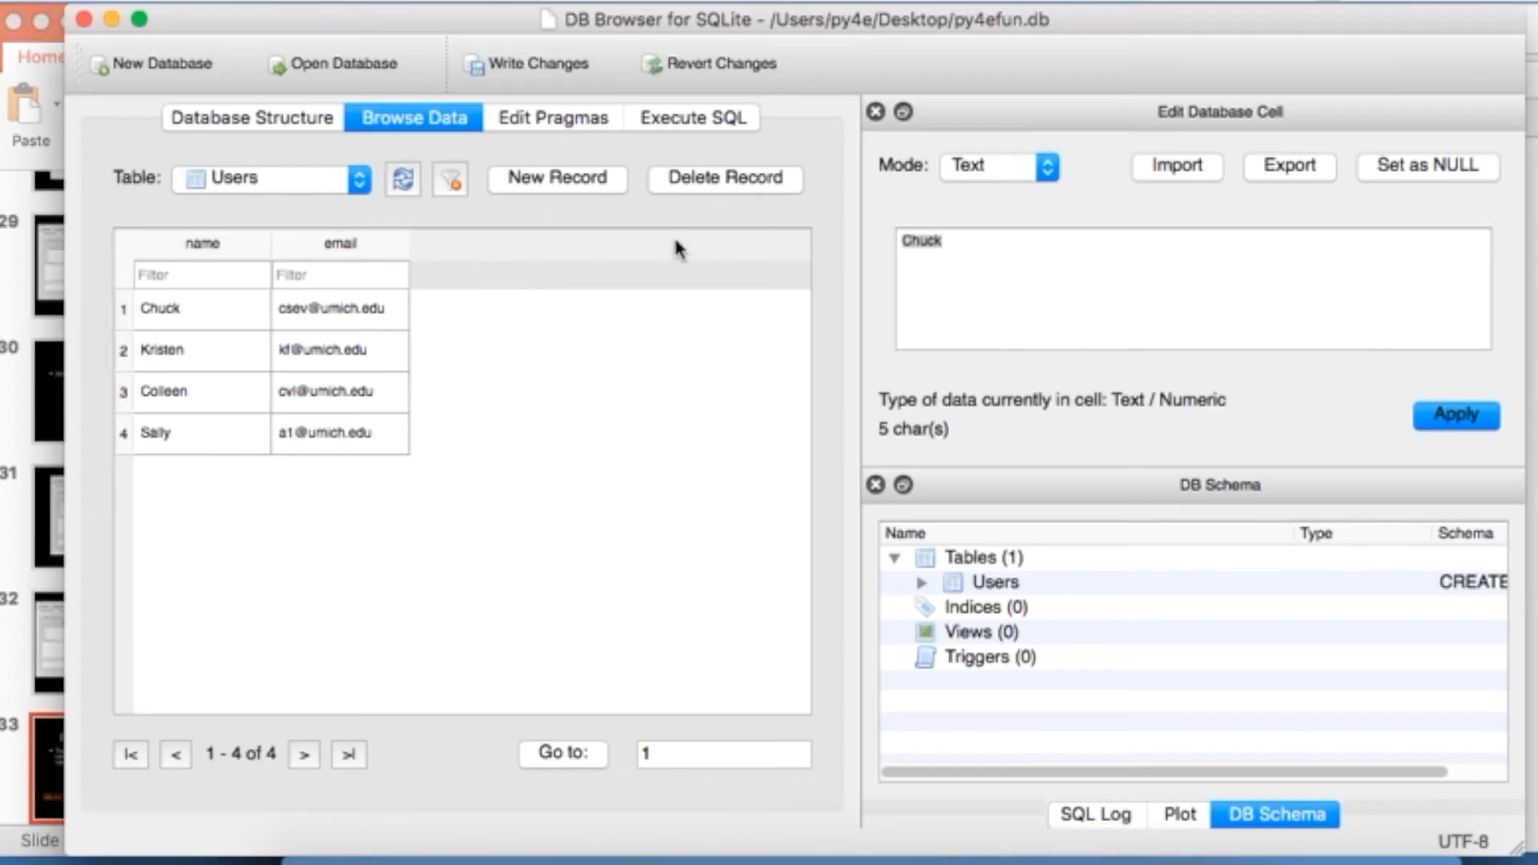
{"action": "mouse_move", "coordinate": [353, 470]}
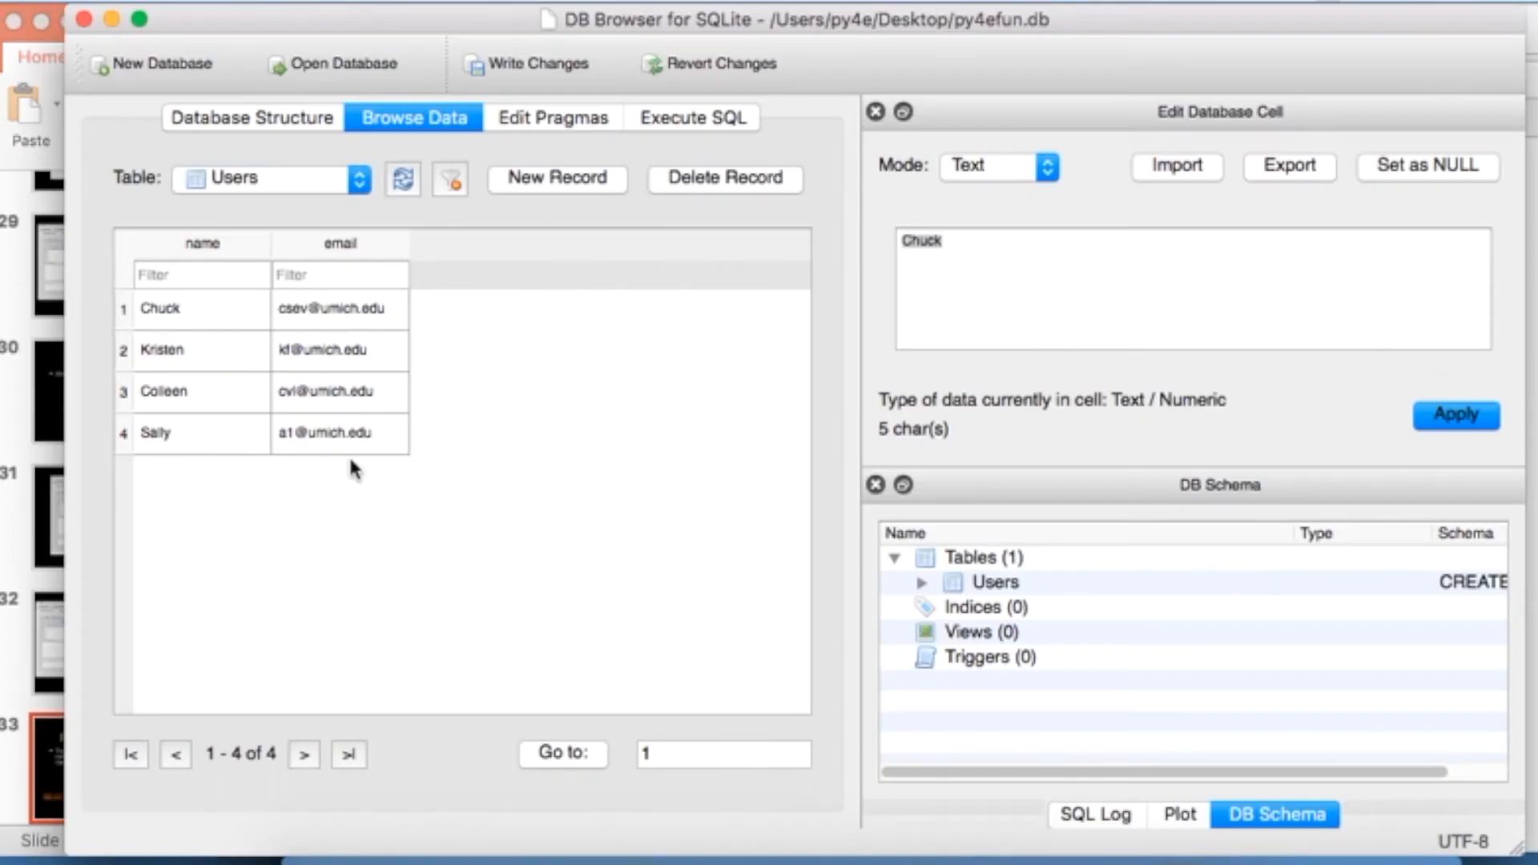
{"action": "mouse_move", "coordinate": [402, 333]}
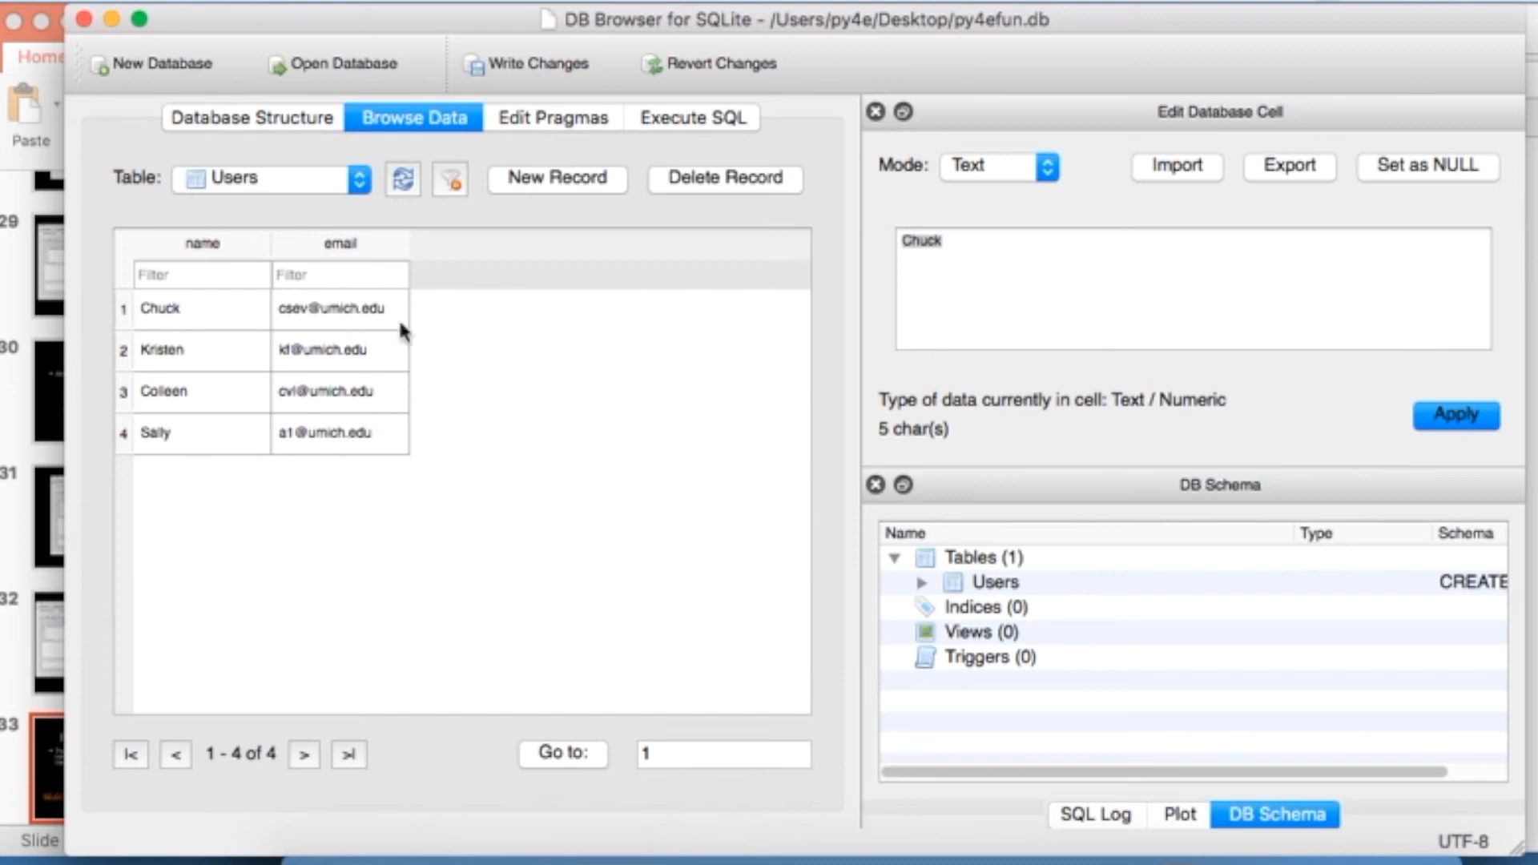
{"action": "left_click", "coordinate": [691, 117]}
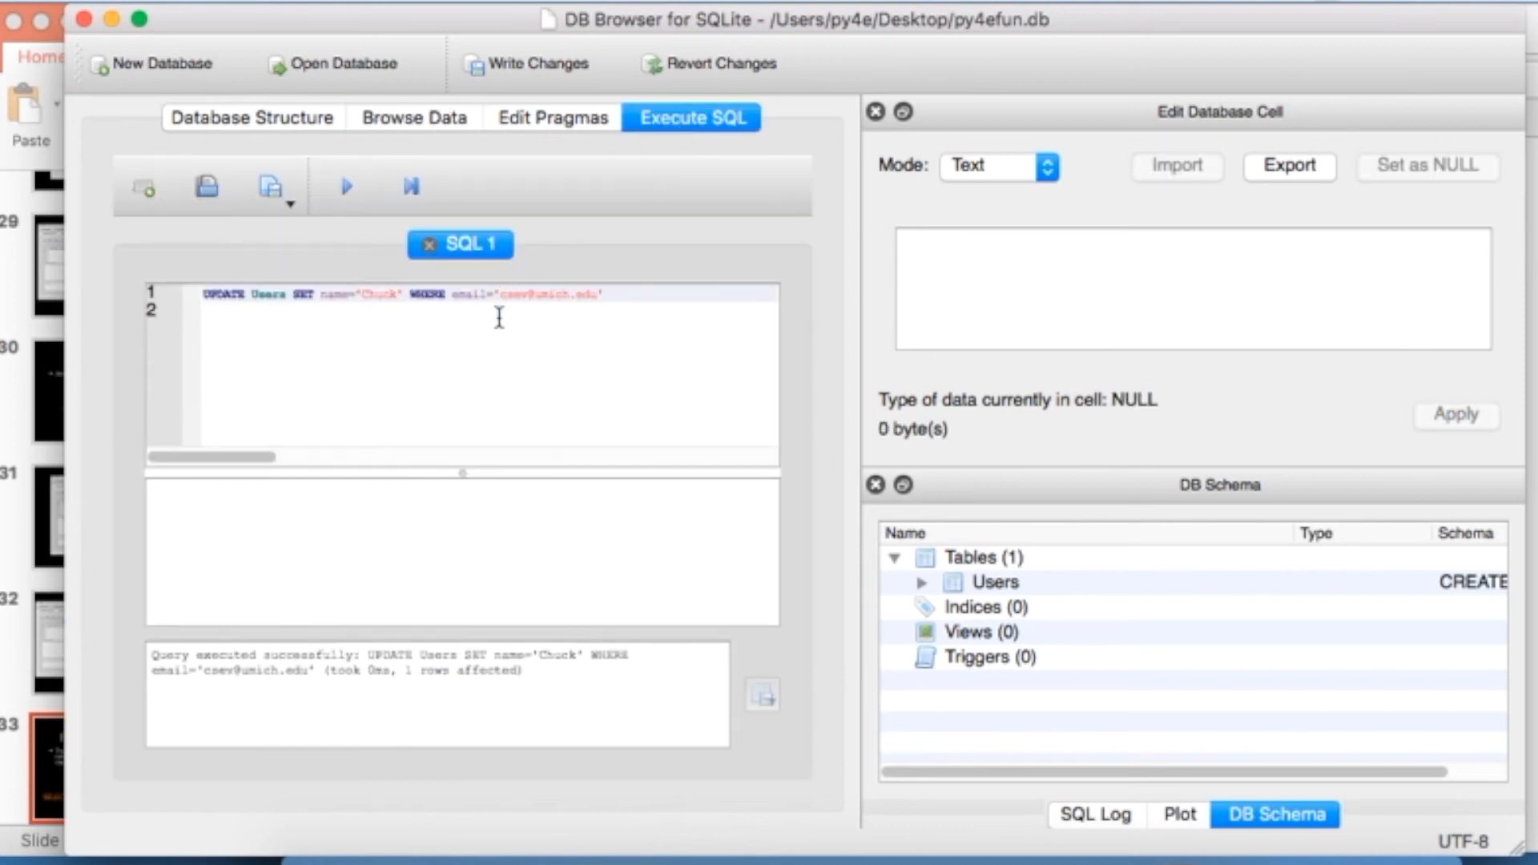
{"action": "type", "text": "SELECT * FROM Users"}
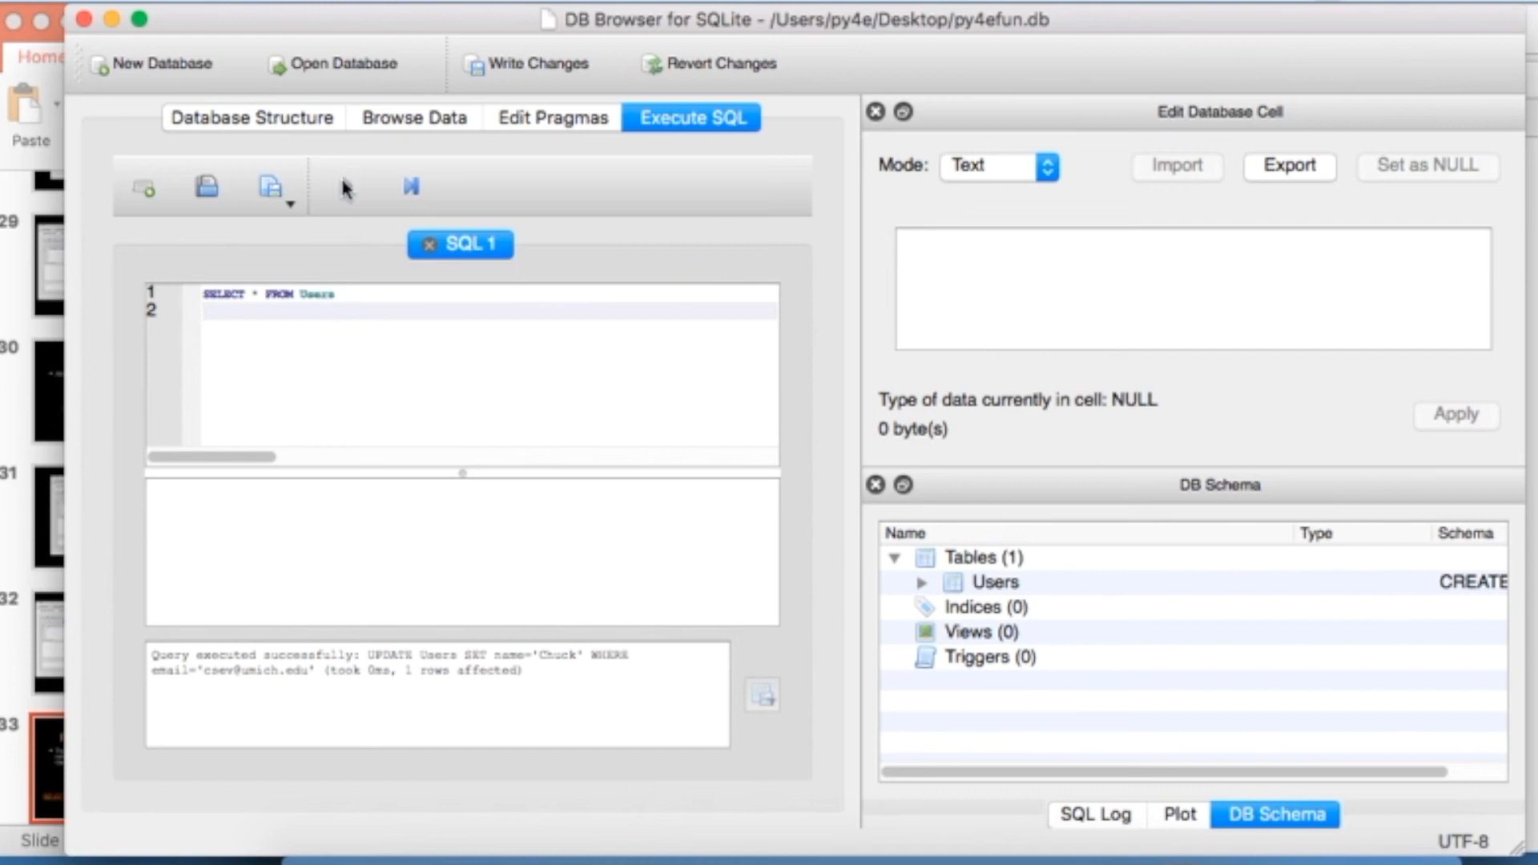
{"action": "left_click", "coordinate": [345, 185]}
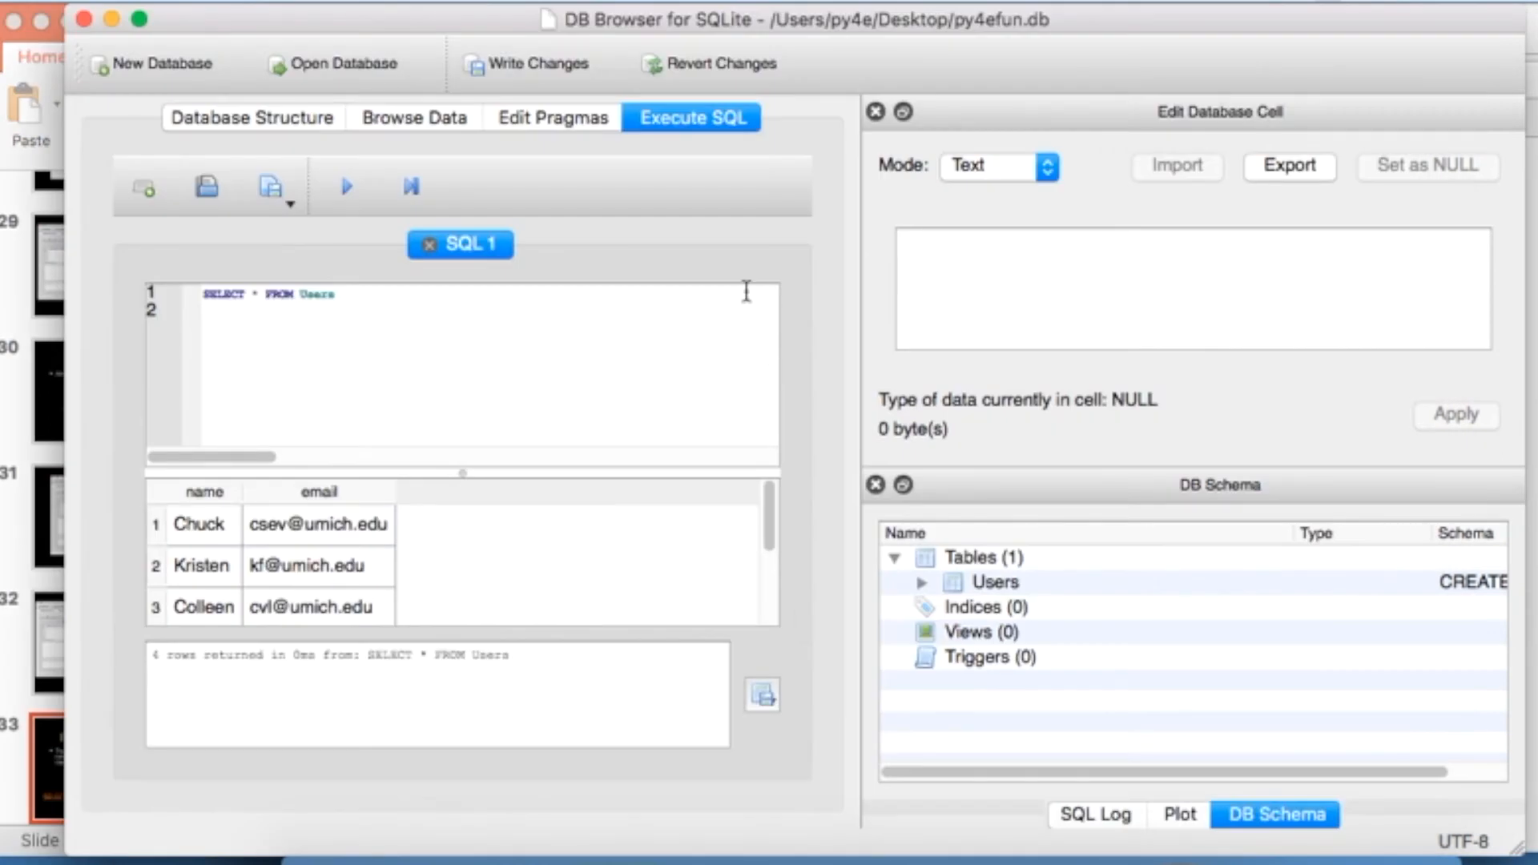
{"action": "triple_click", "coordinate": [265, 294]}
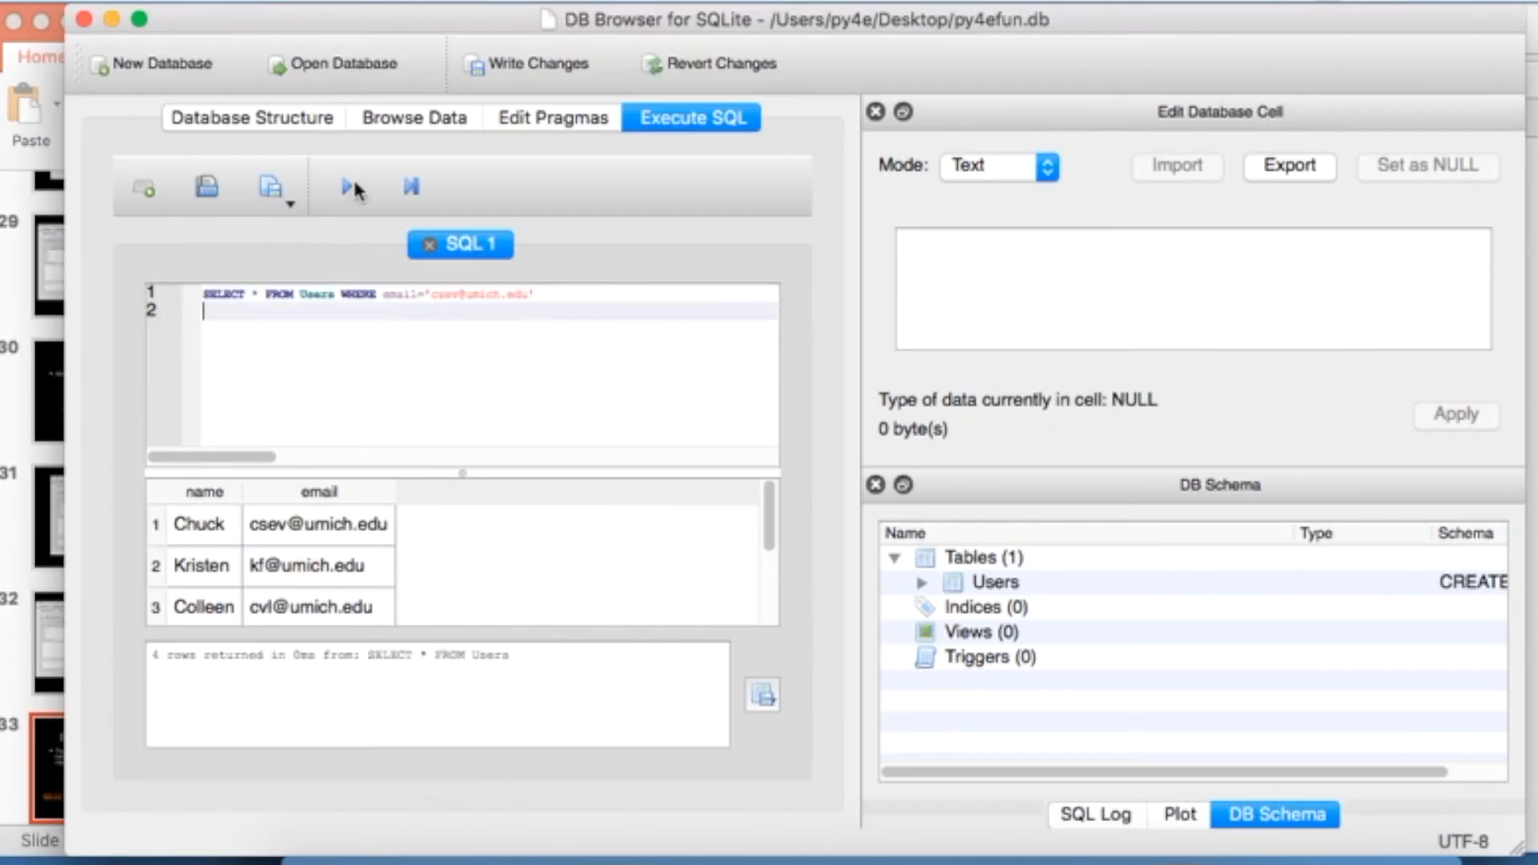
{"action": "left_click", "coordinate": [345, 187]}
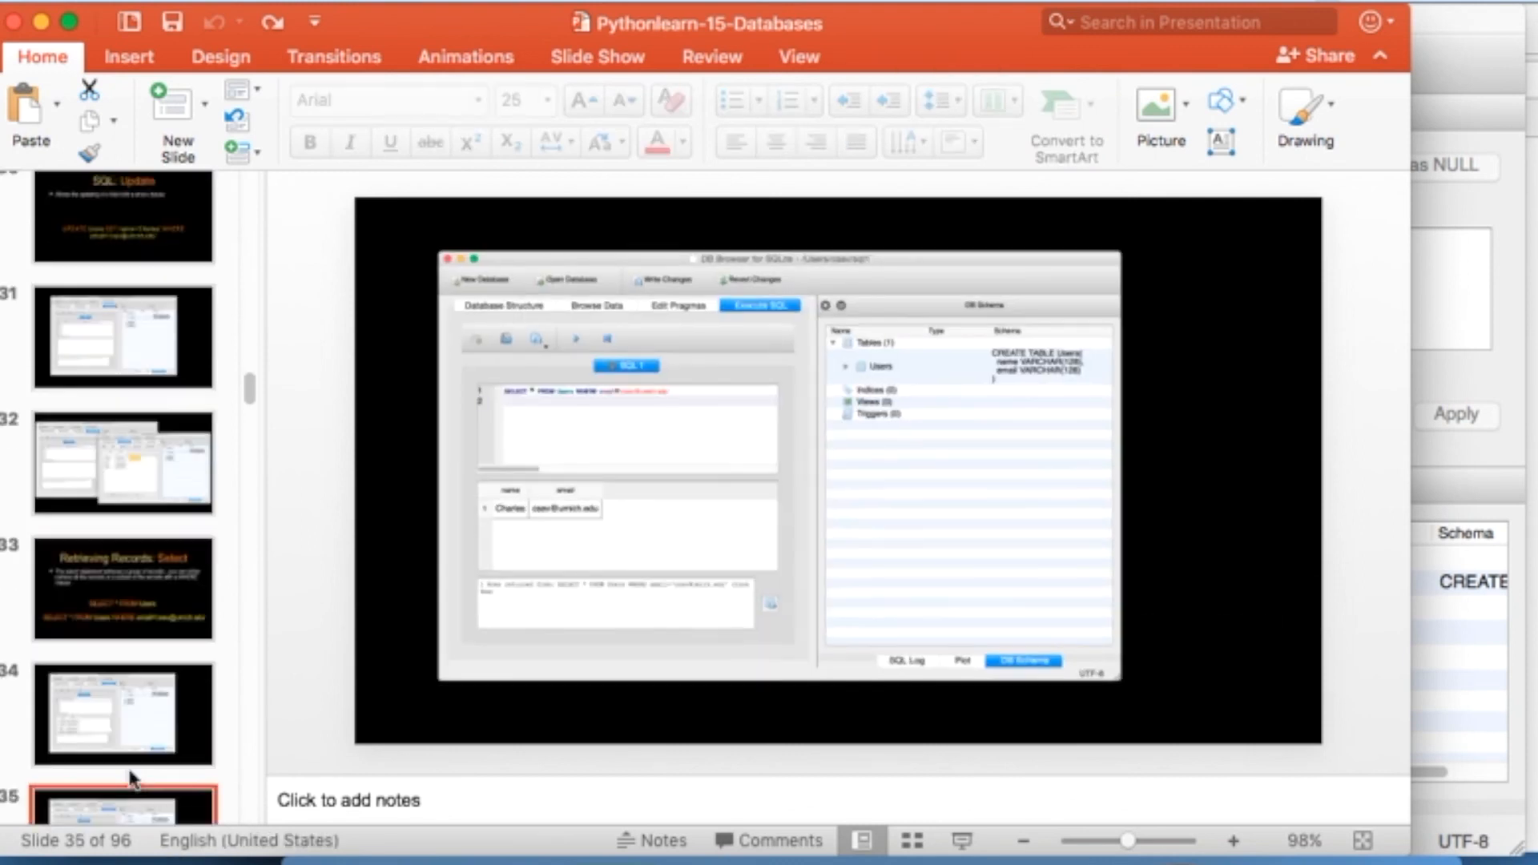
Step: List all users sorted by email with SELECT * FROM Users ORDER BY email
{"action": "left_click", "coordinate": [122, 769]}
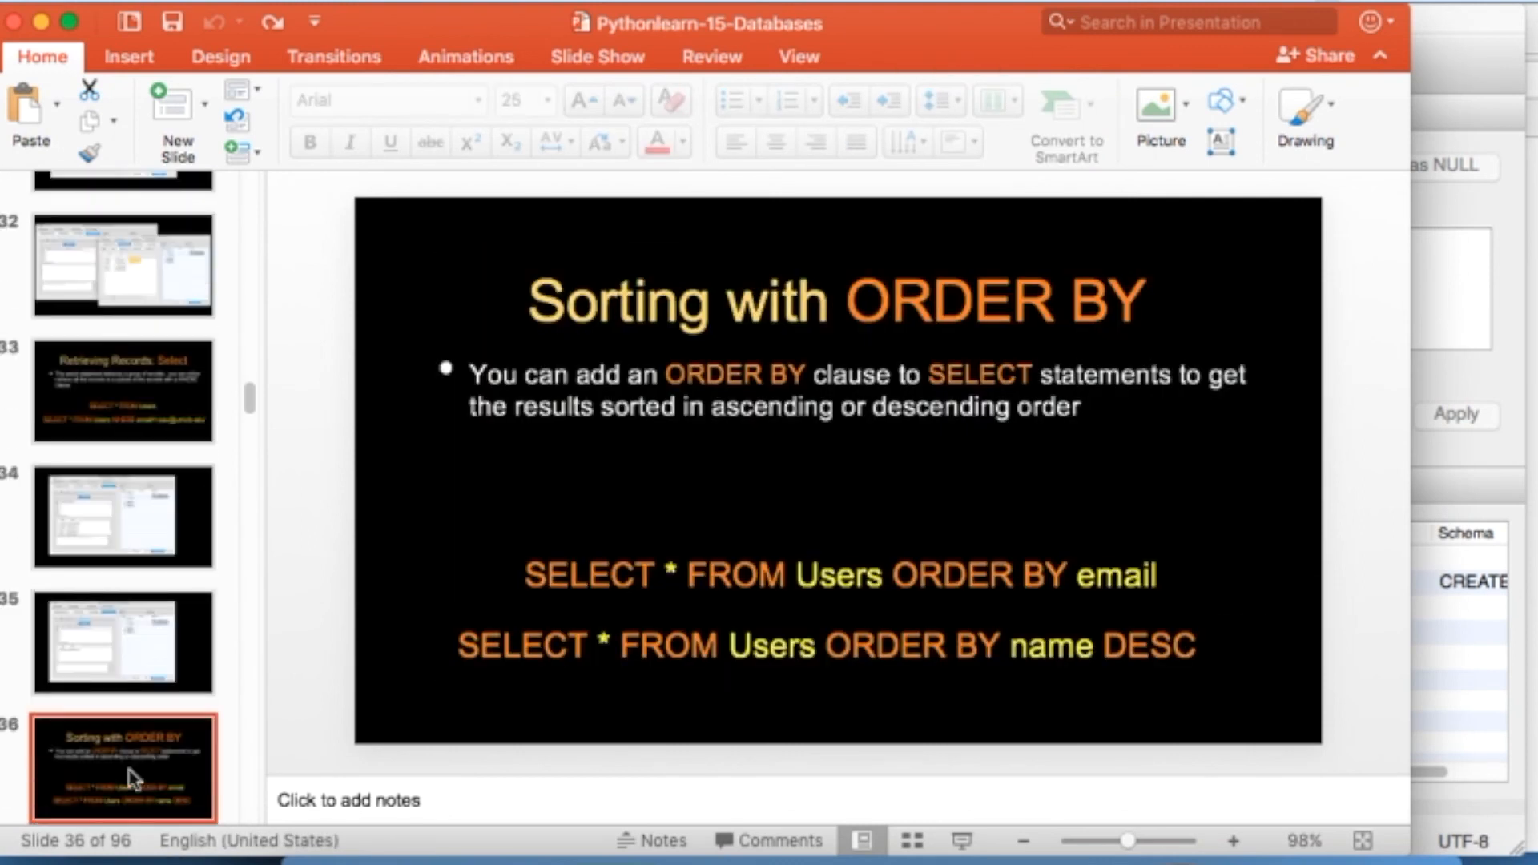
{"action": "mouse_move", "coordinate": [940, 601]}
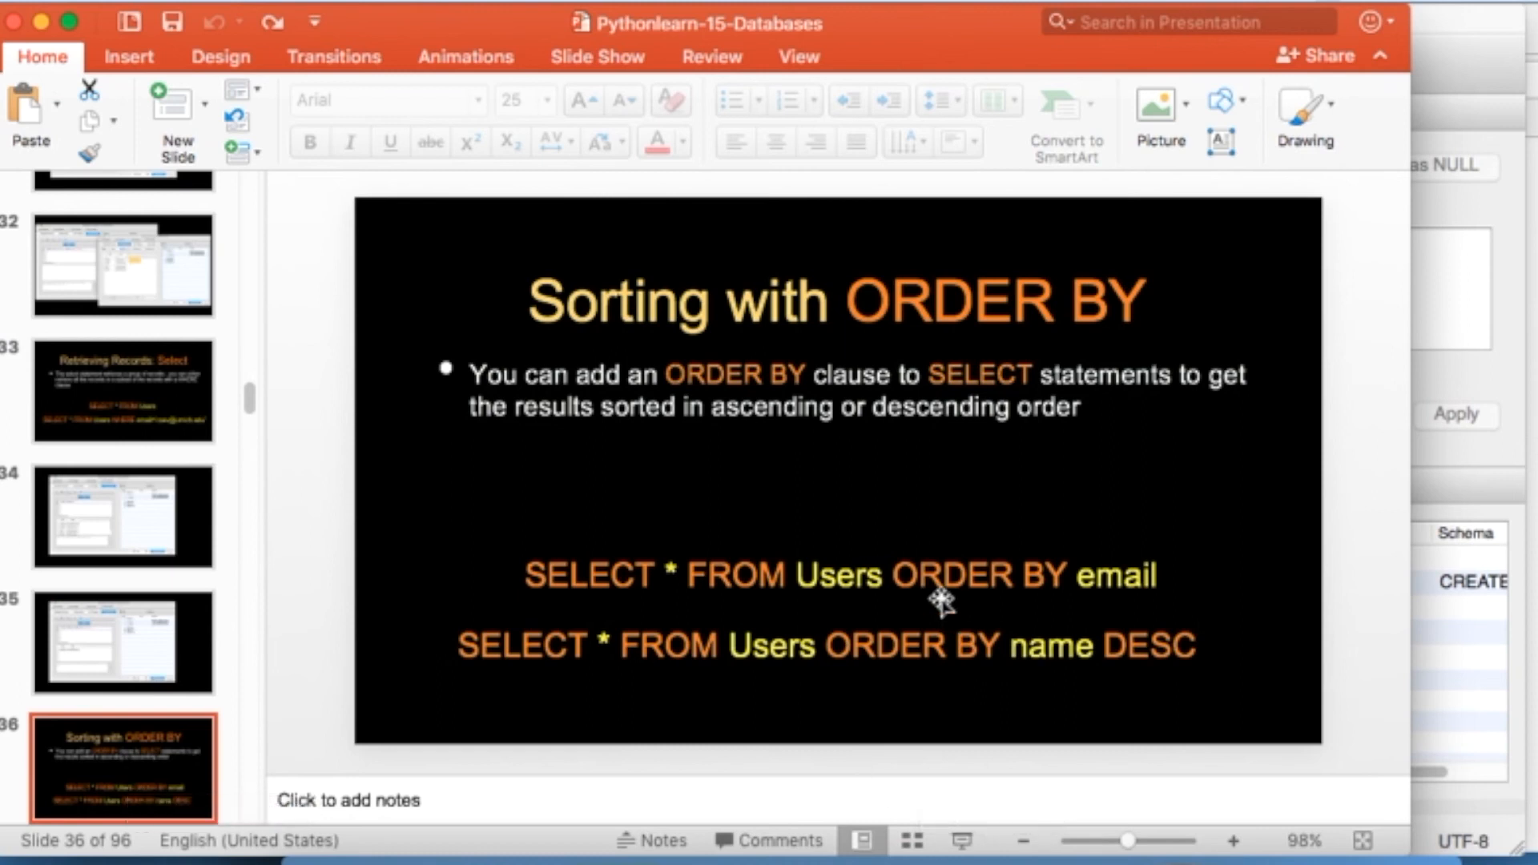
{"action": "left_click", "coordinate": [839, 574]}
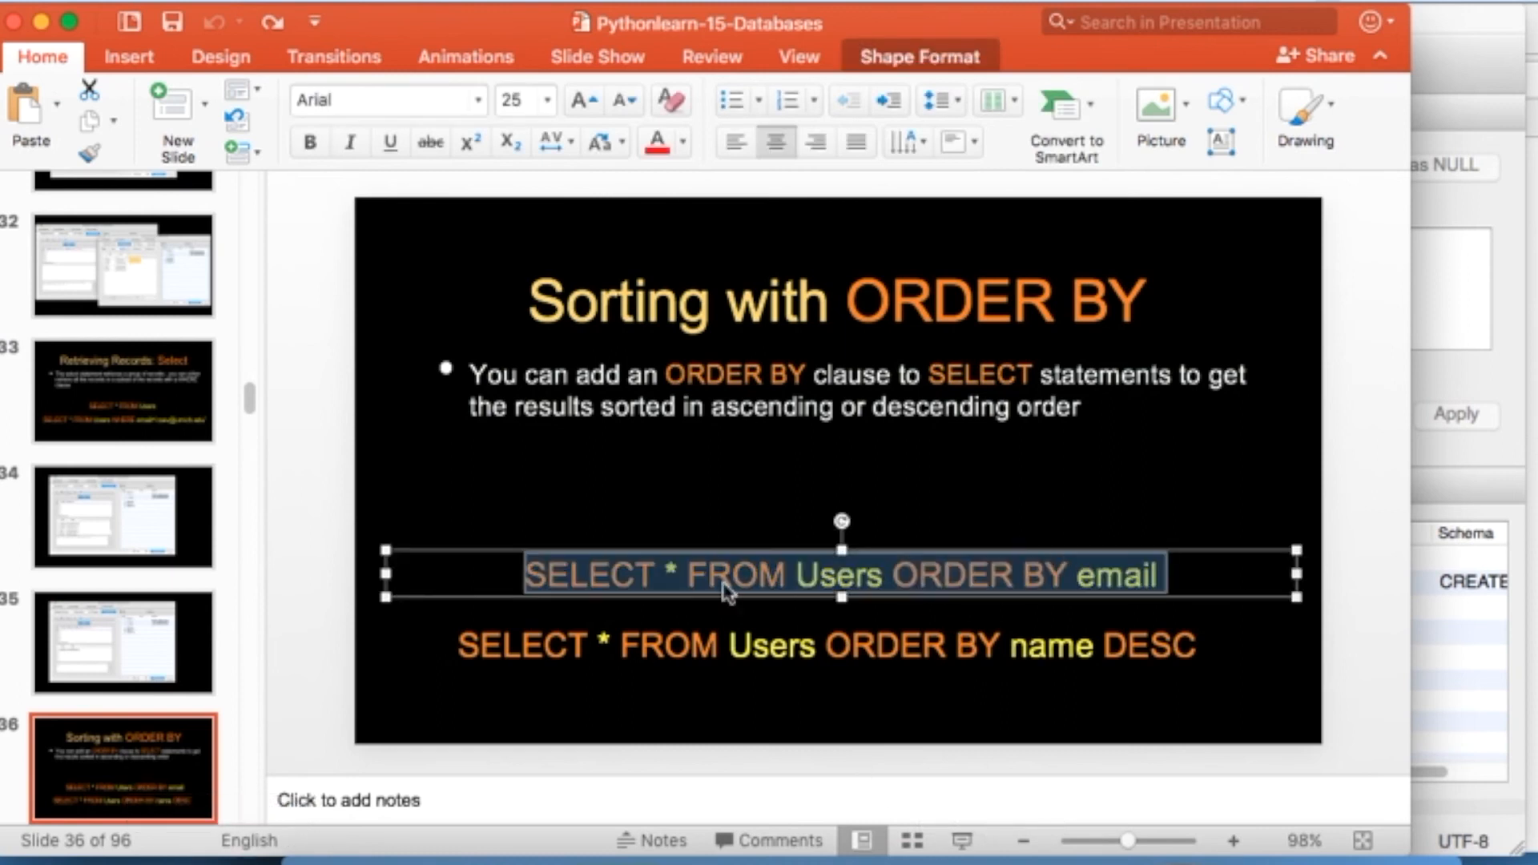
{"action": "mouse_move", "coordinate": [986, 584]}
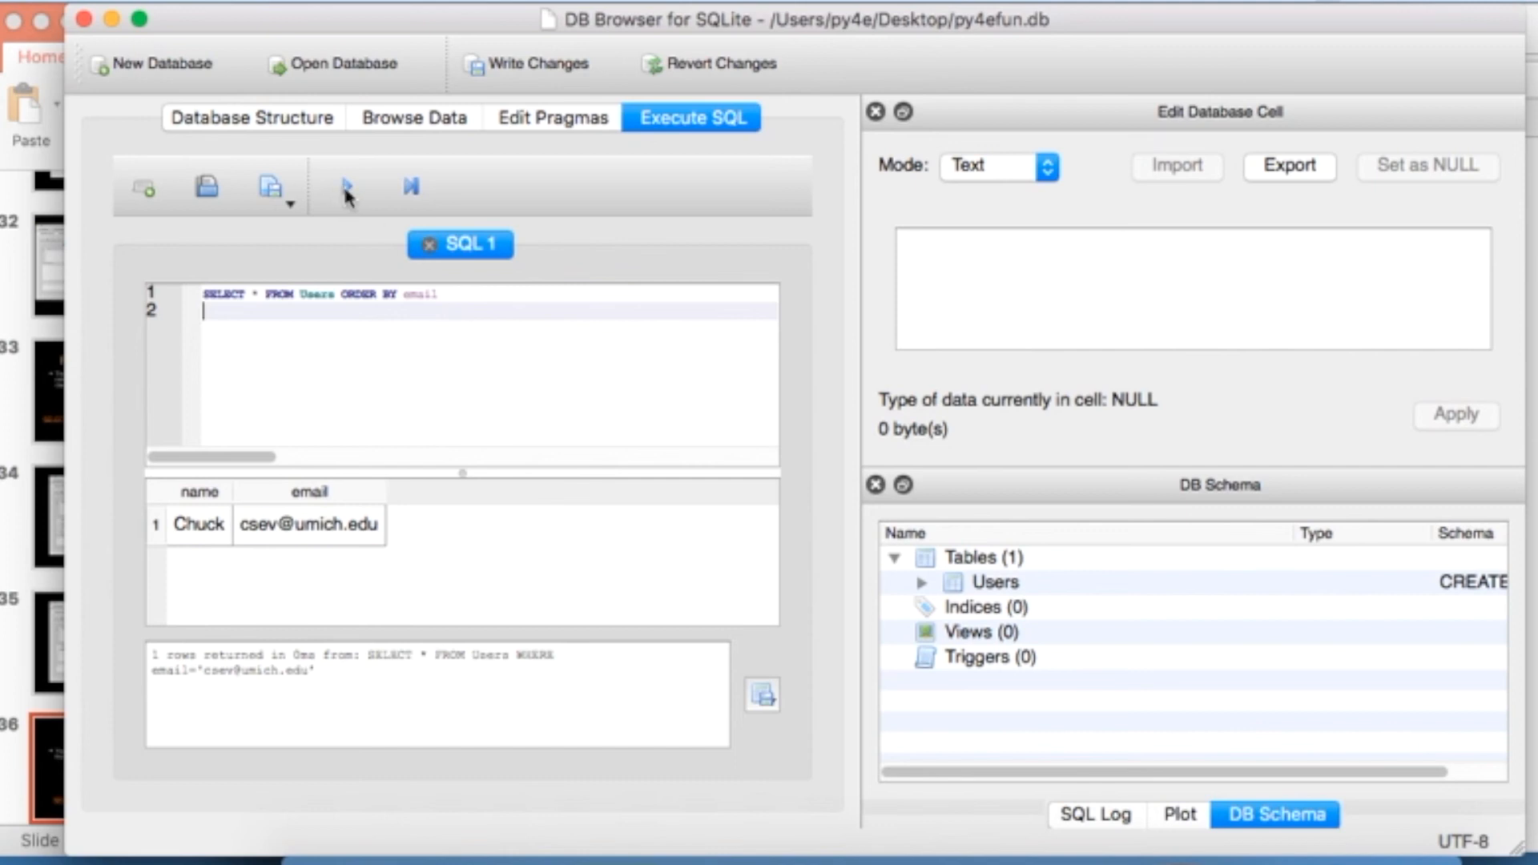
{"action": "left_click", "coordinate": [345, 186]}
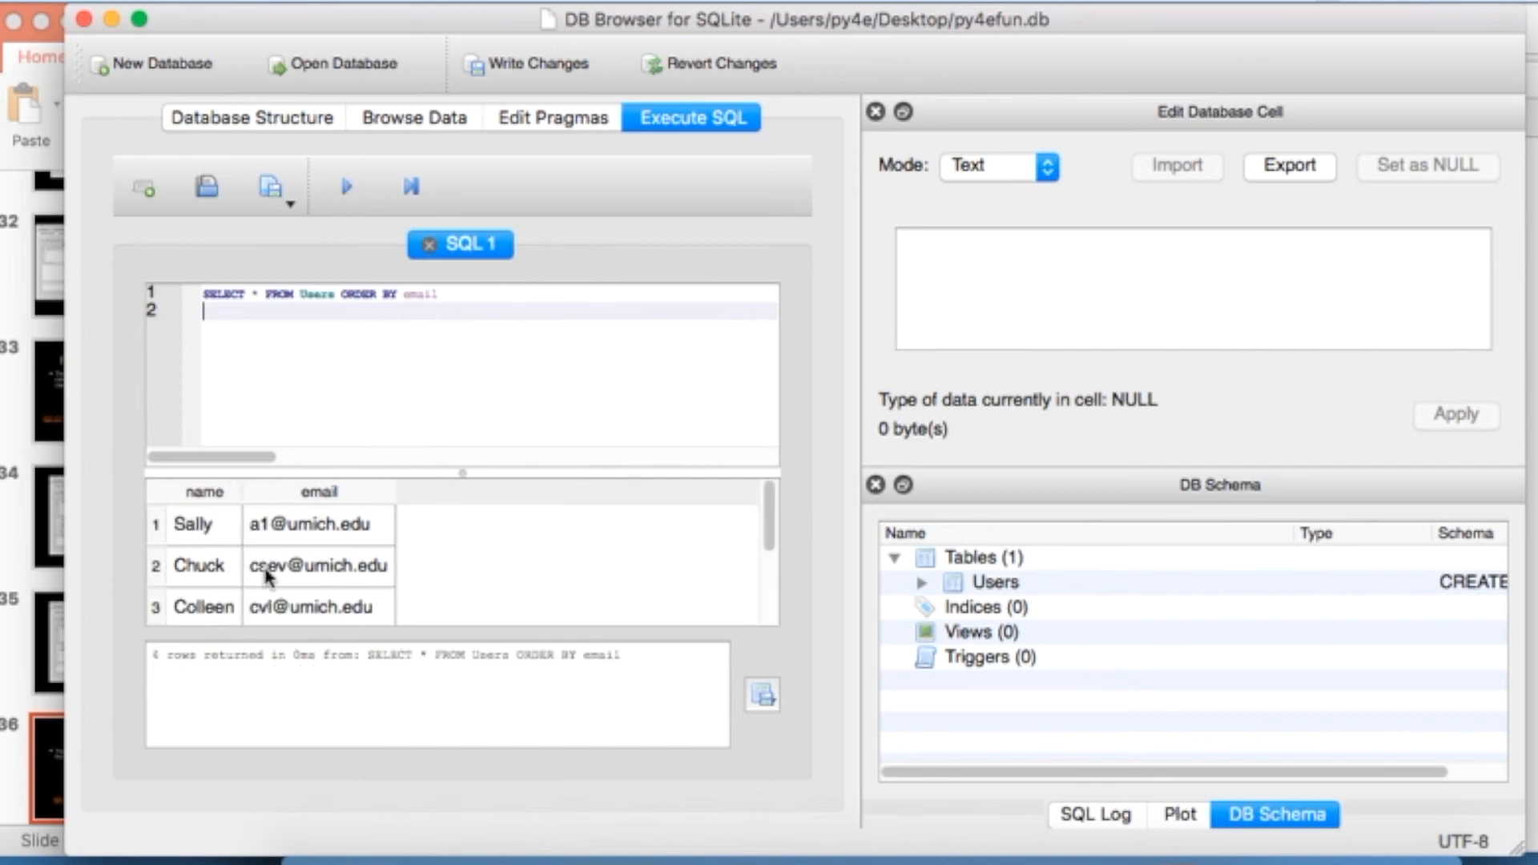
{"action": "mouse_move", "coordinate": [428, 293]}
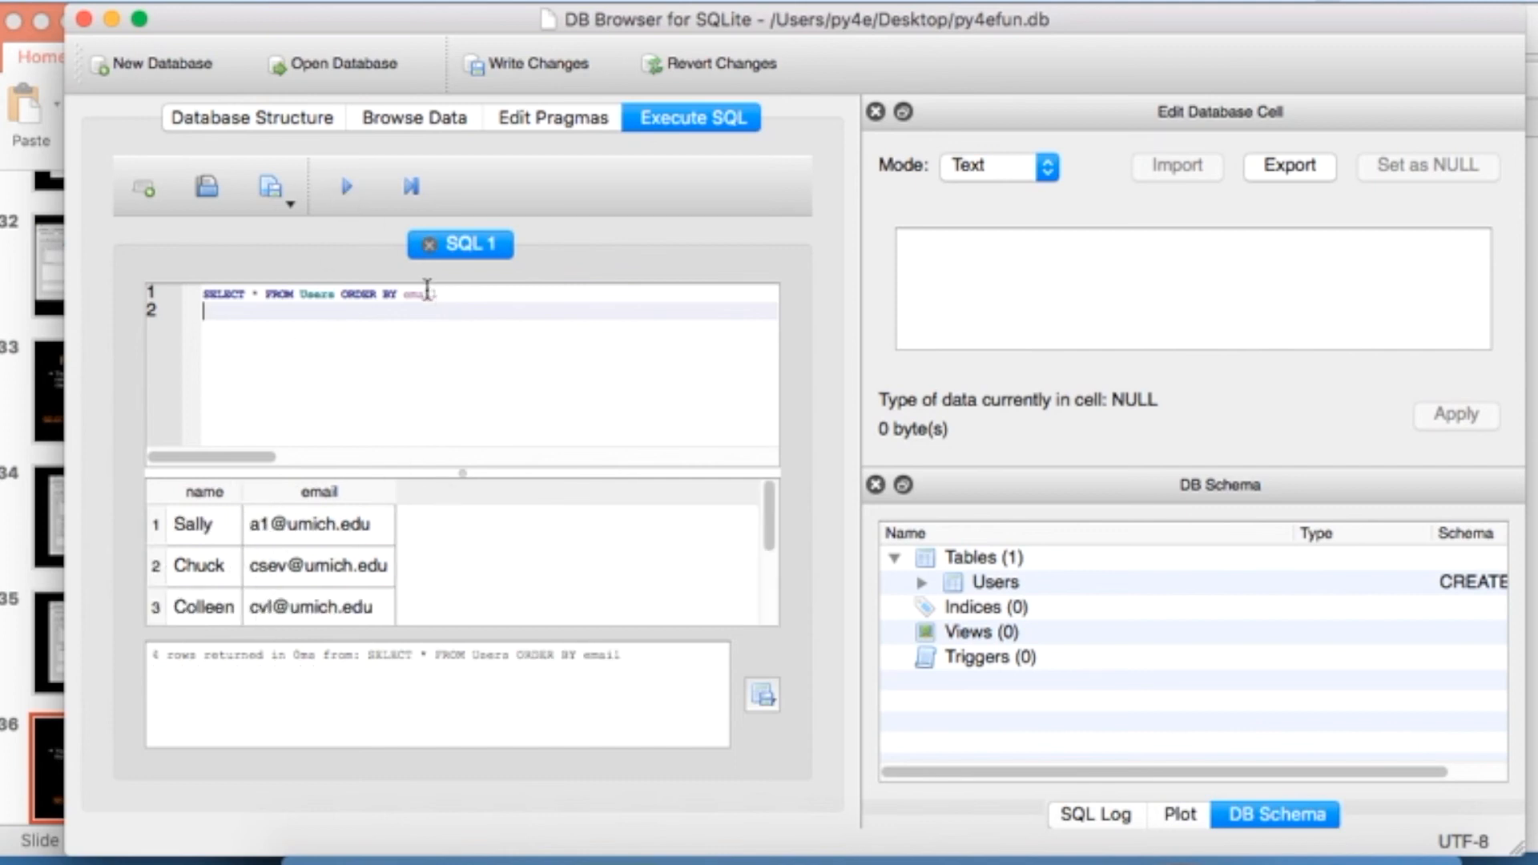
Step: Re-run the query with ORDER BY name DESC and review the sorted rows
{"action": "type", "text": "name"}
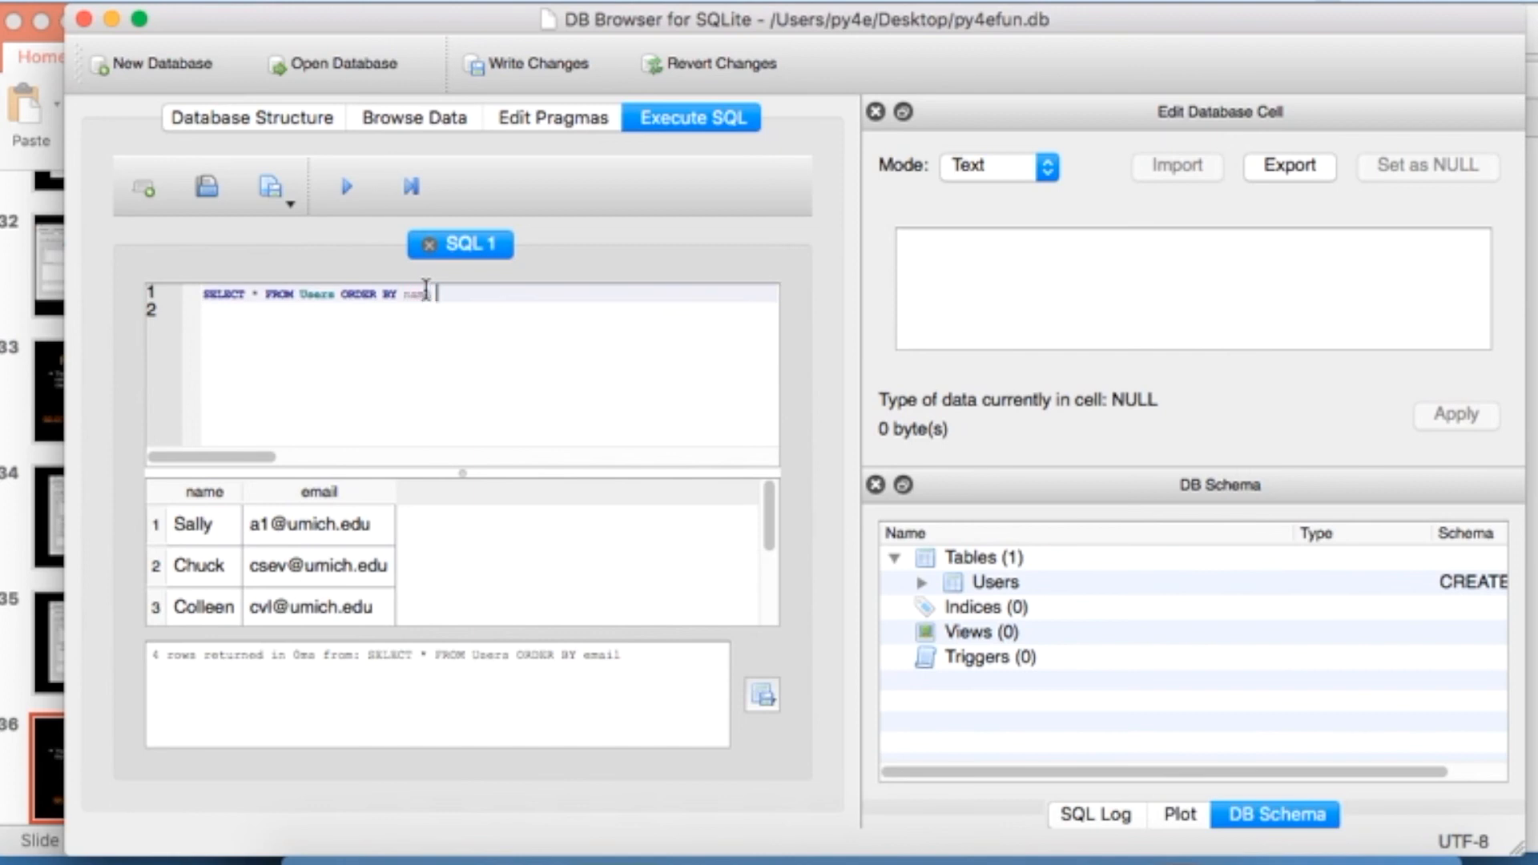
{"action": "type", "text": "DESC"}
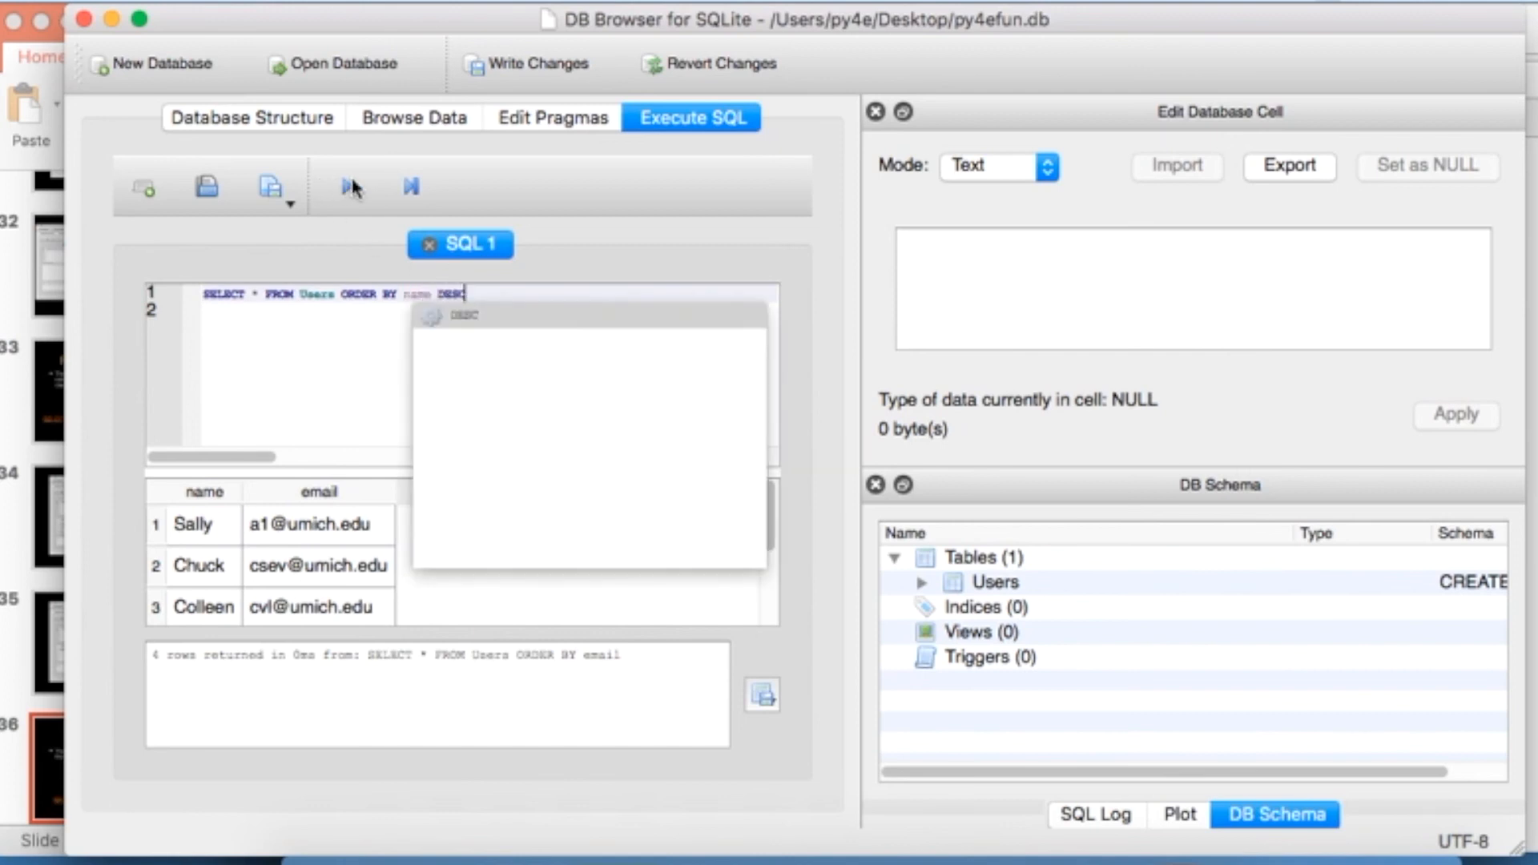
{"action": "left_click", "coordinate": [346, 187]}
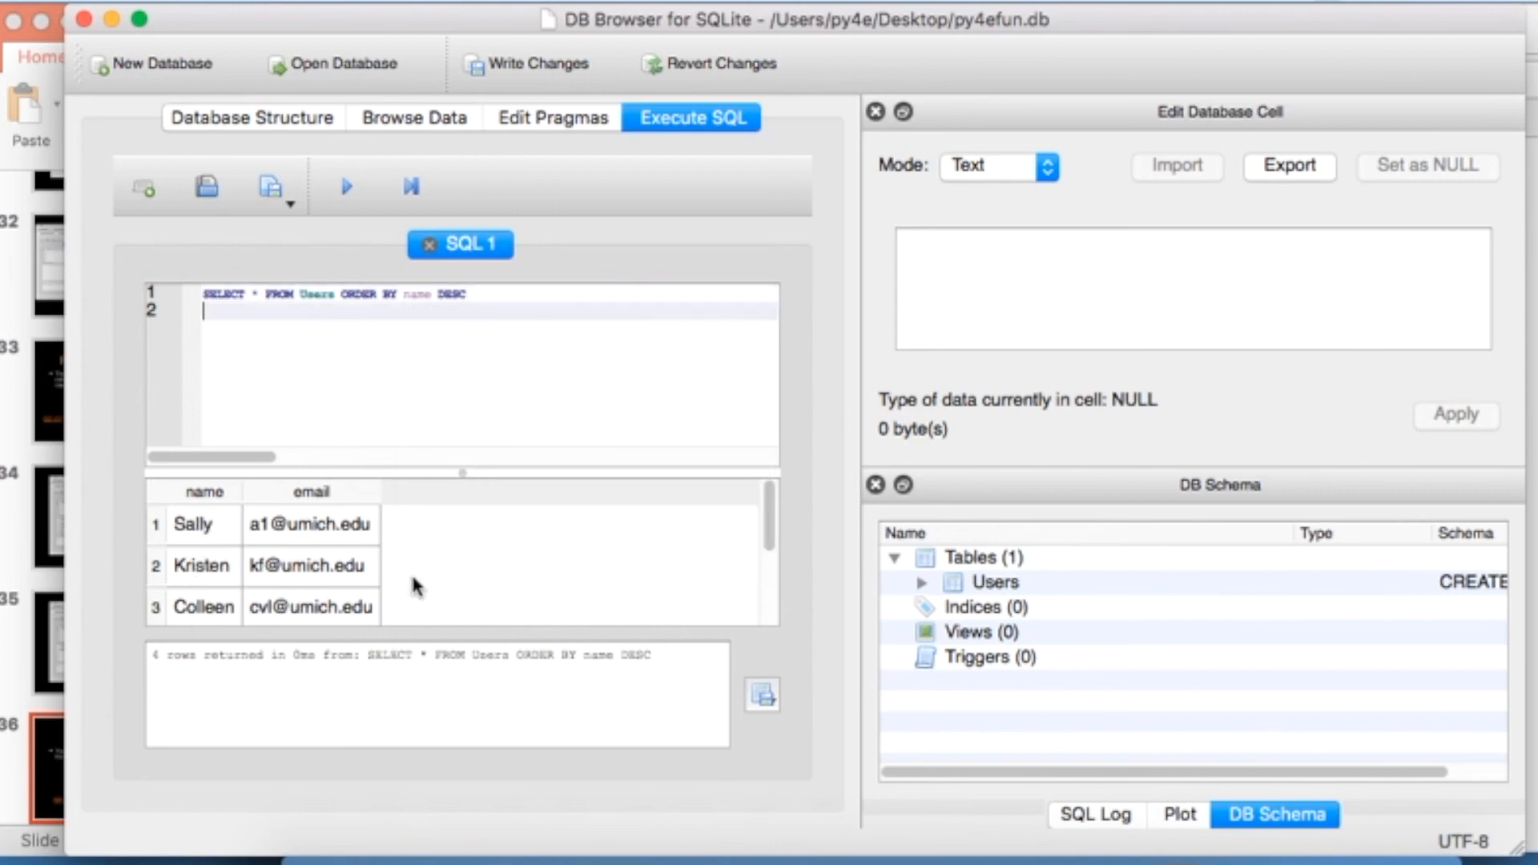
{"action": "scroll", "scroll_direction": "down", "scroll_amount": 3}
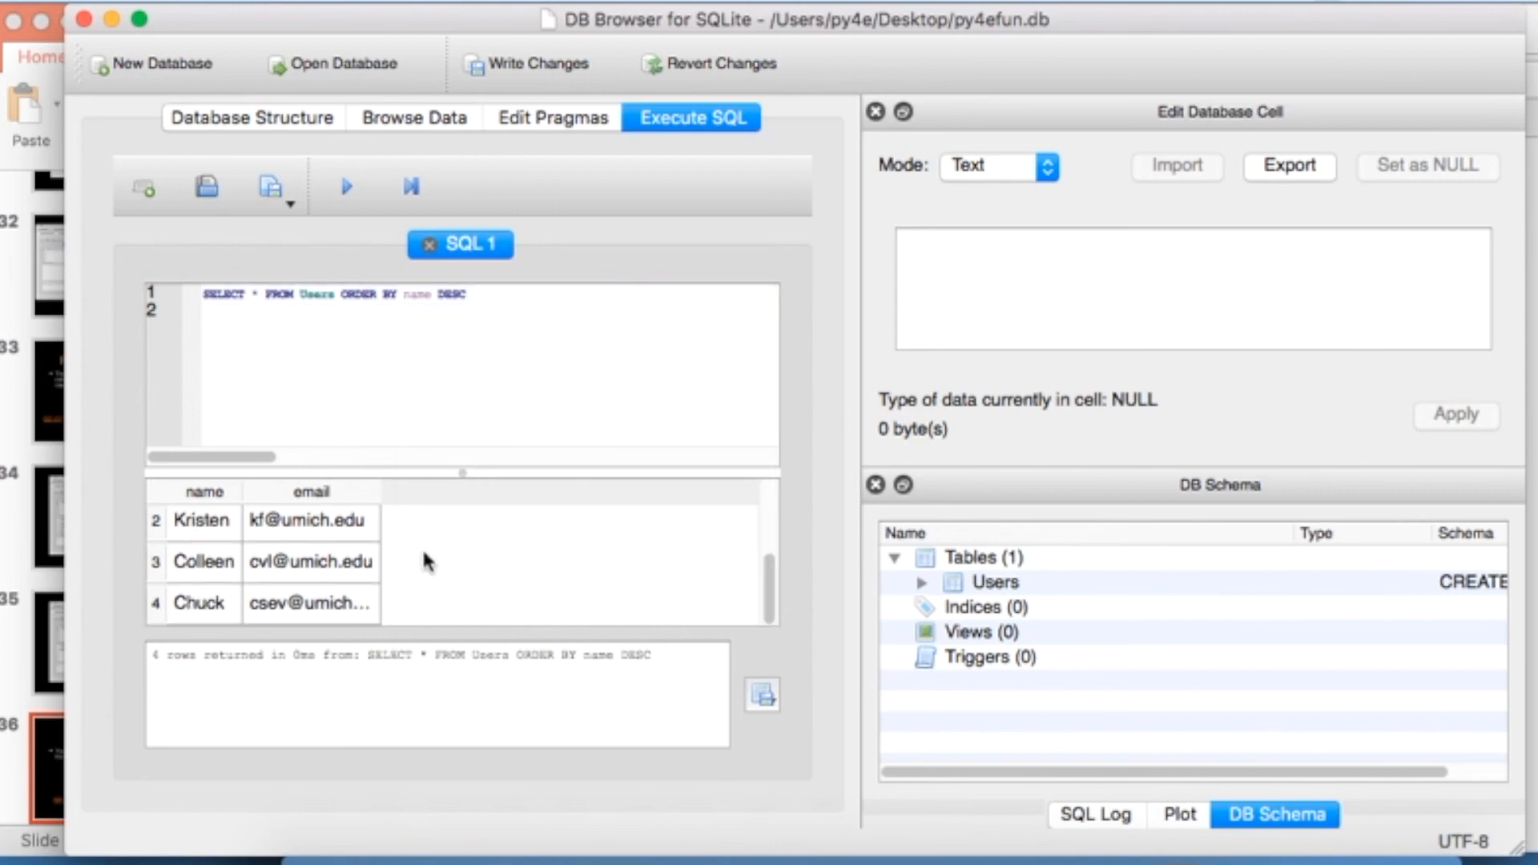